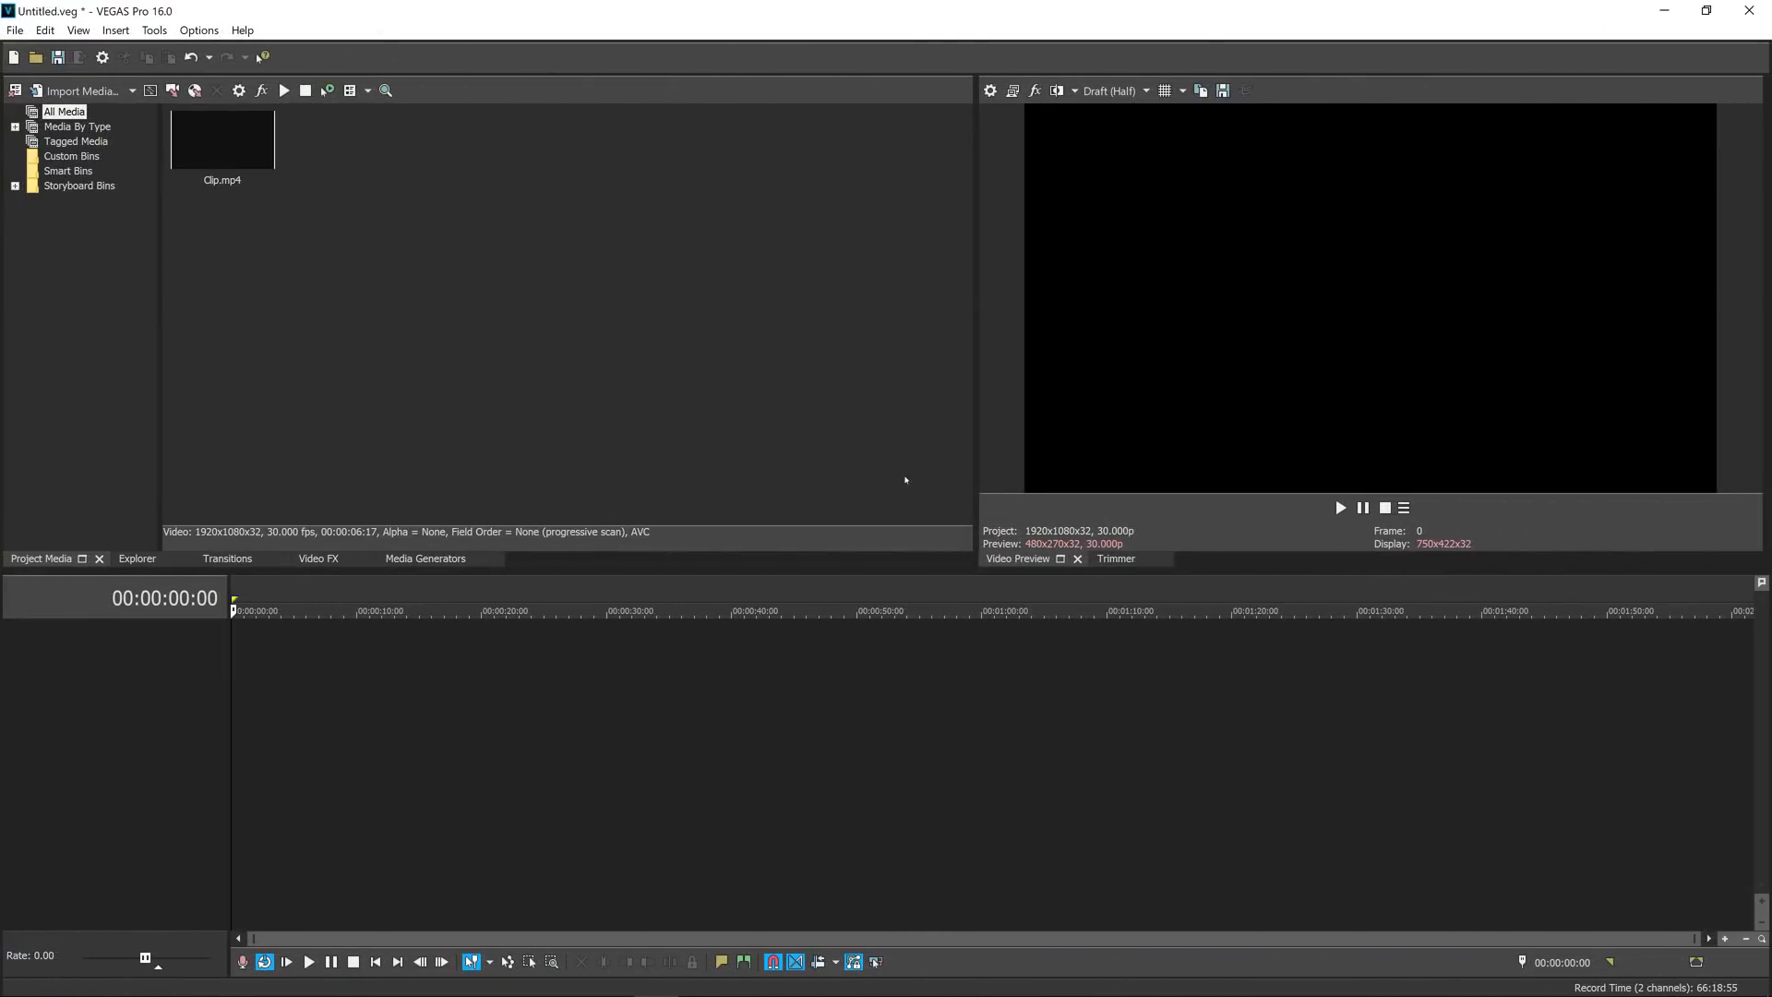
mouse_move(243, 190)
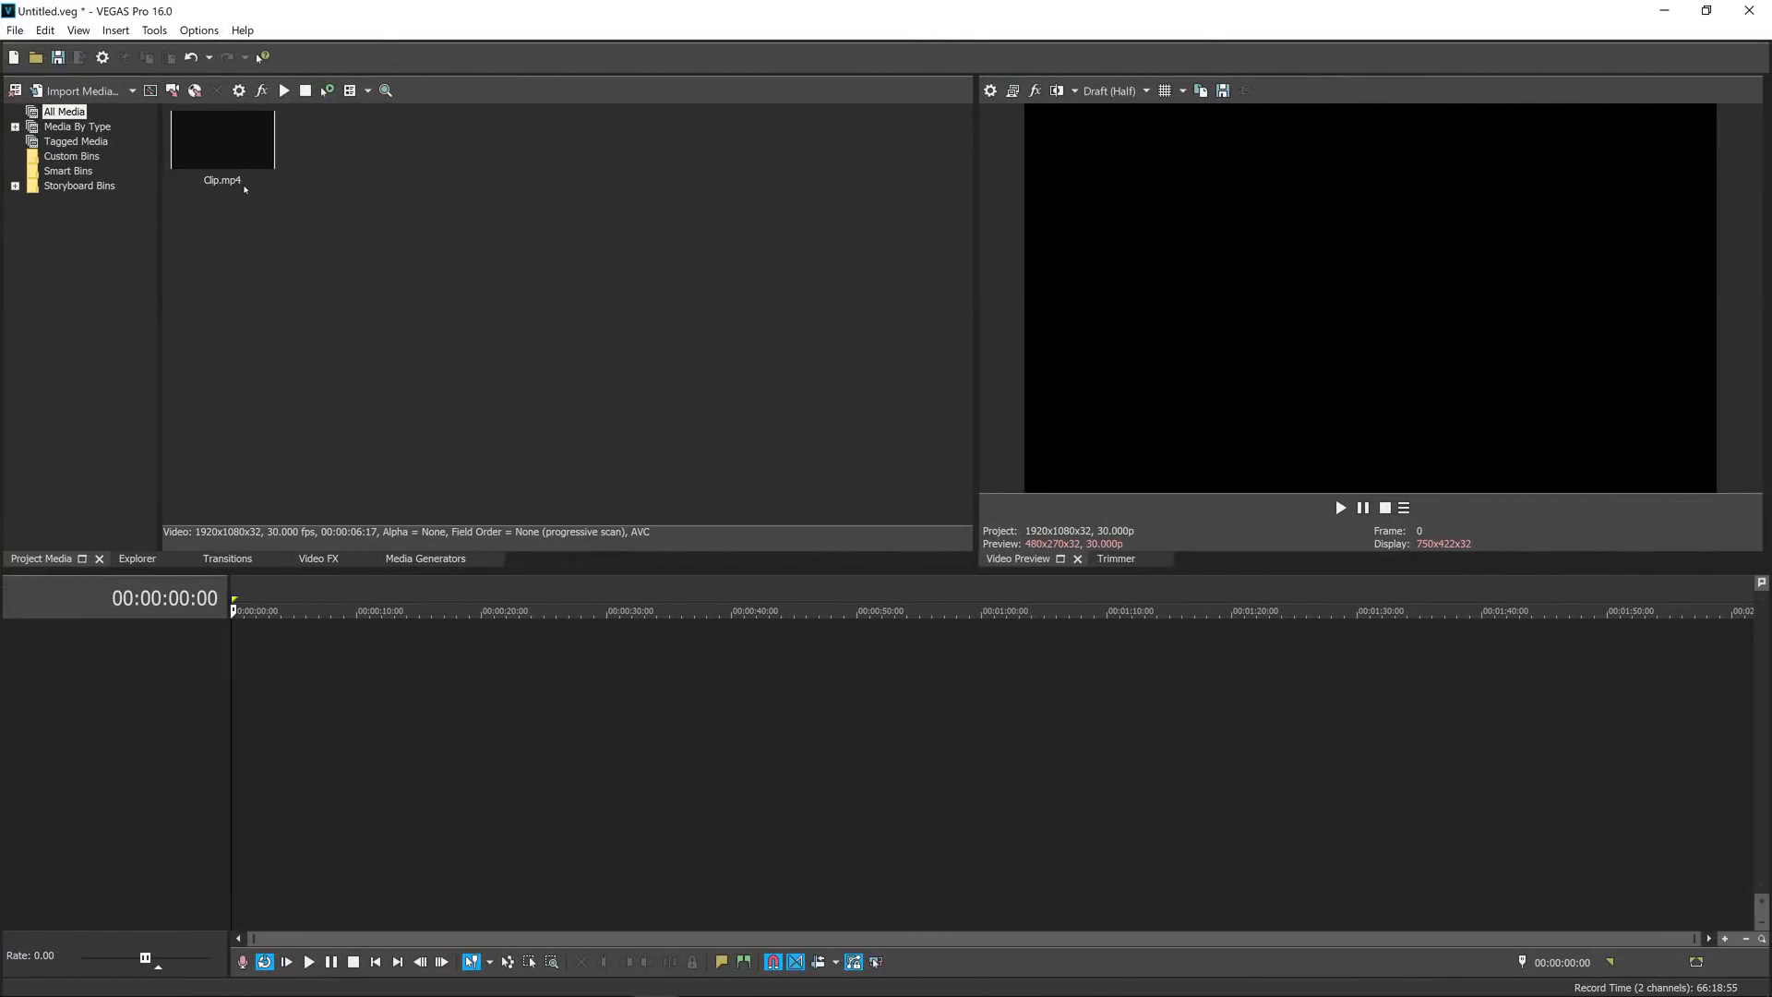
Step: Drag Clip.mp4 from Project Media onto the start of the timeline
drag(221, 138, 292, 650)
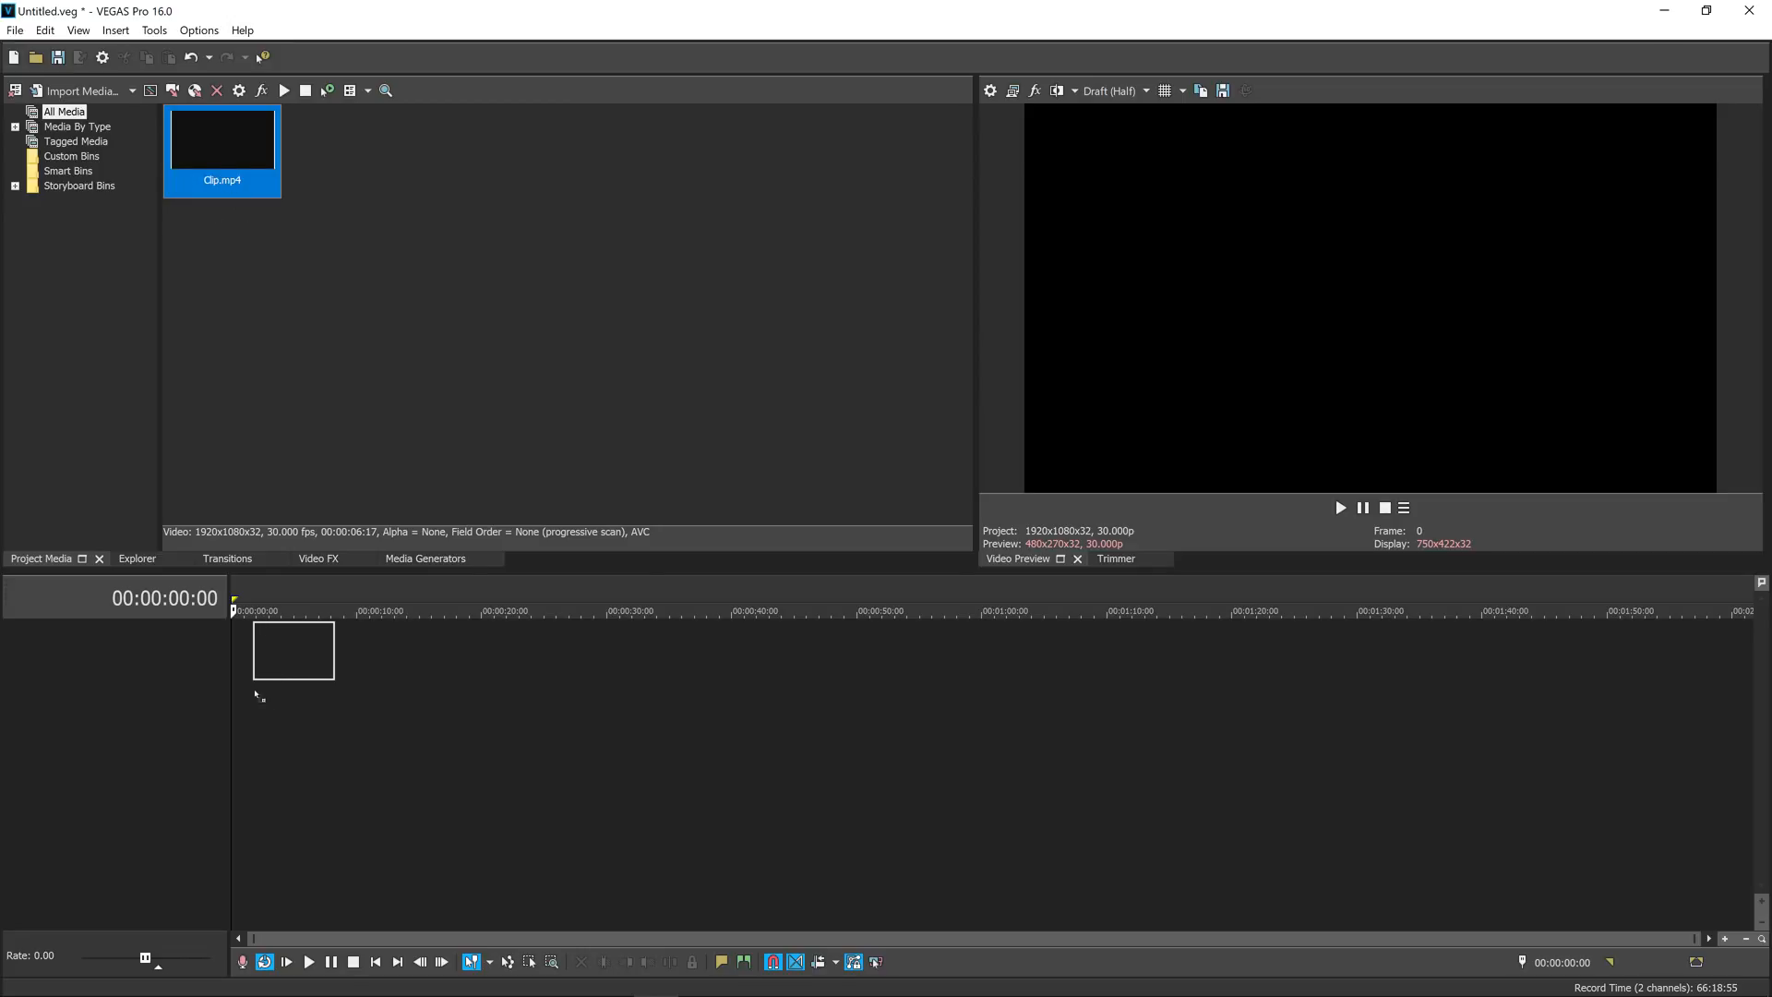
drag(221, 138, 271, 649)
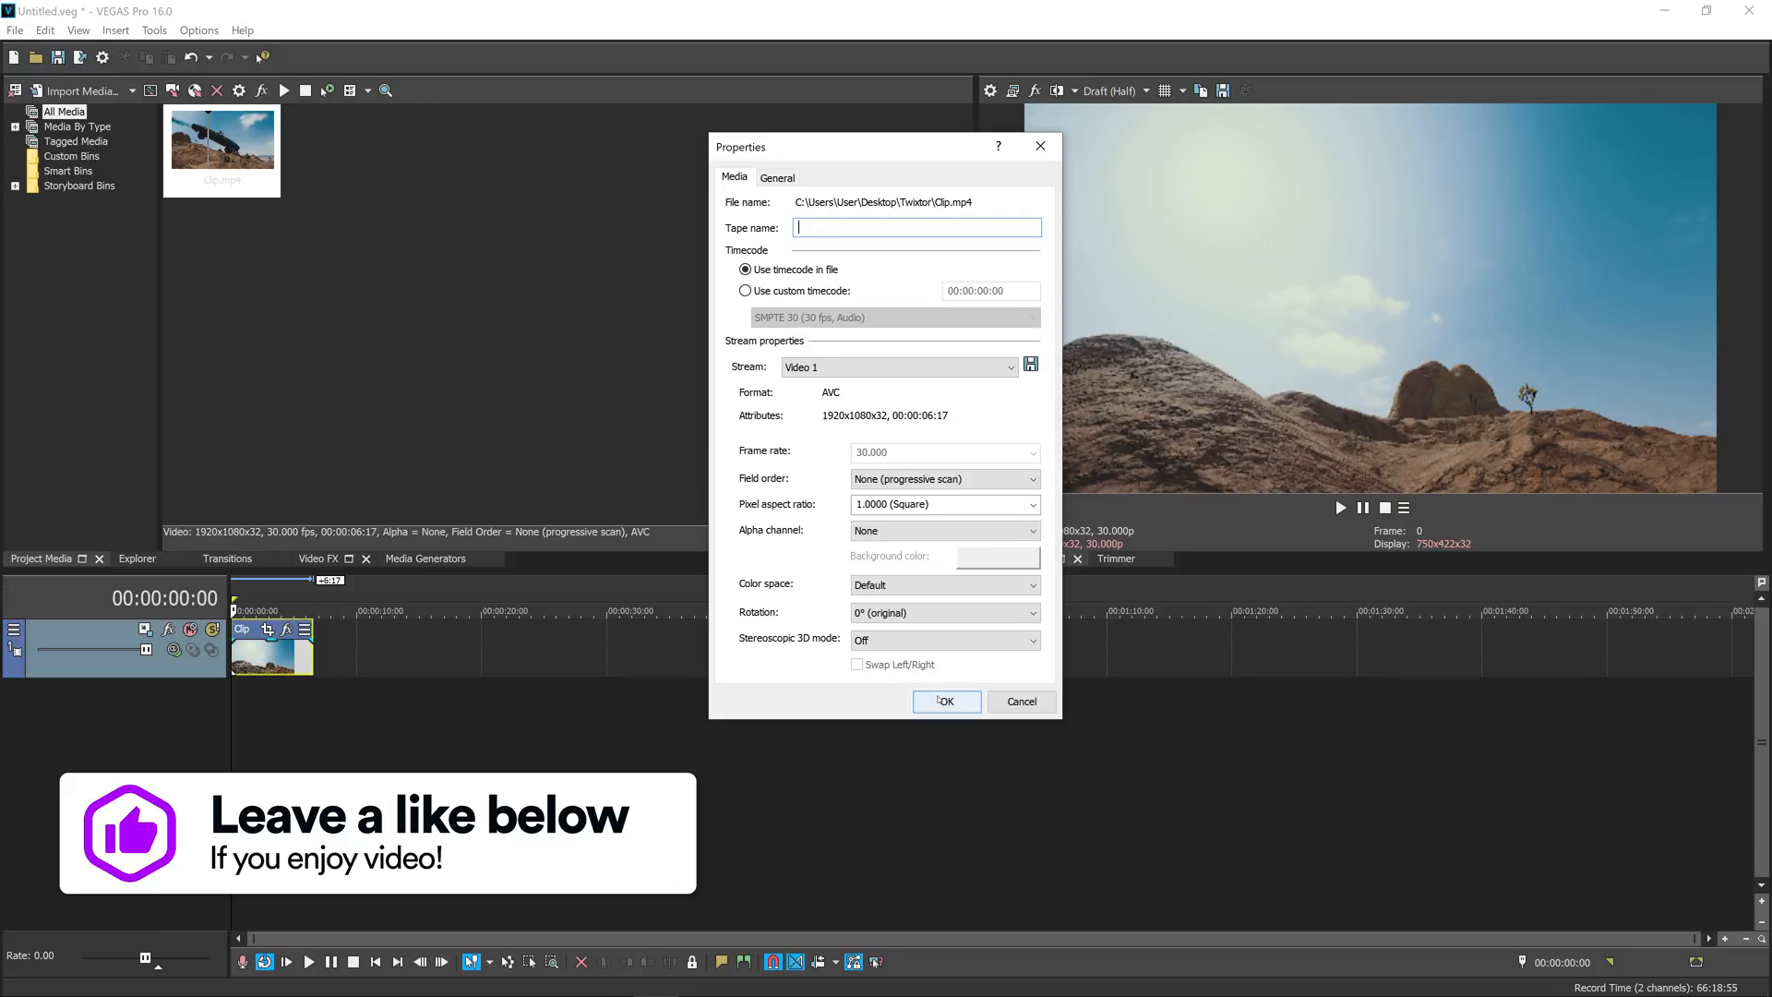
Step: Close the media properties and add TwixtorPRO to the clip from the Plug-In Chooser
click(945, 701)
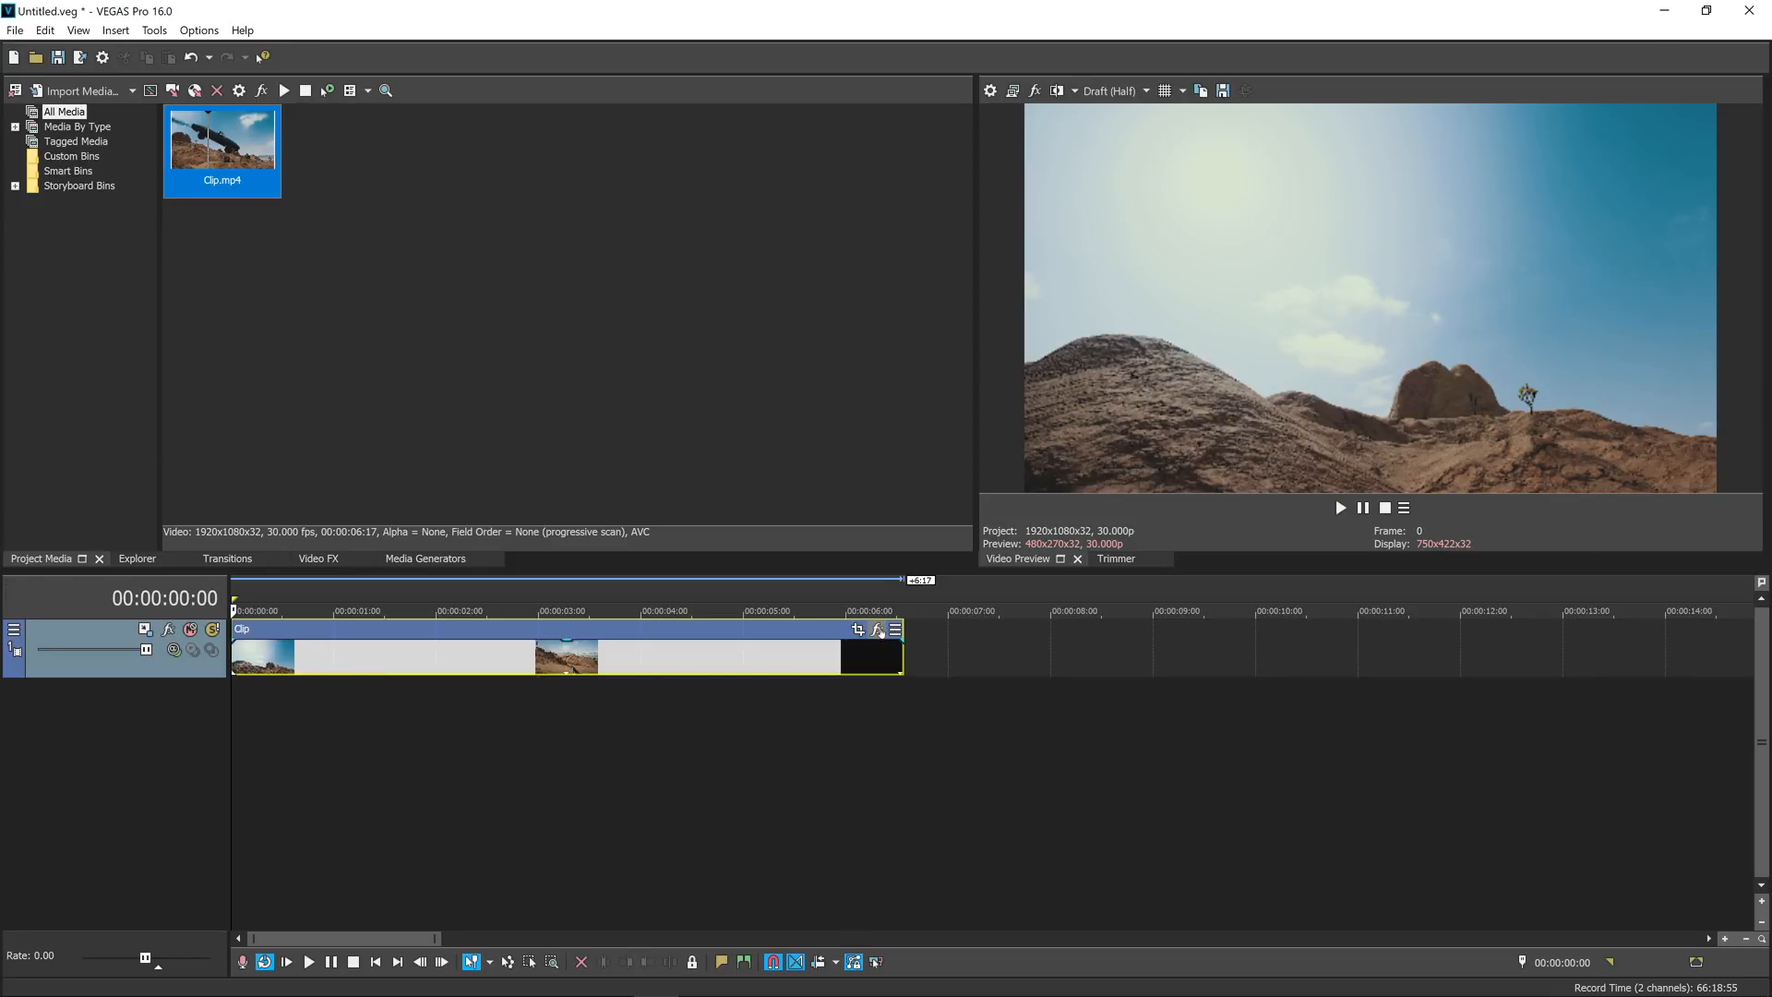
click(877, 629)
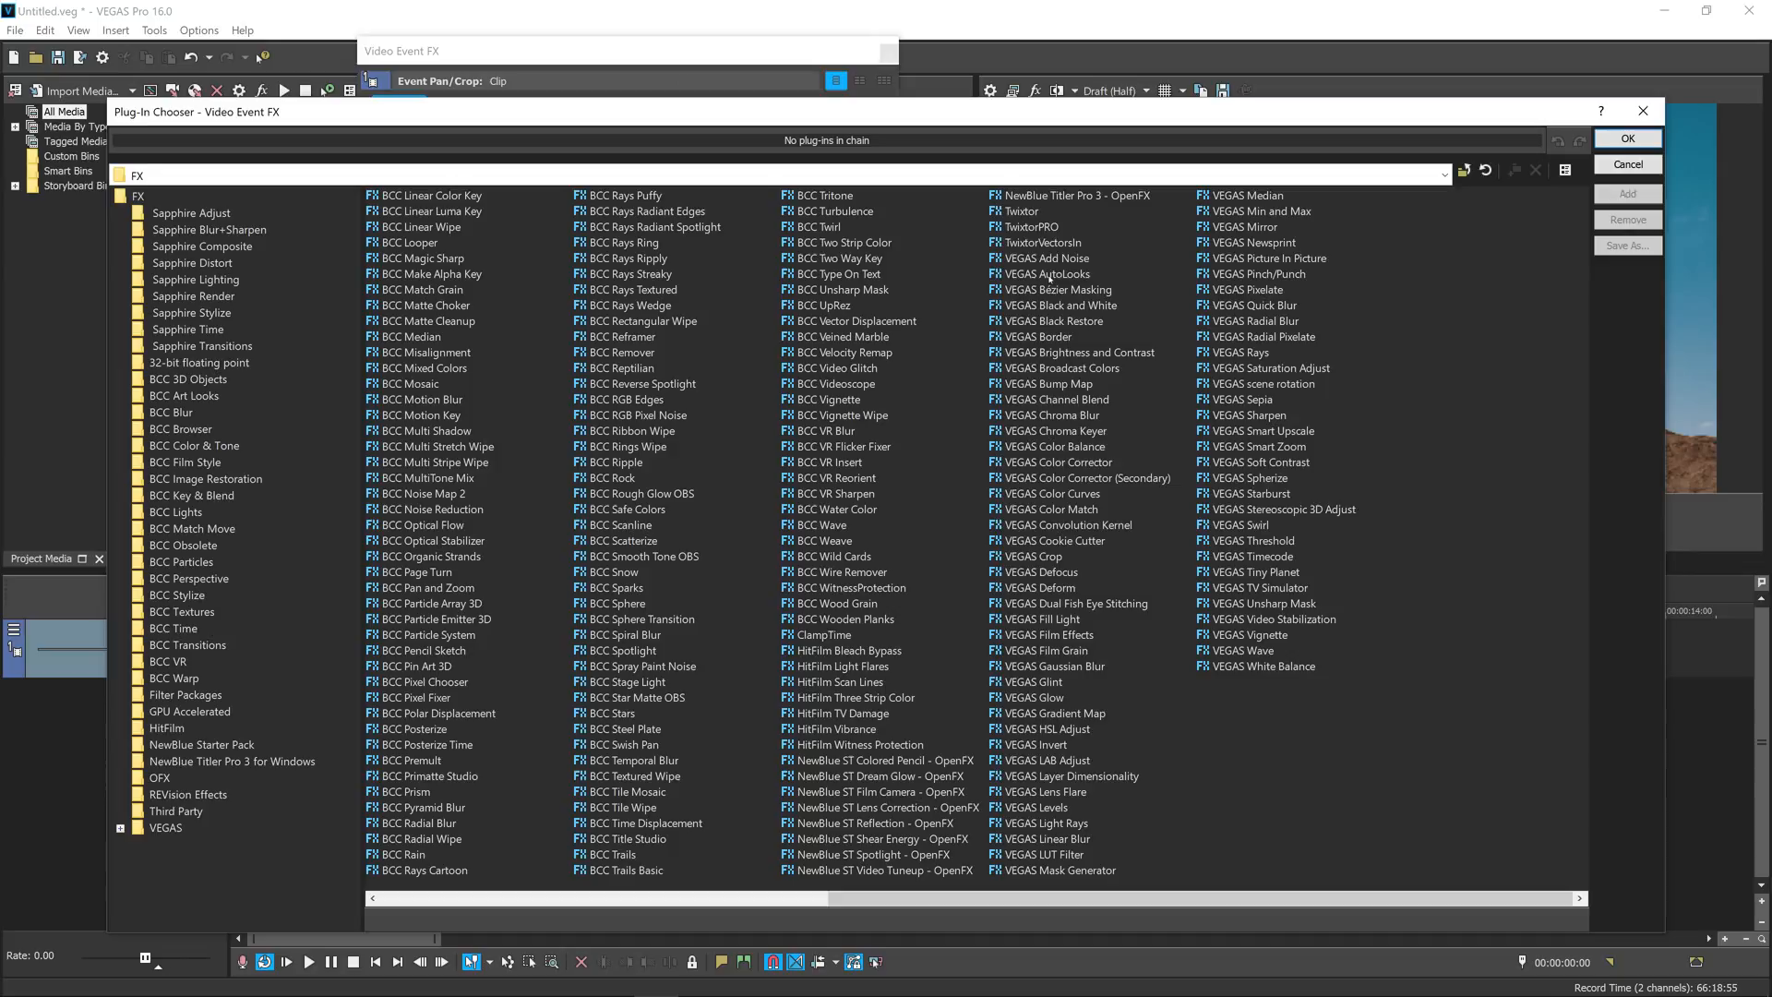
click(1031, 225)
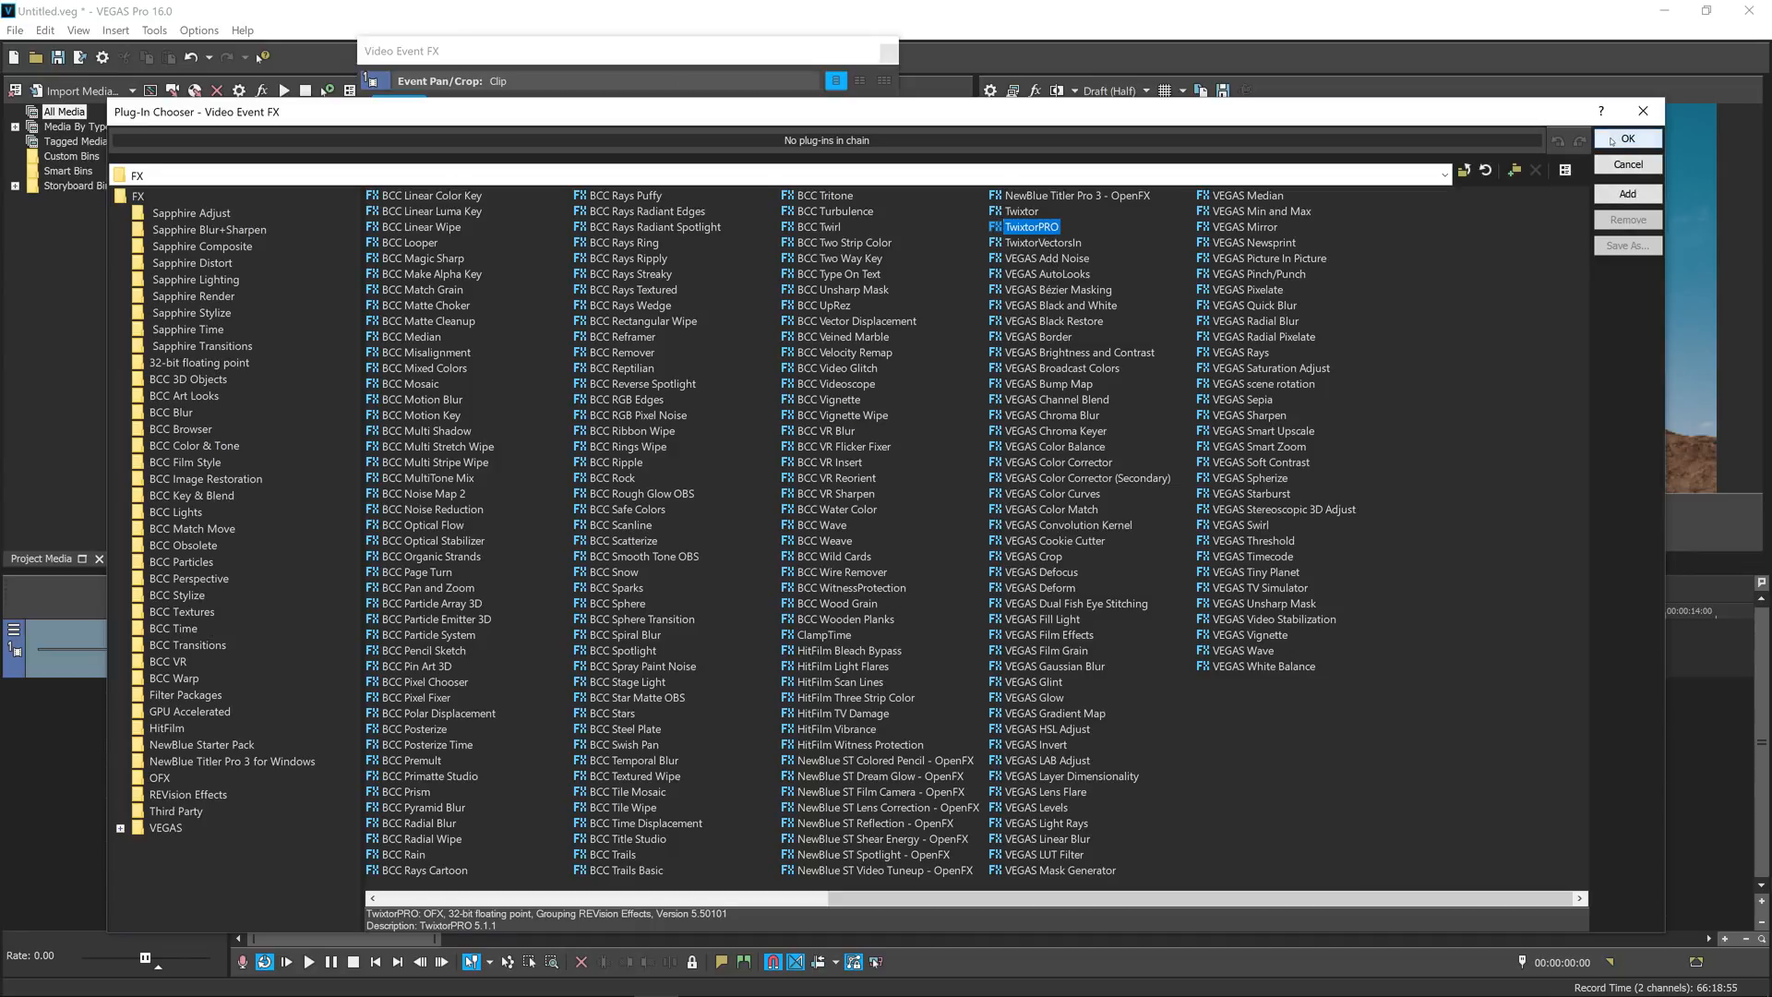
click(1624, 138)
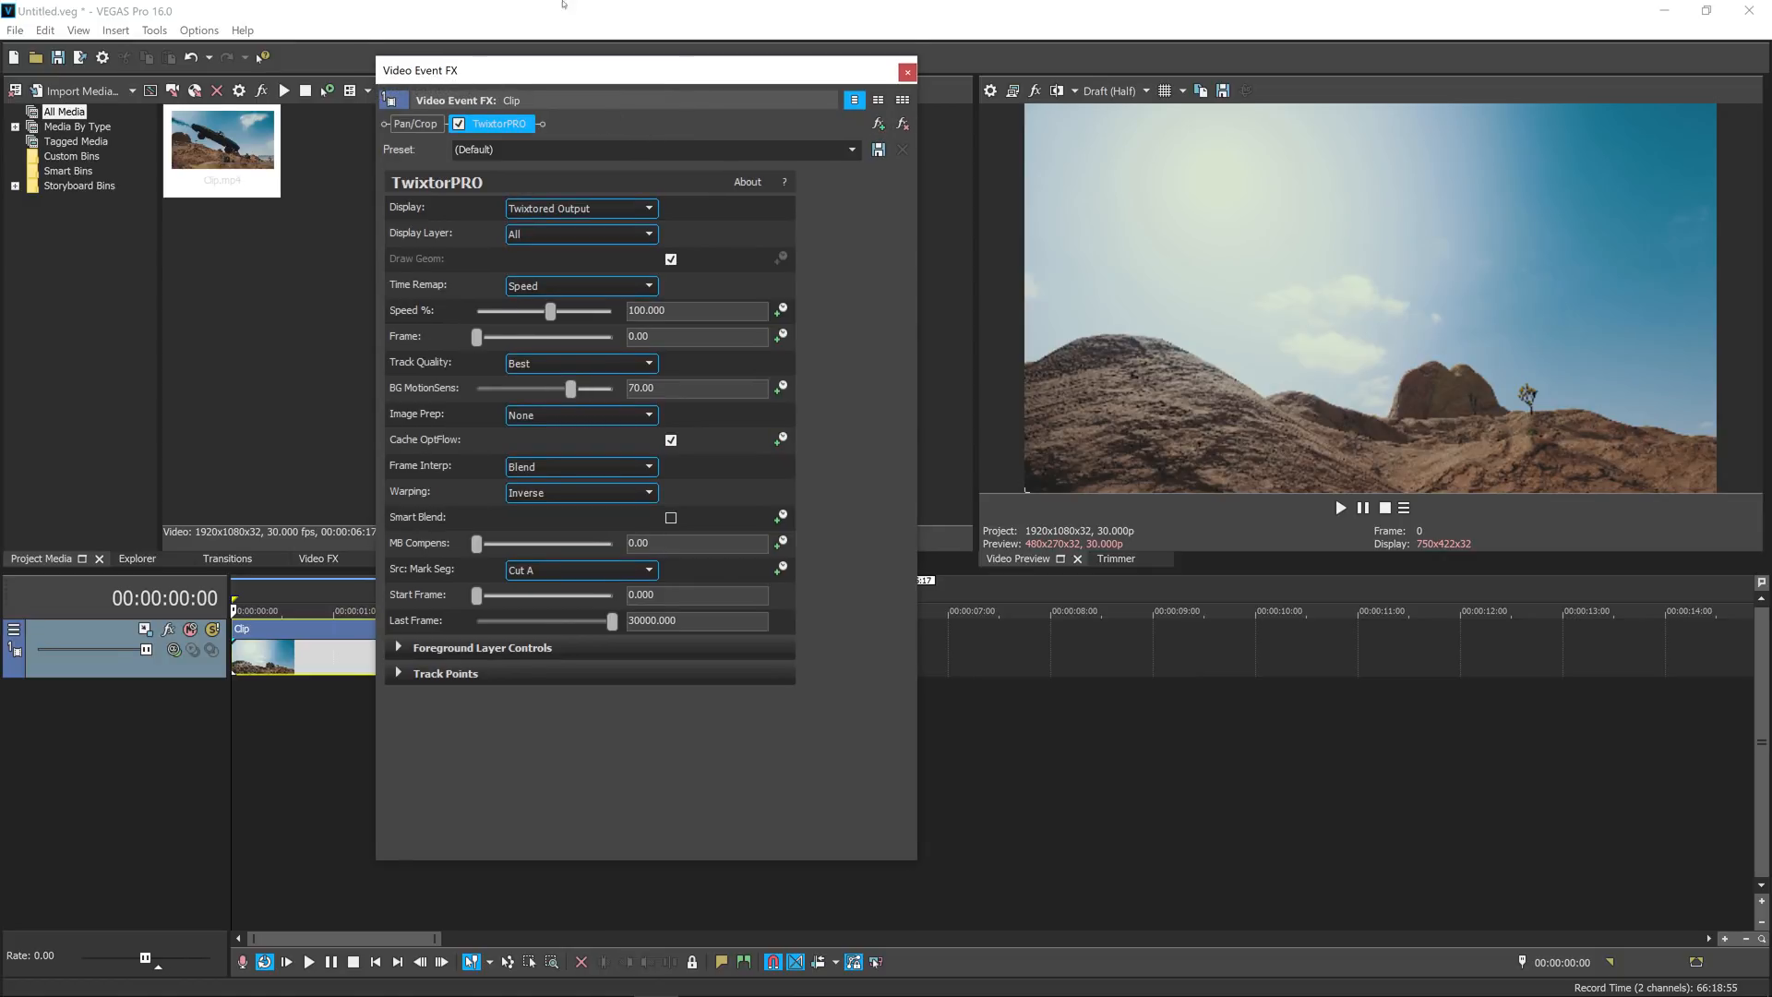
mouse_move(515, 723)
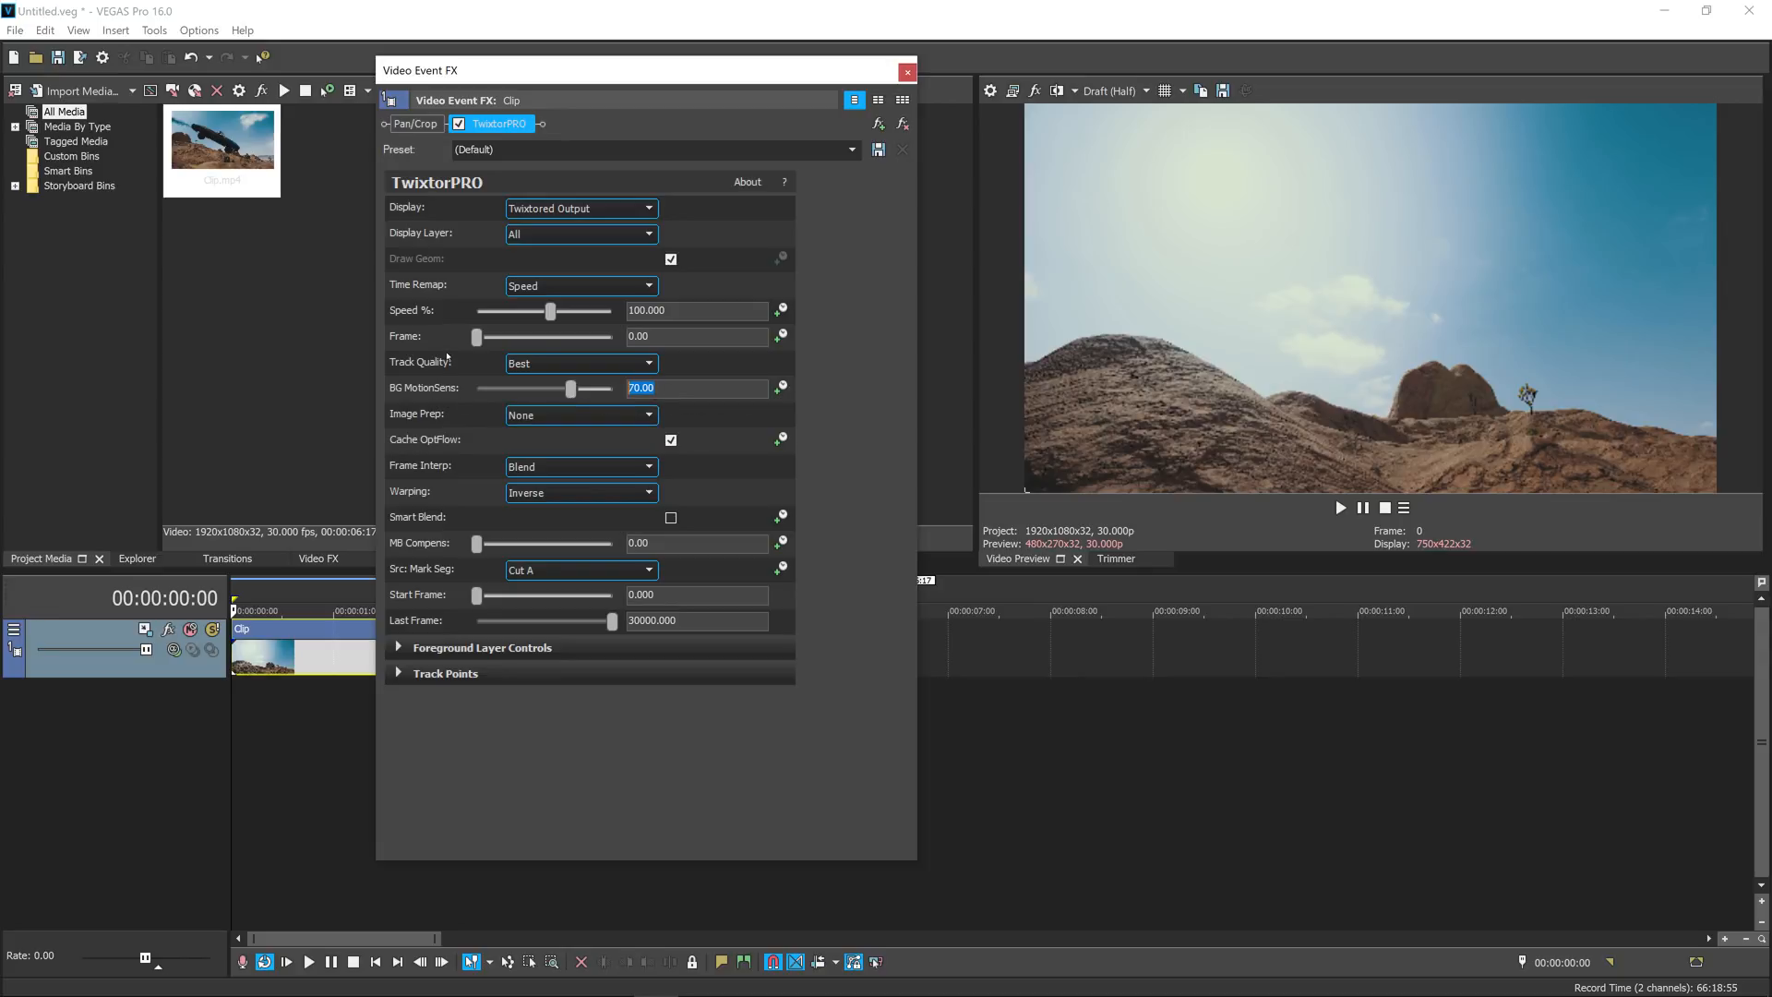
Step: Set TwixtorPRO BG MotionSens to 80 and enable Smart Blend
text(80)
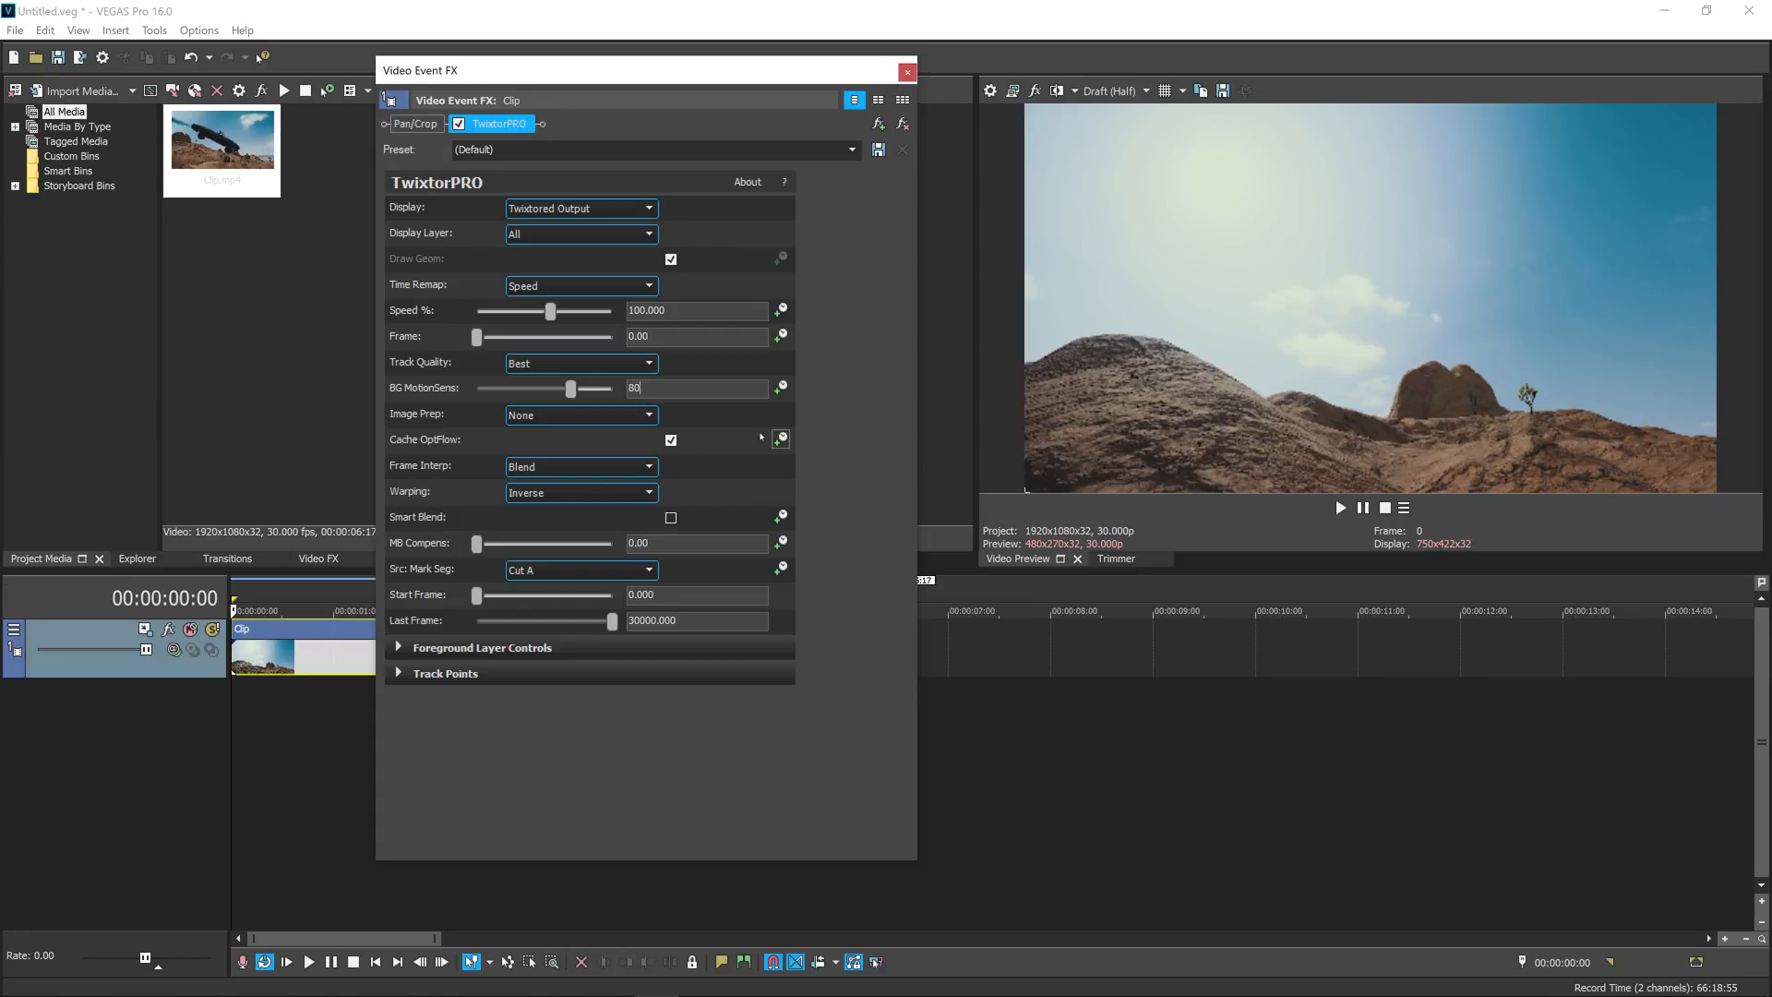
mouse_move(578, 414)
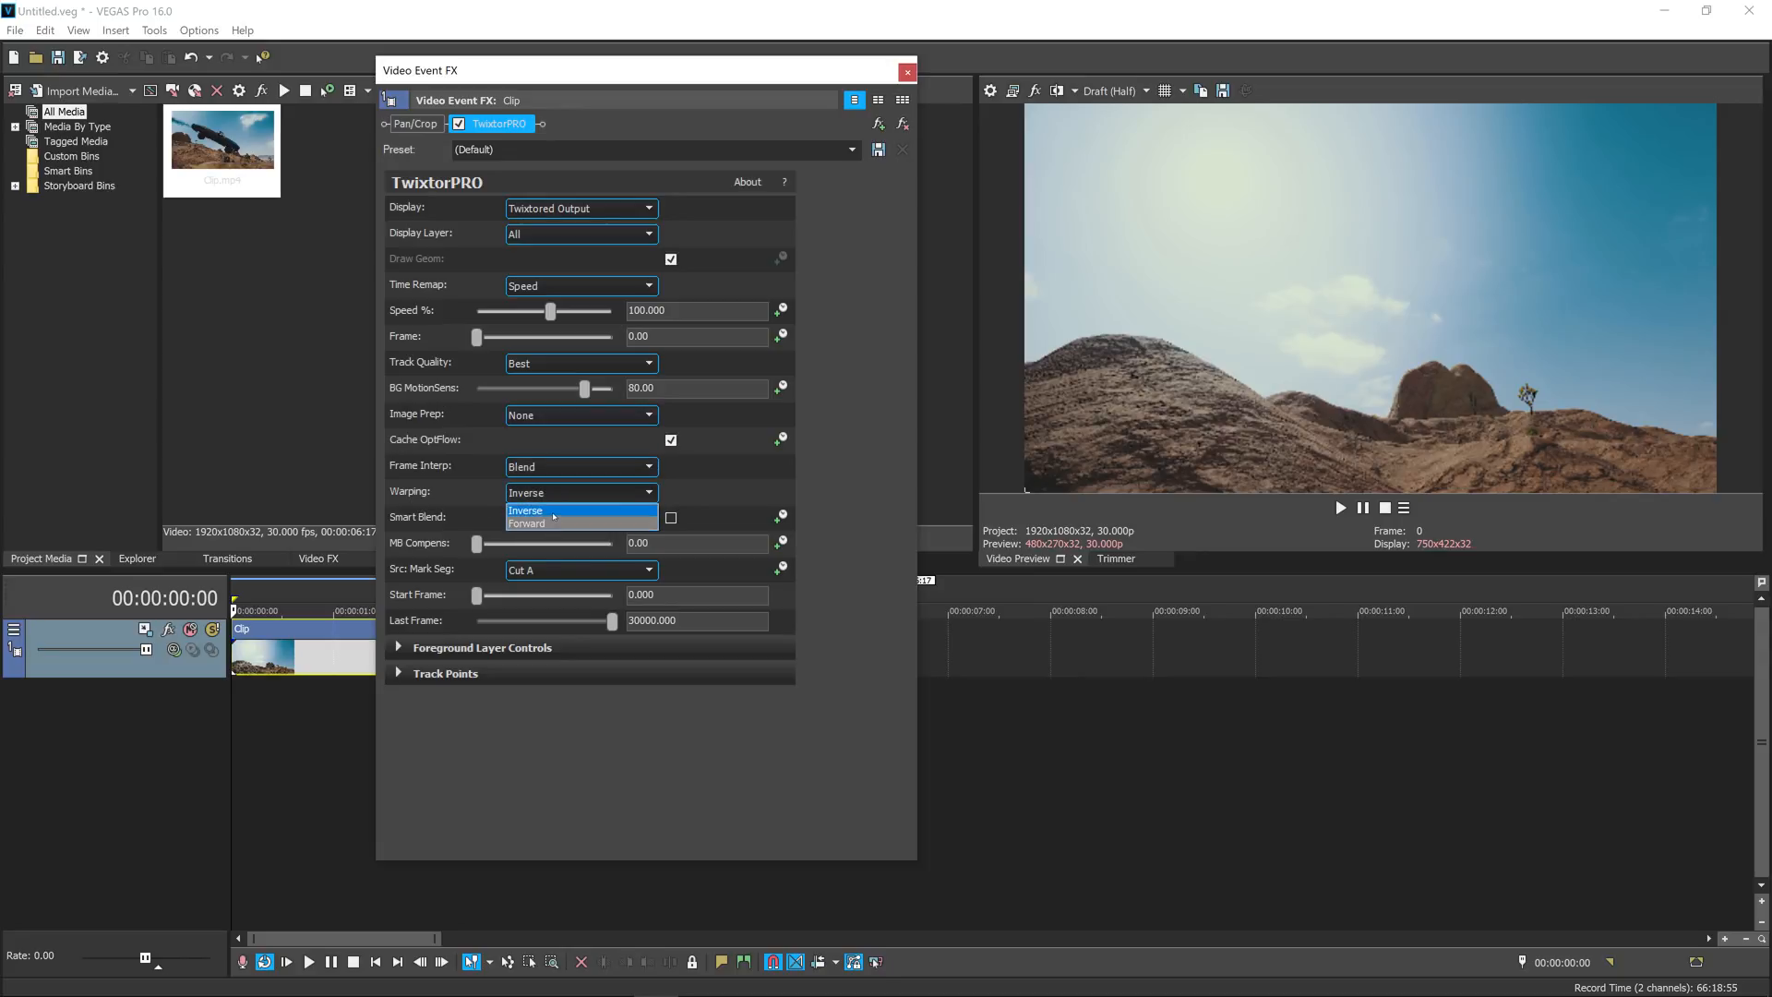
click(526, 510)
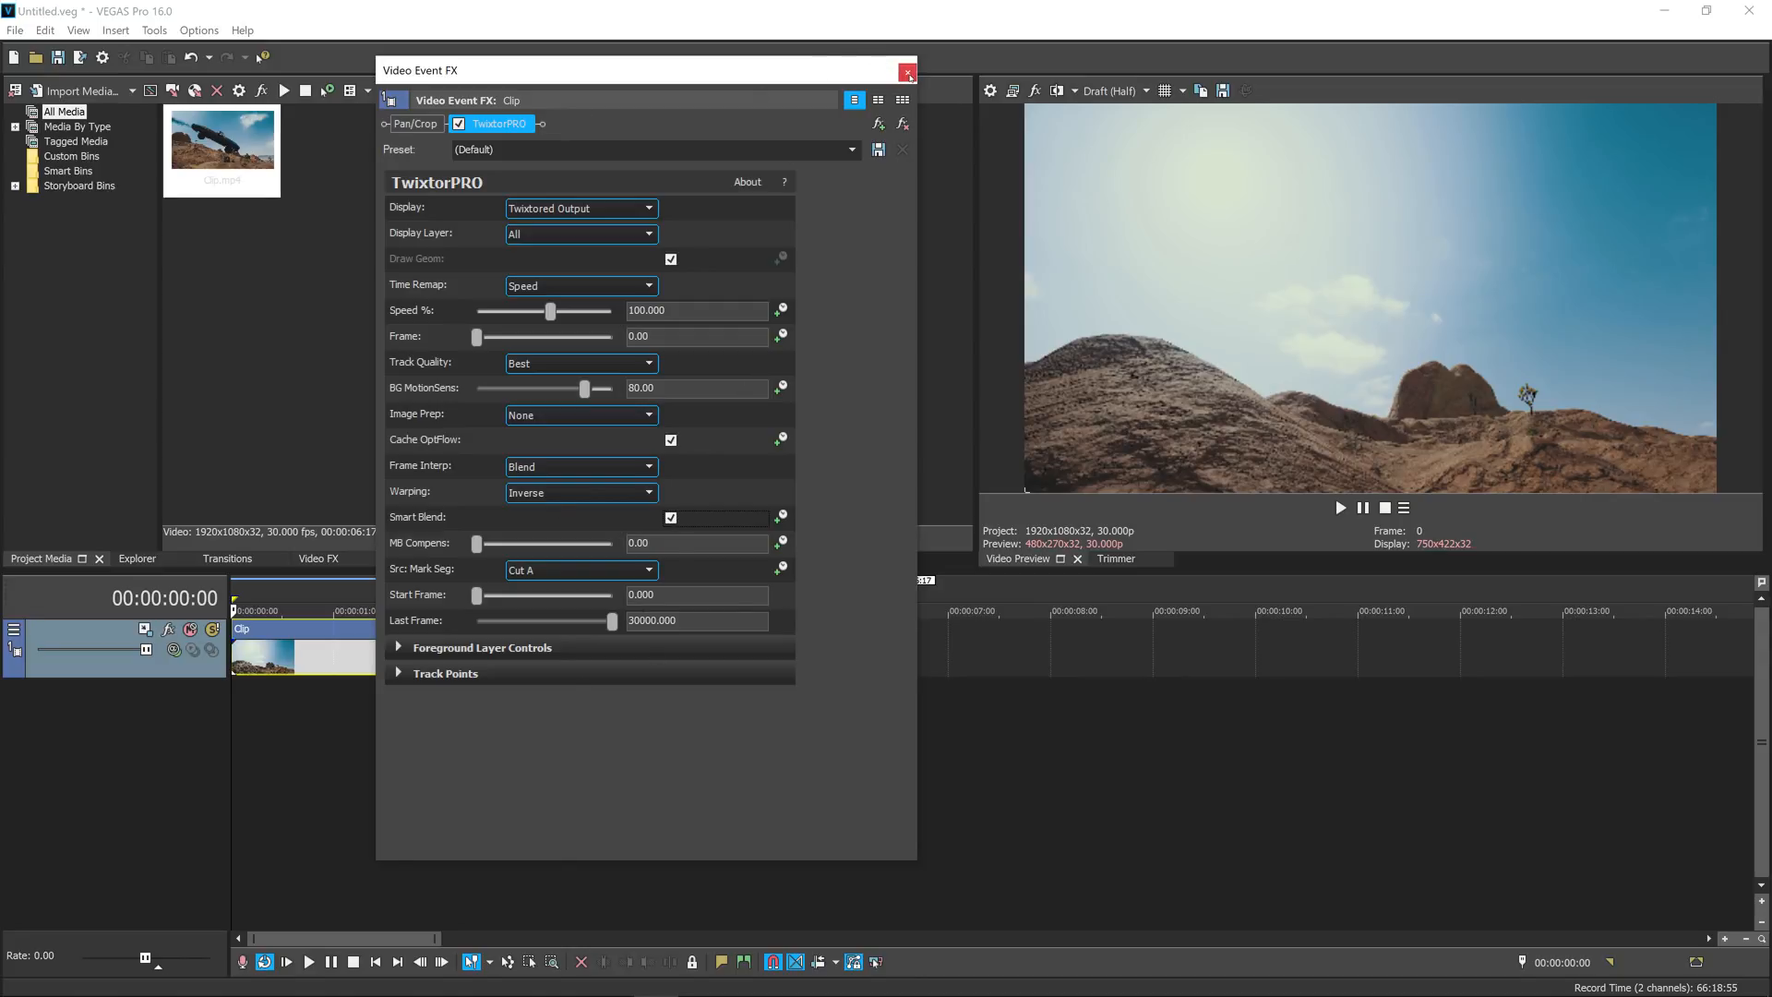
Step: Close the Twixtor settings and scrub to around 3 seconds where the car is airborne
click(906, 72)
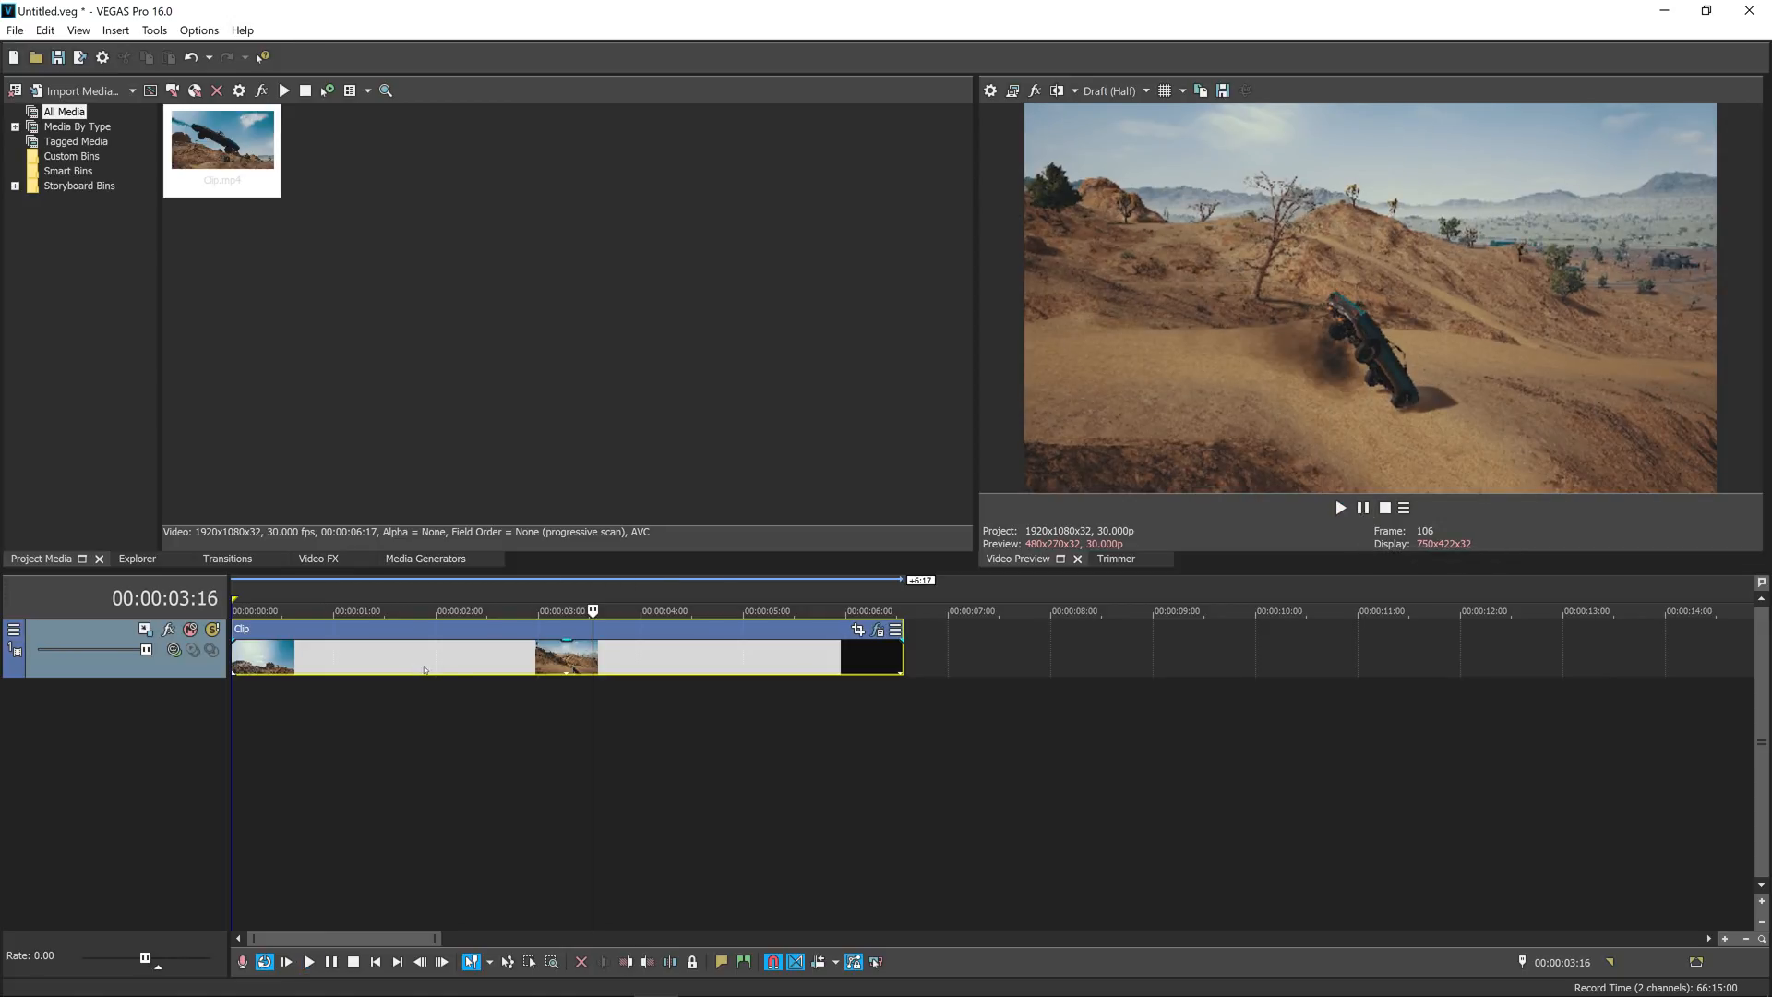
click(439, 611)
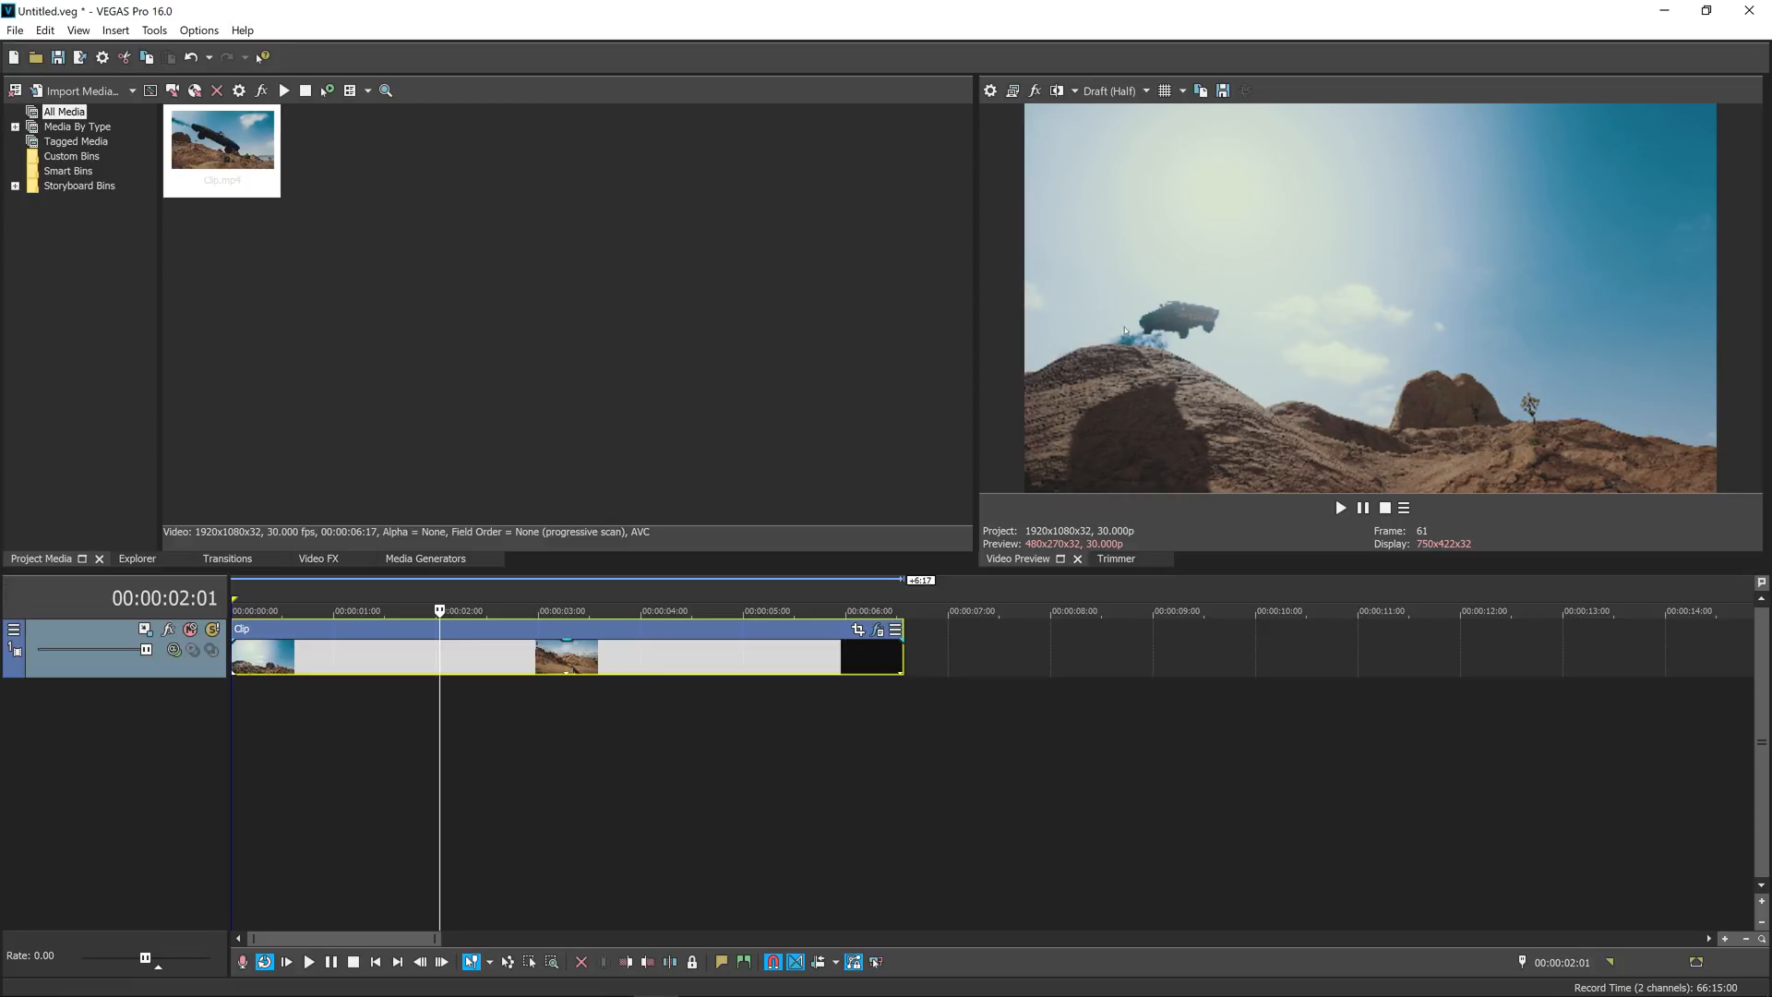
mouse_move(1381, 294)
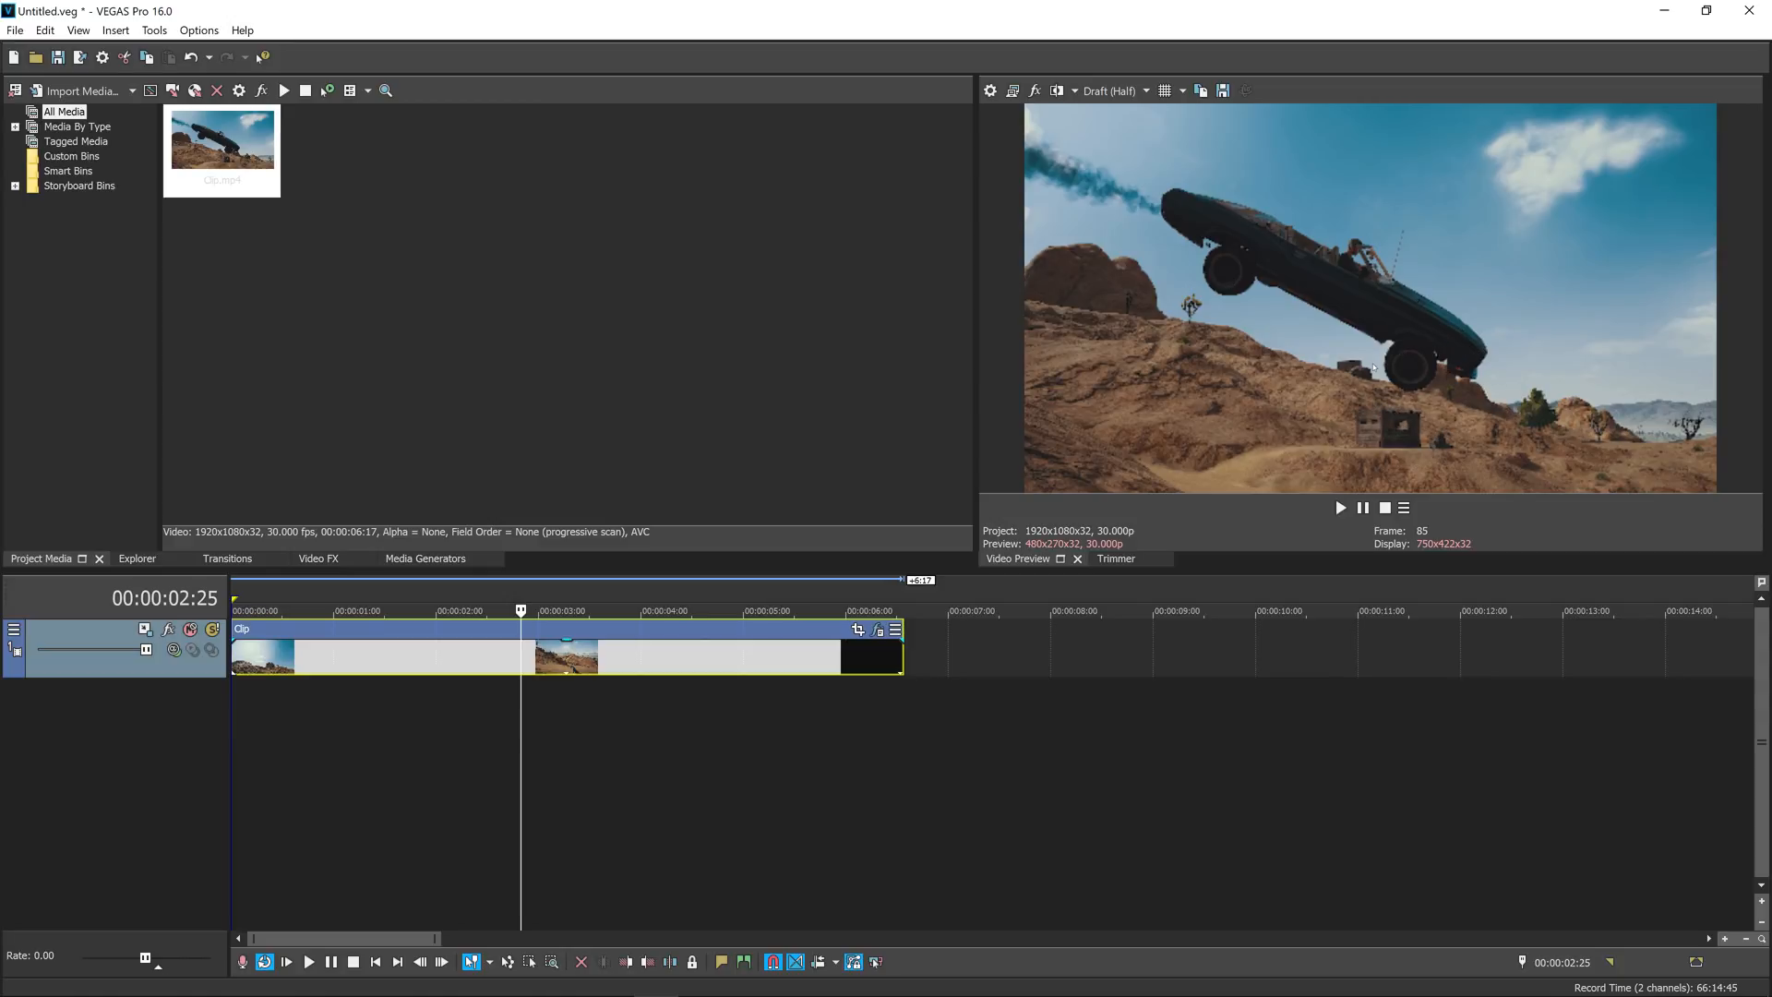
click(443, 611)
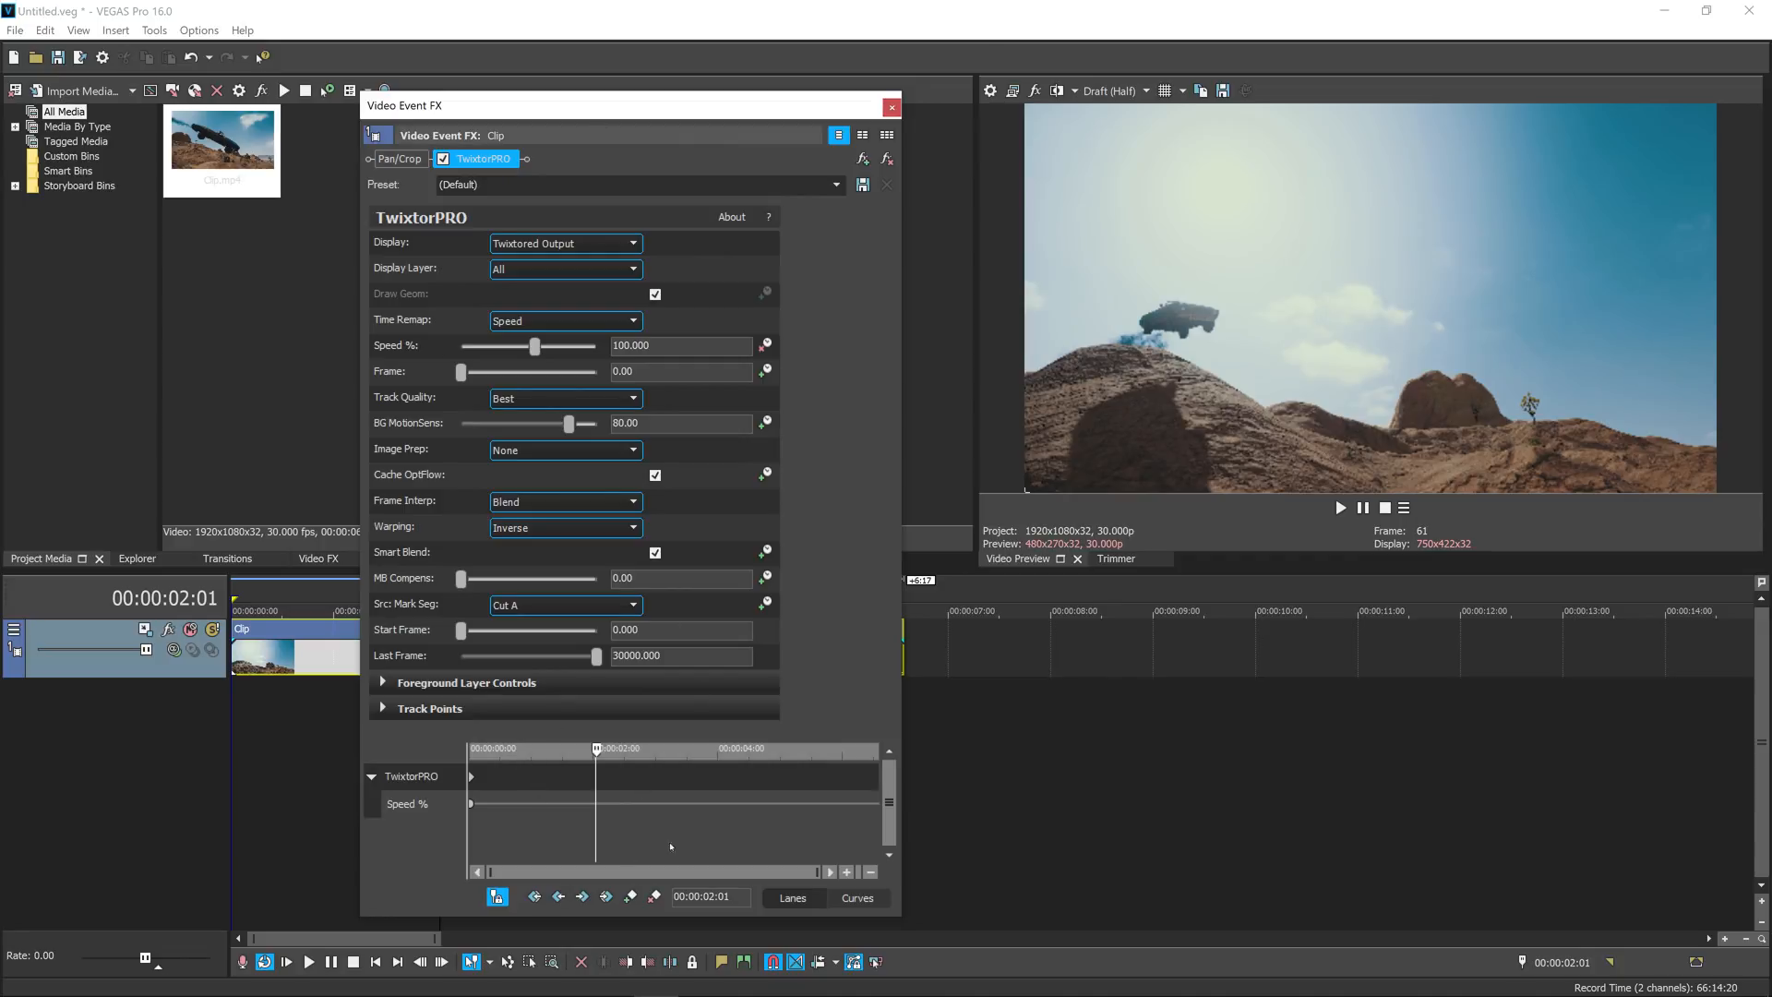
mouse_move(623, 823)
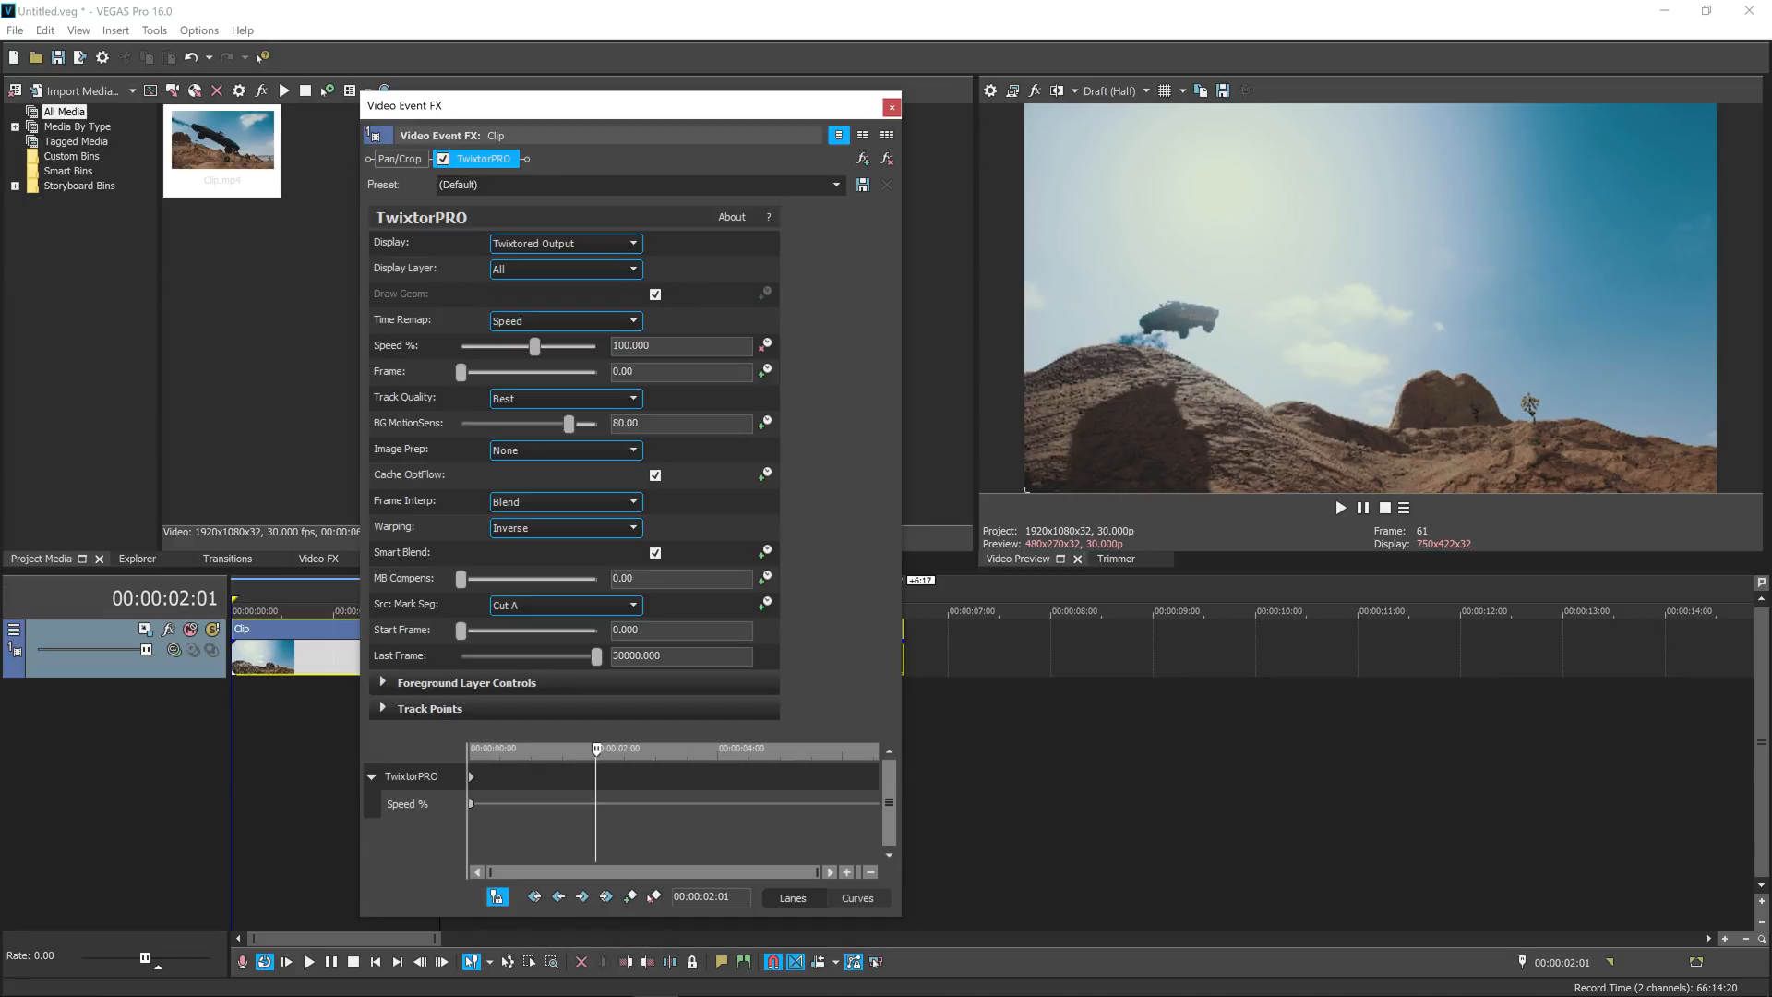
Step: Add a Speed % keyframe at the jump and set it to 50
click(408, 803)
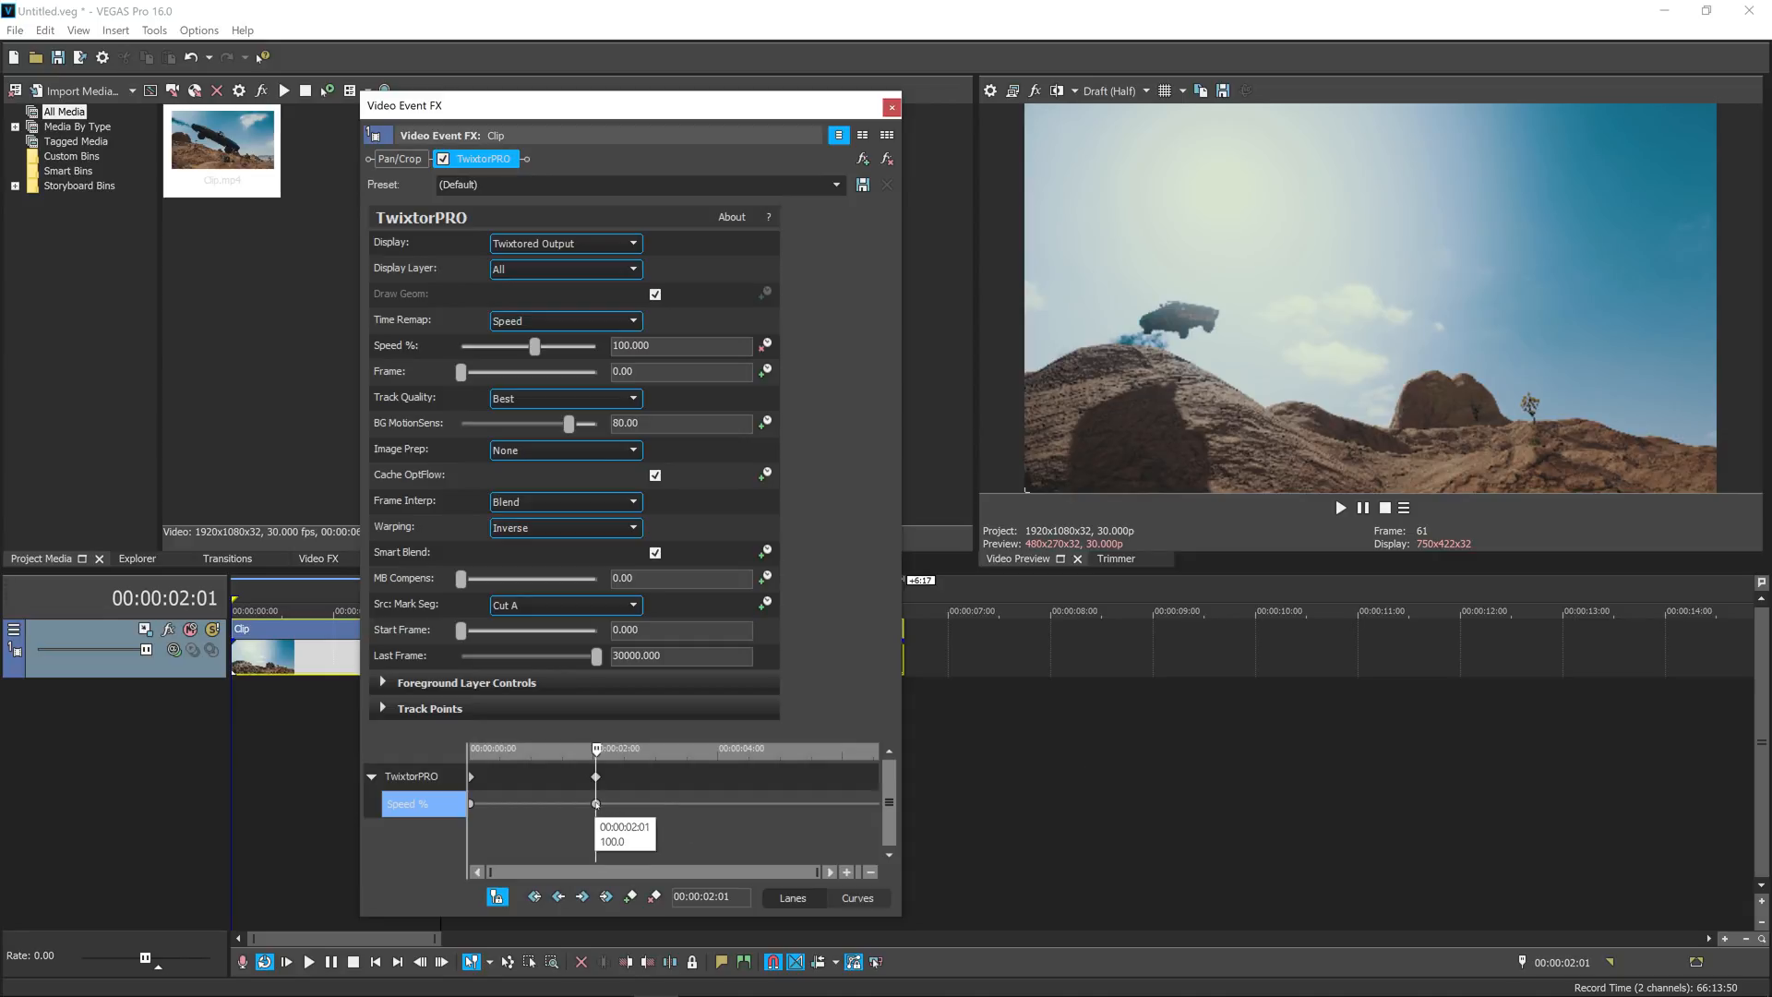
drag(596, 778, 585, 777)
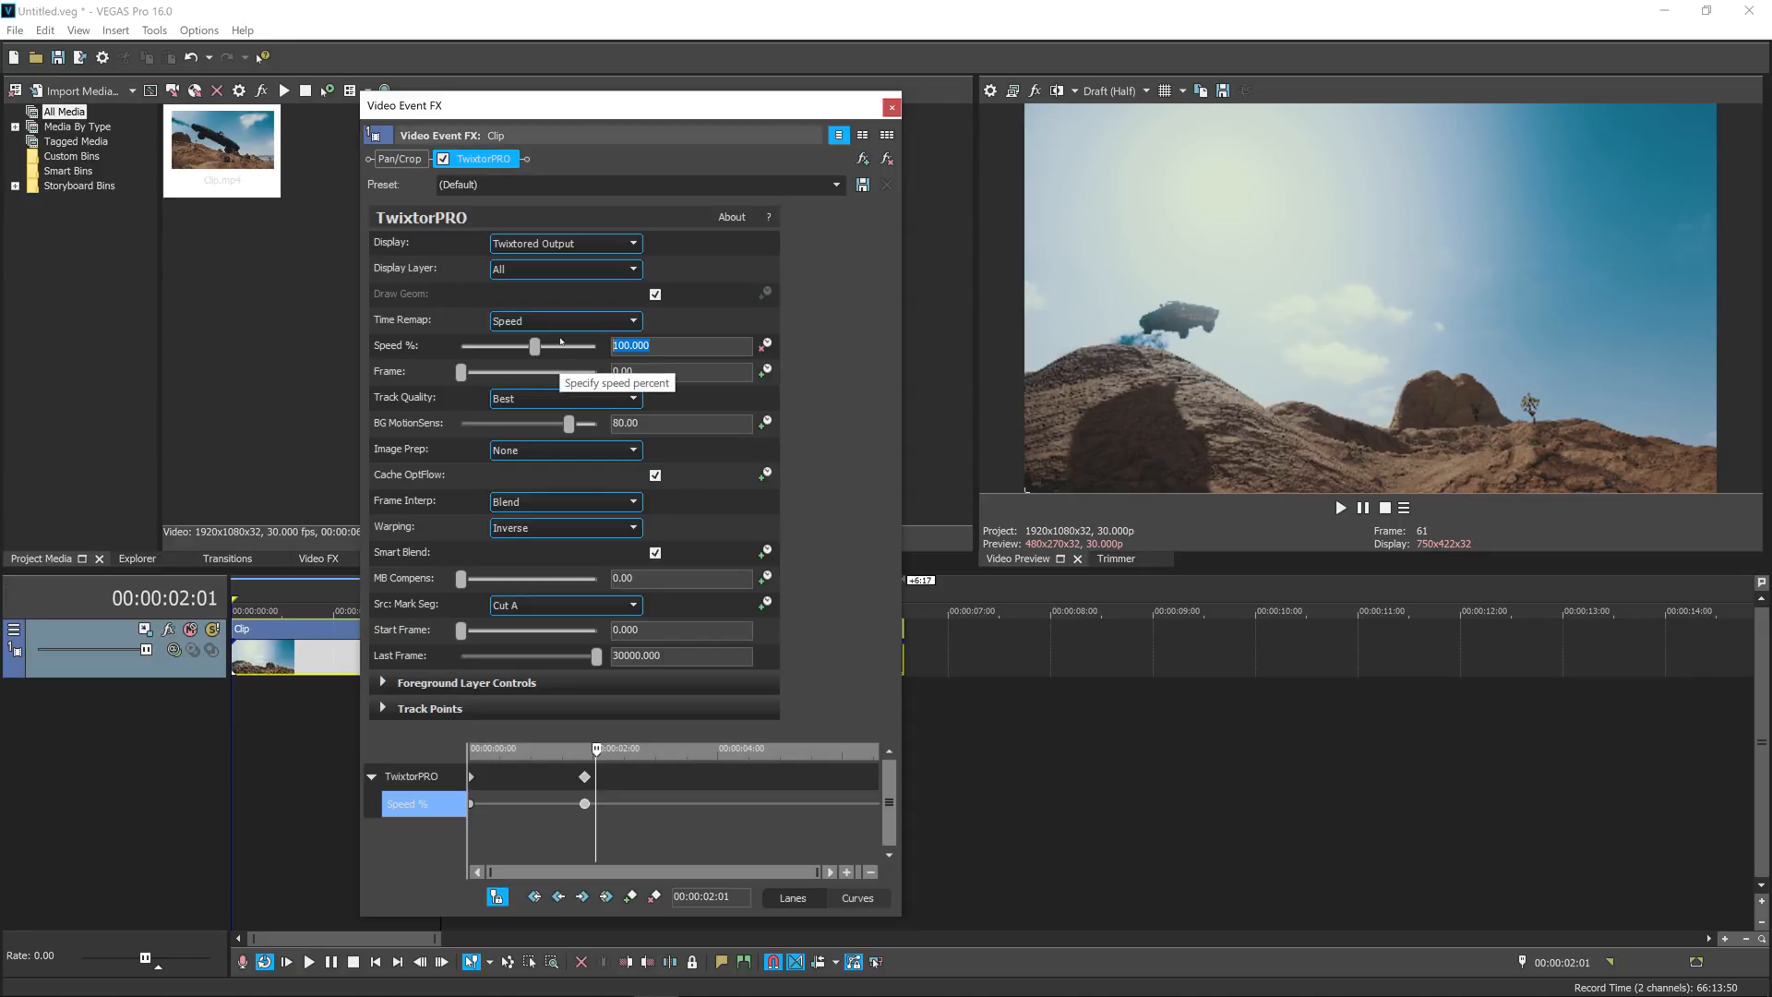
text(50.000)
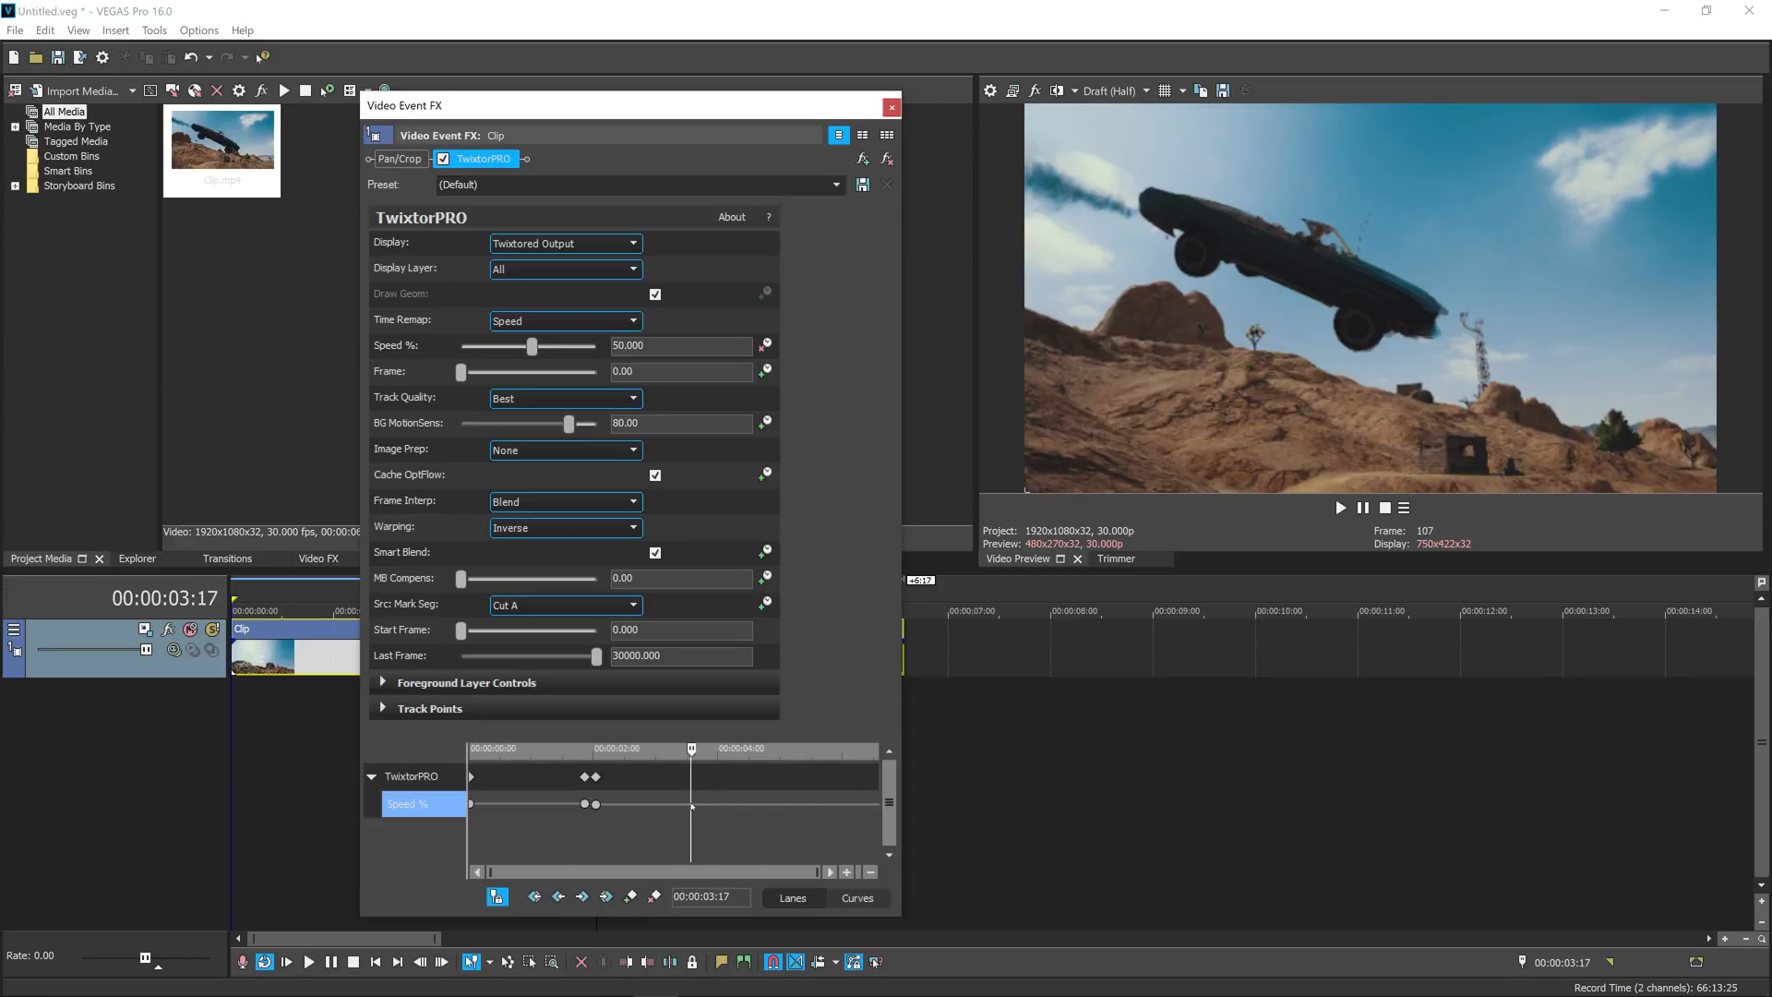
mouse_move(1324, 815)
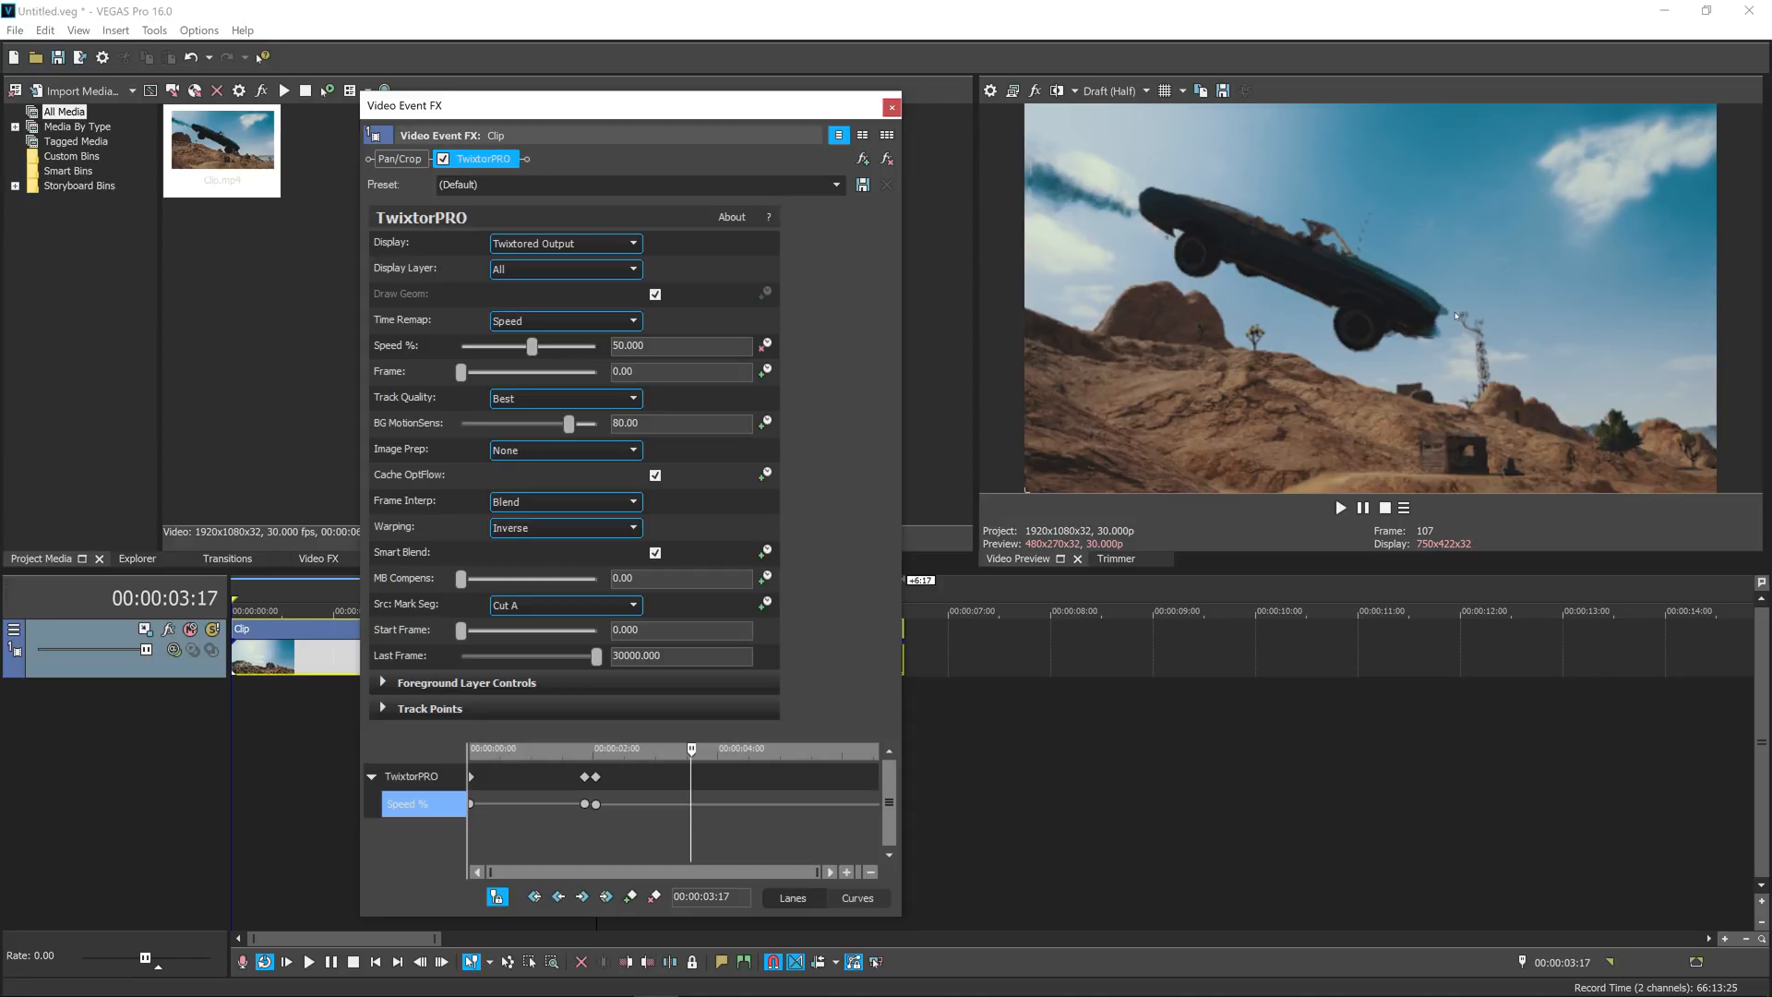
mouse_move(788, 838)
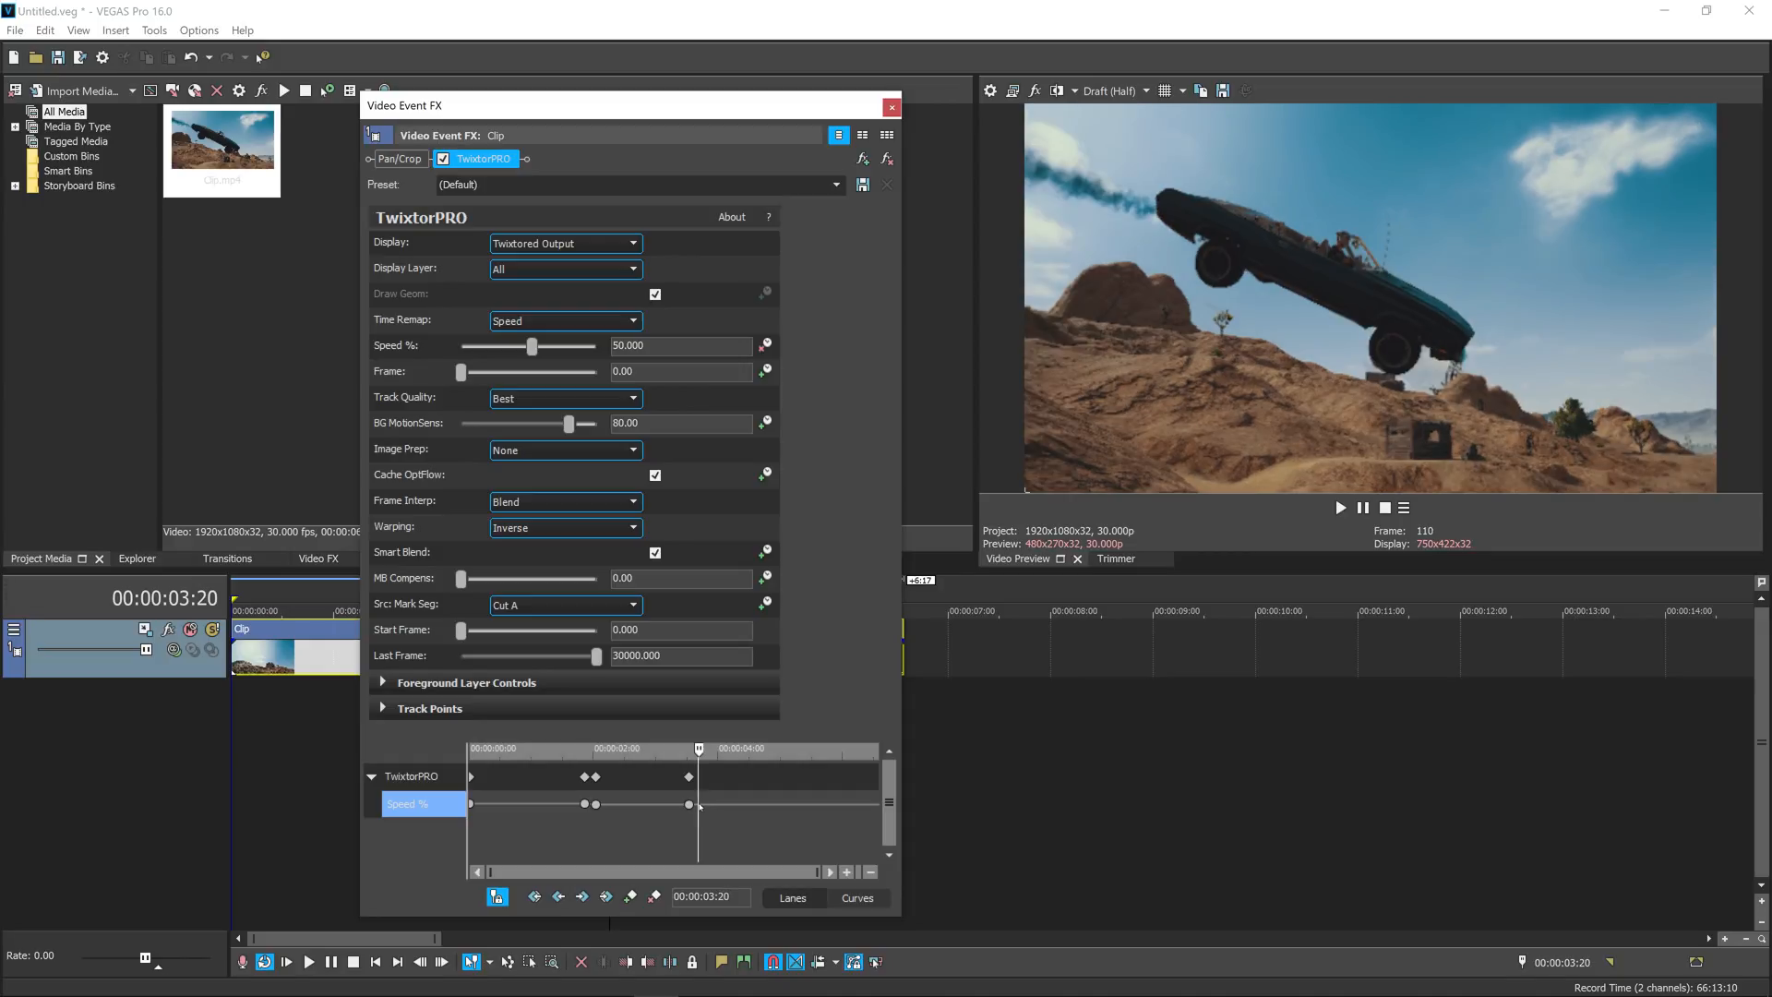
Step: Add a later 100% speed keyframe, position it, and set its fade type for the ramp
text(100)
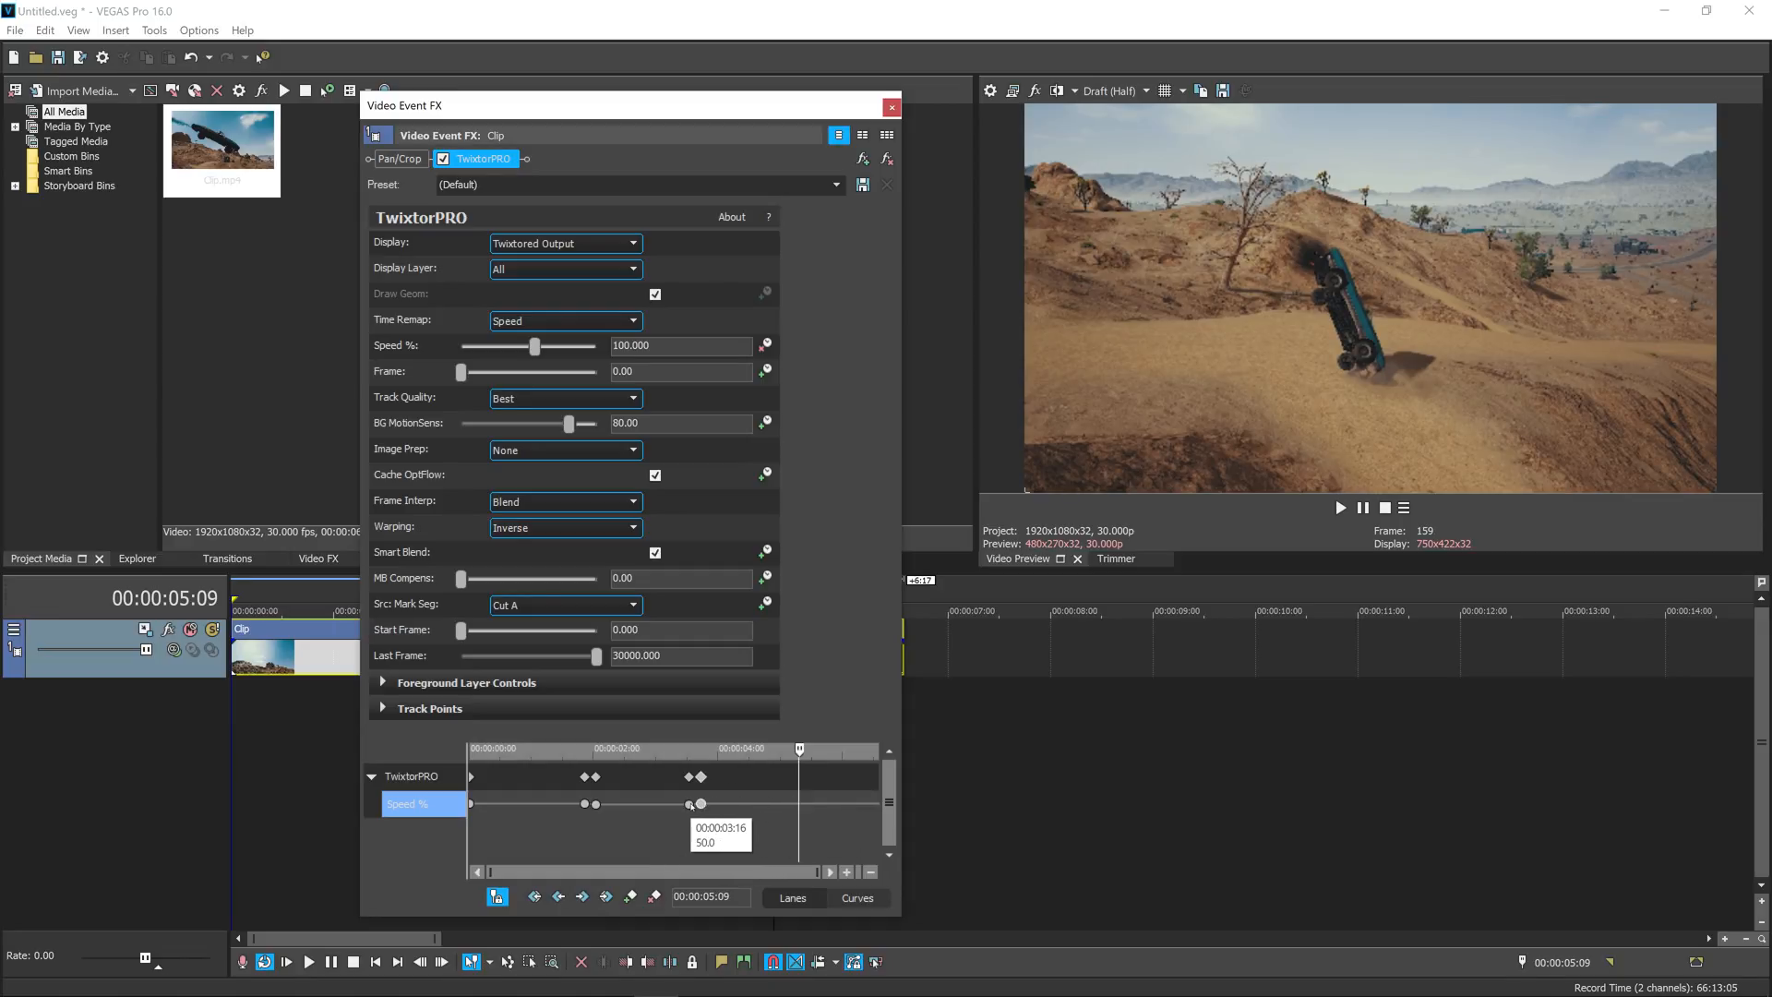
drag(691, 803, 693, 803)
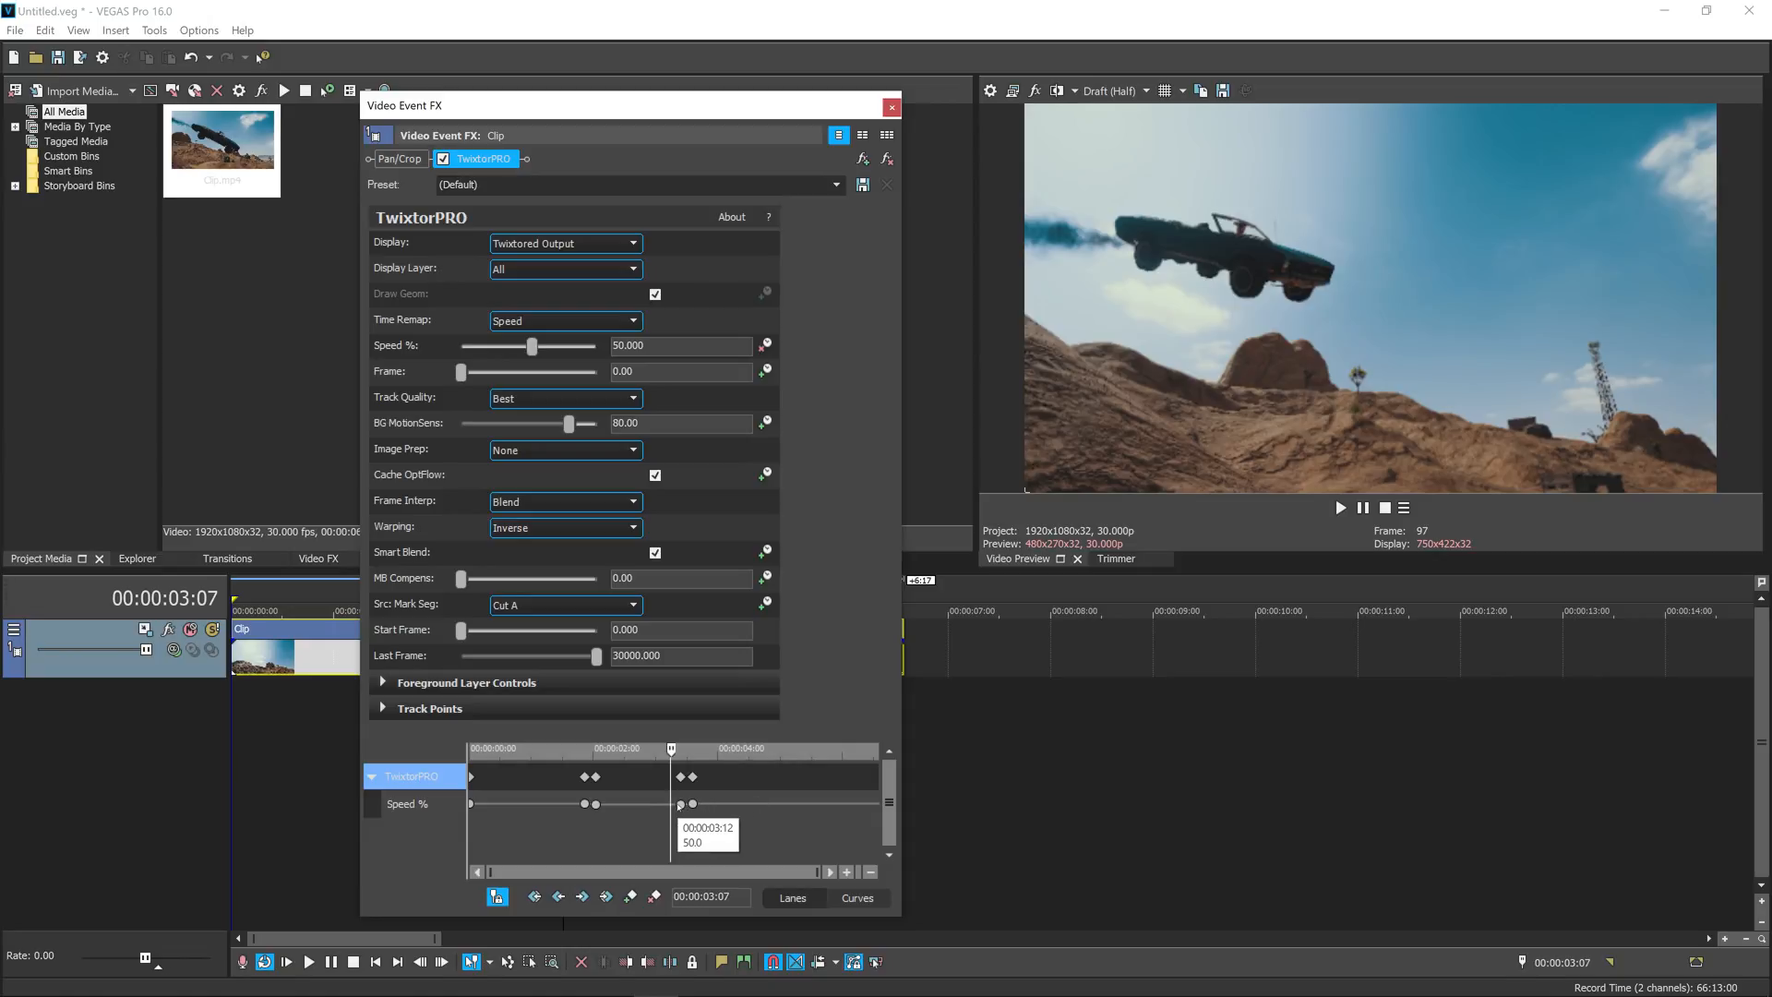
right_click(678, 804)
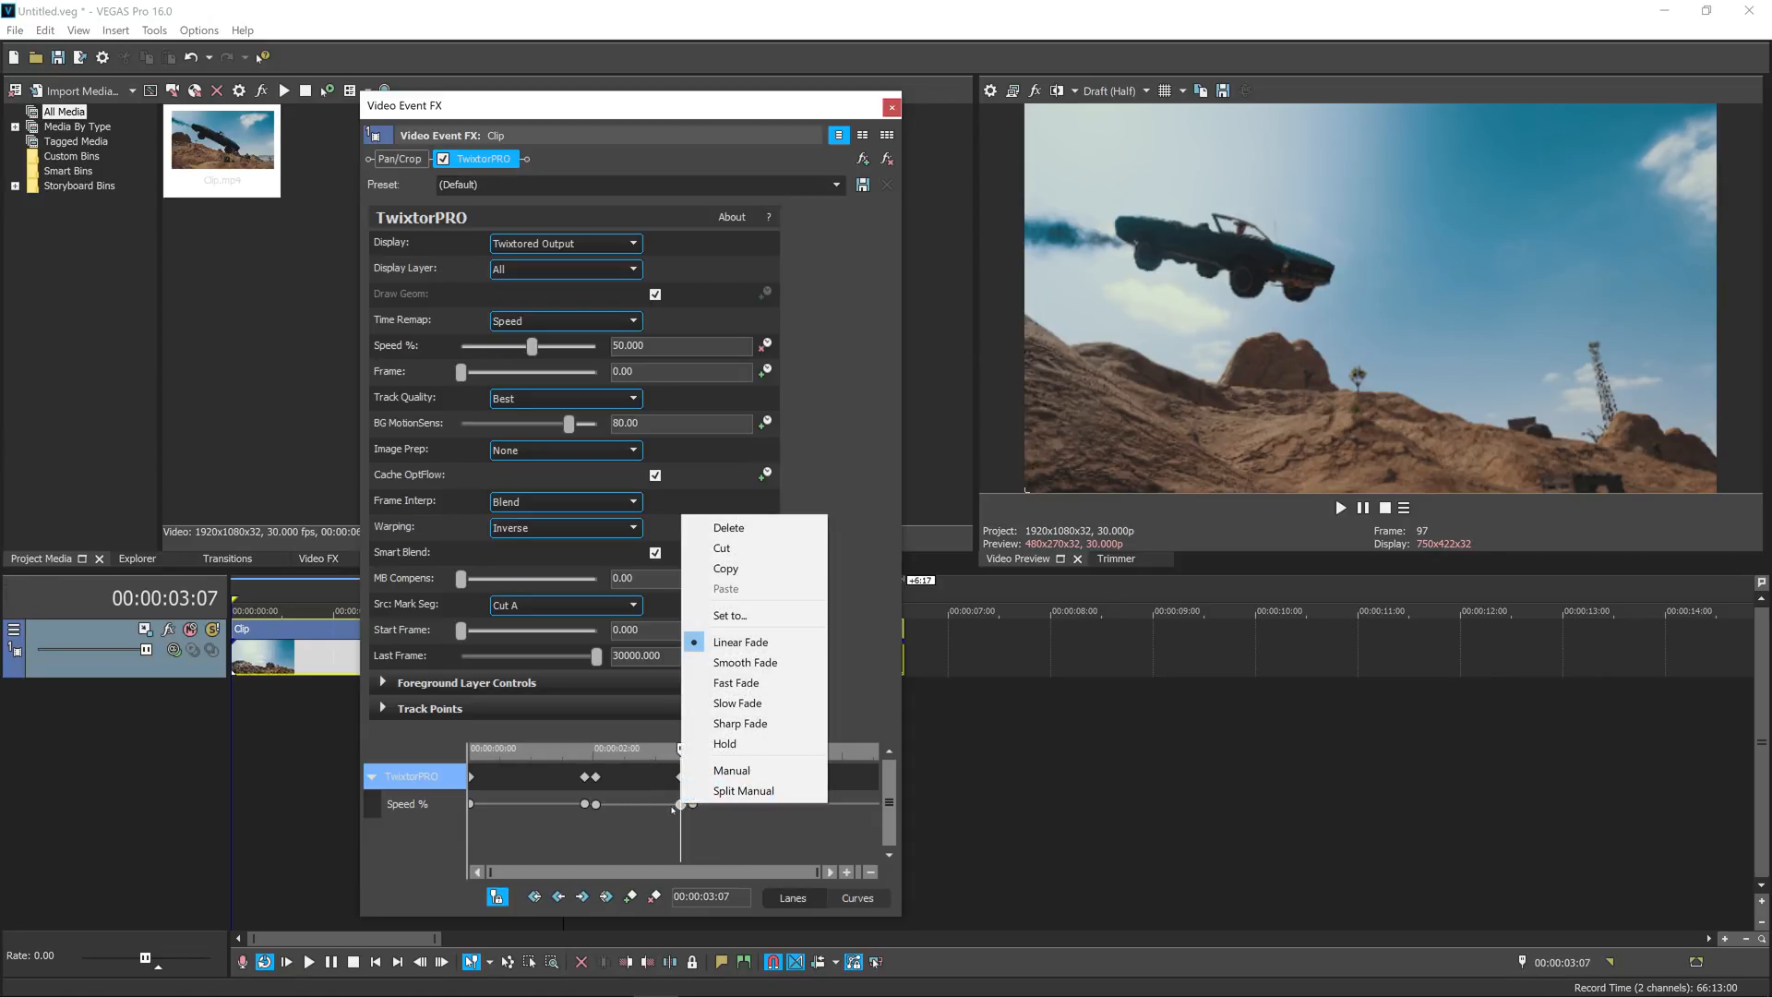
click(744, 663)
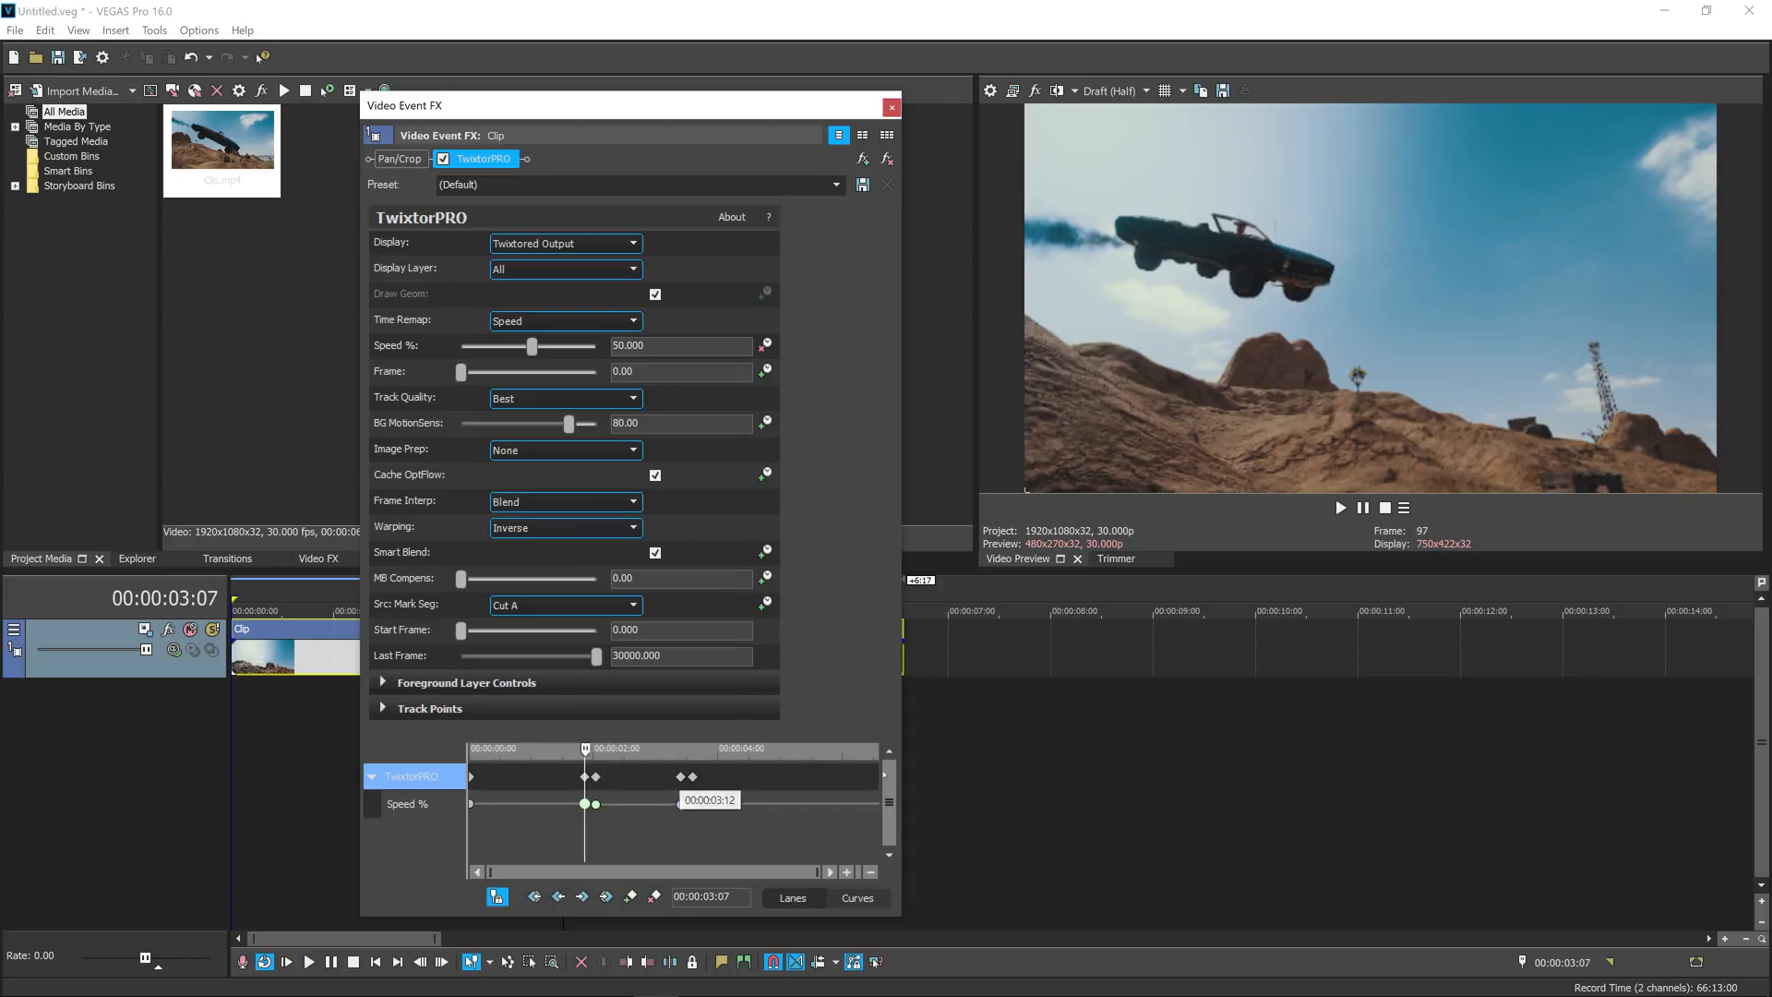
Step: Close Twixtor, reopen it to review the keyframes, close it again and bring up the File menu
click(892, 107)
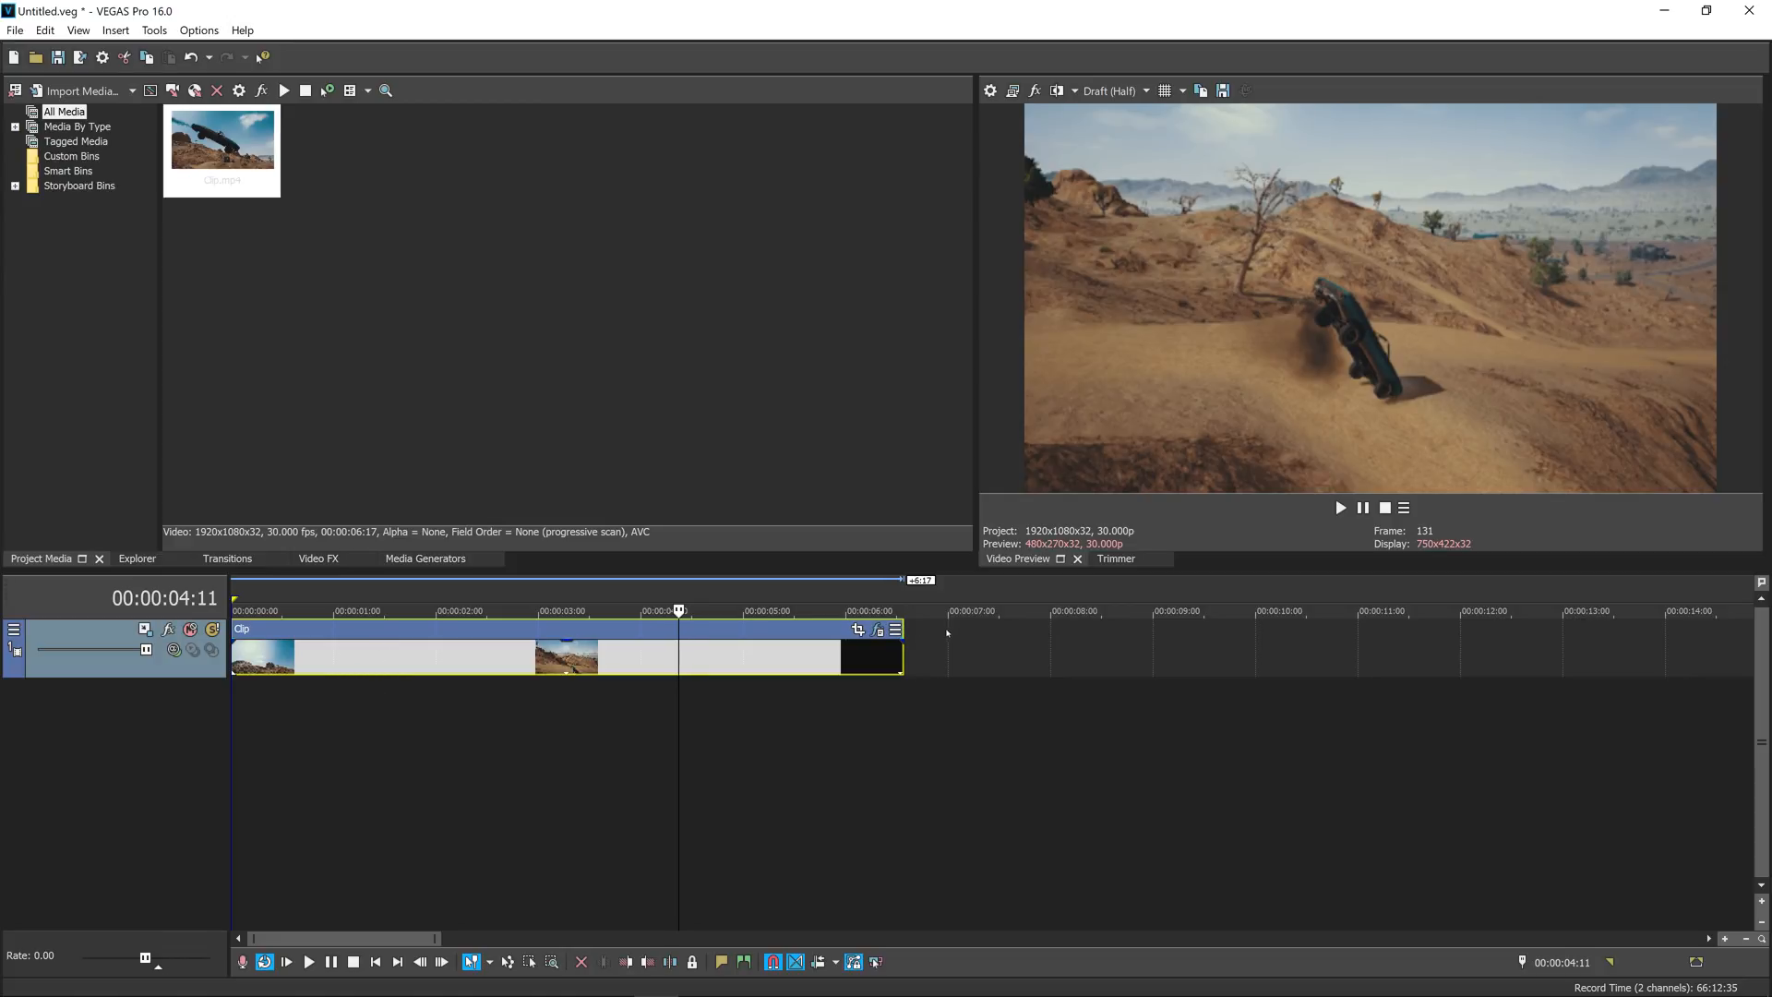
click(878, 629)
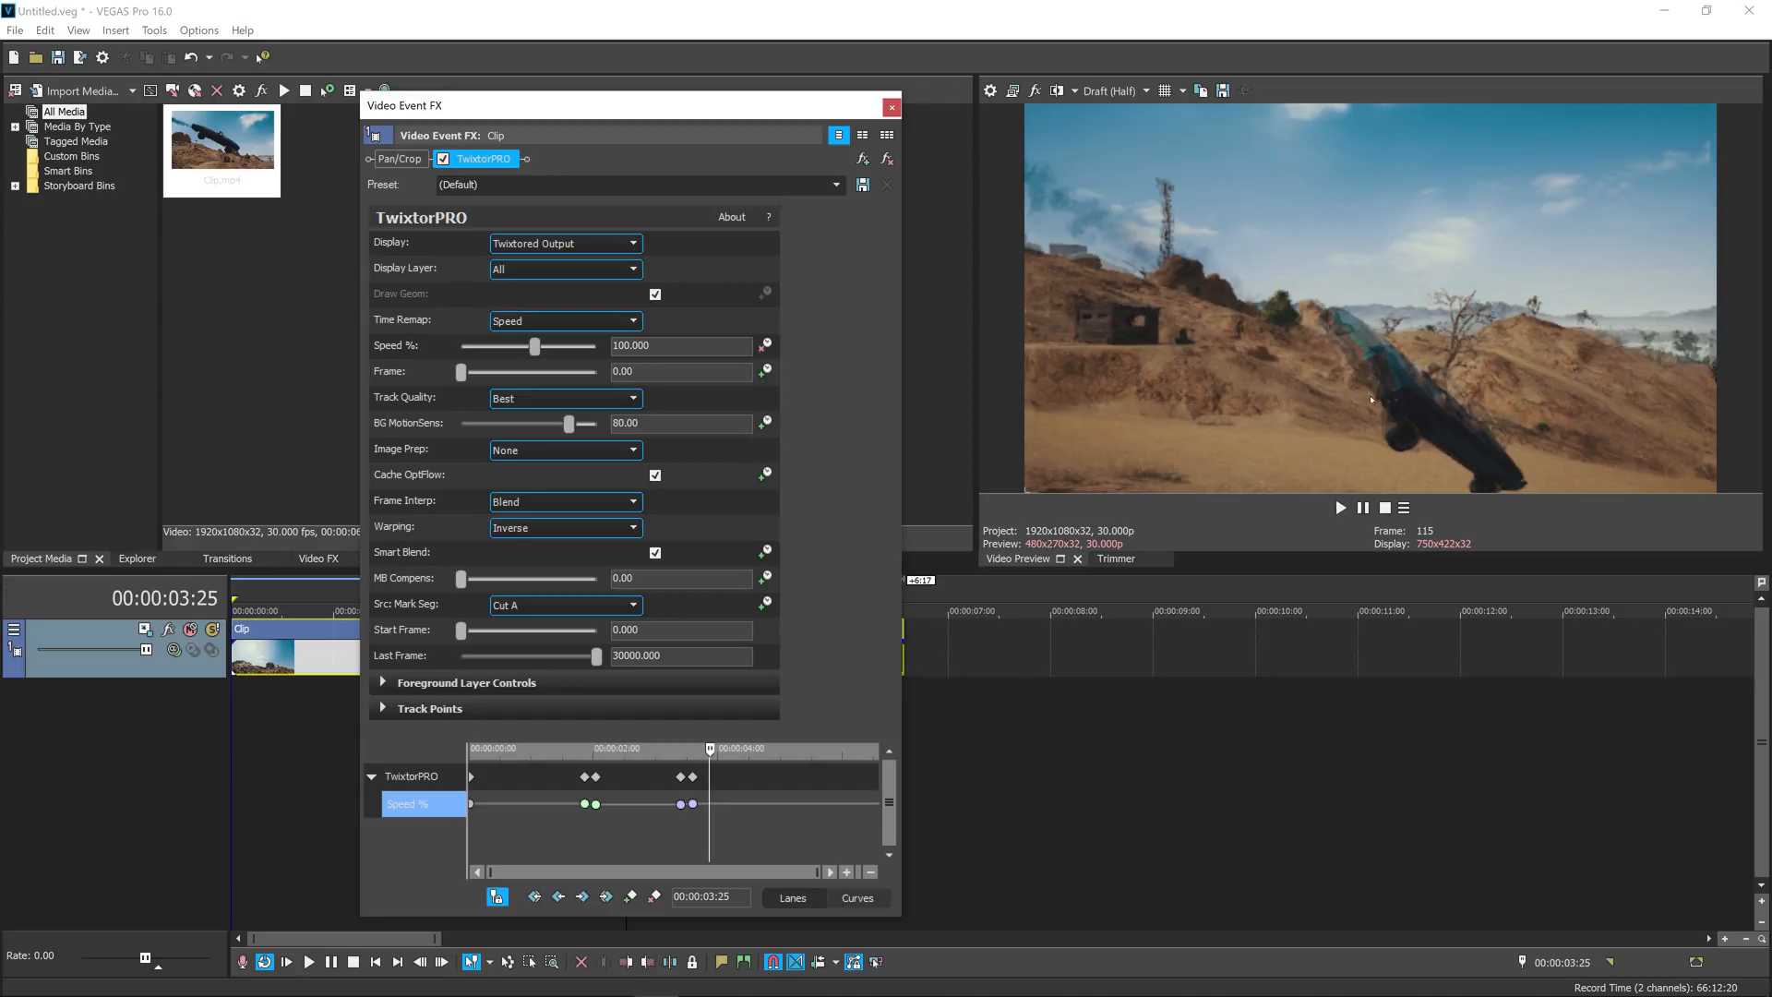
mouse_move(1416, 395)
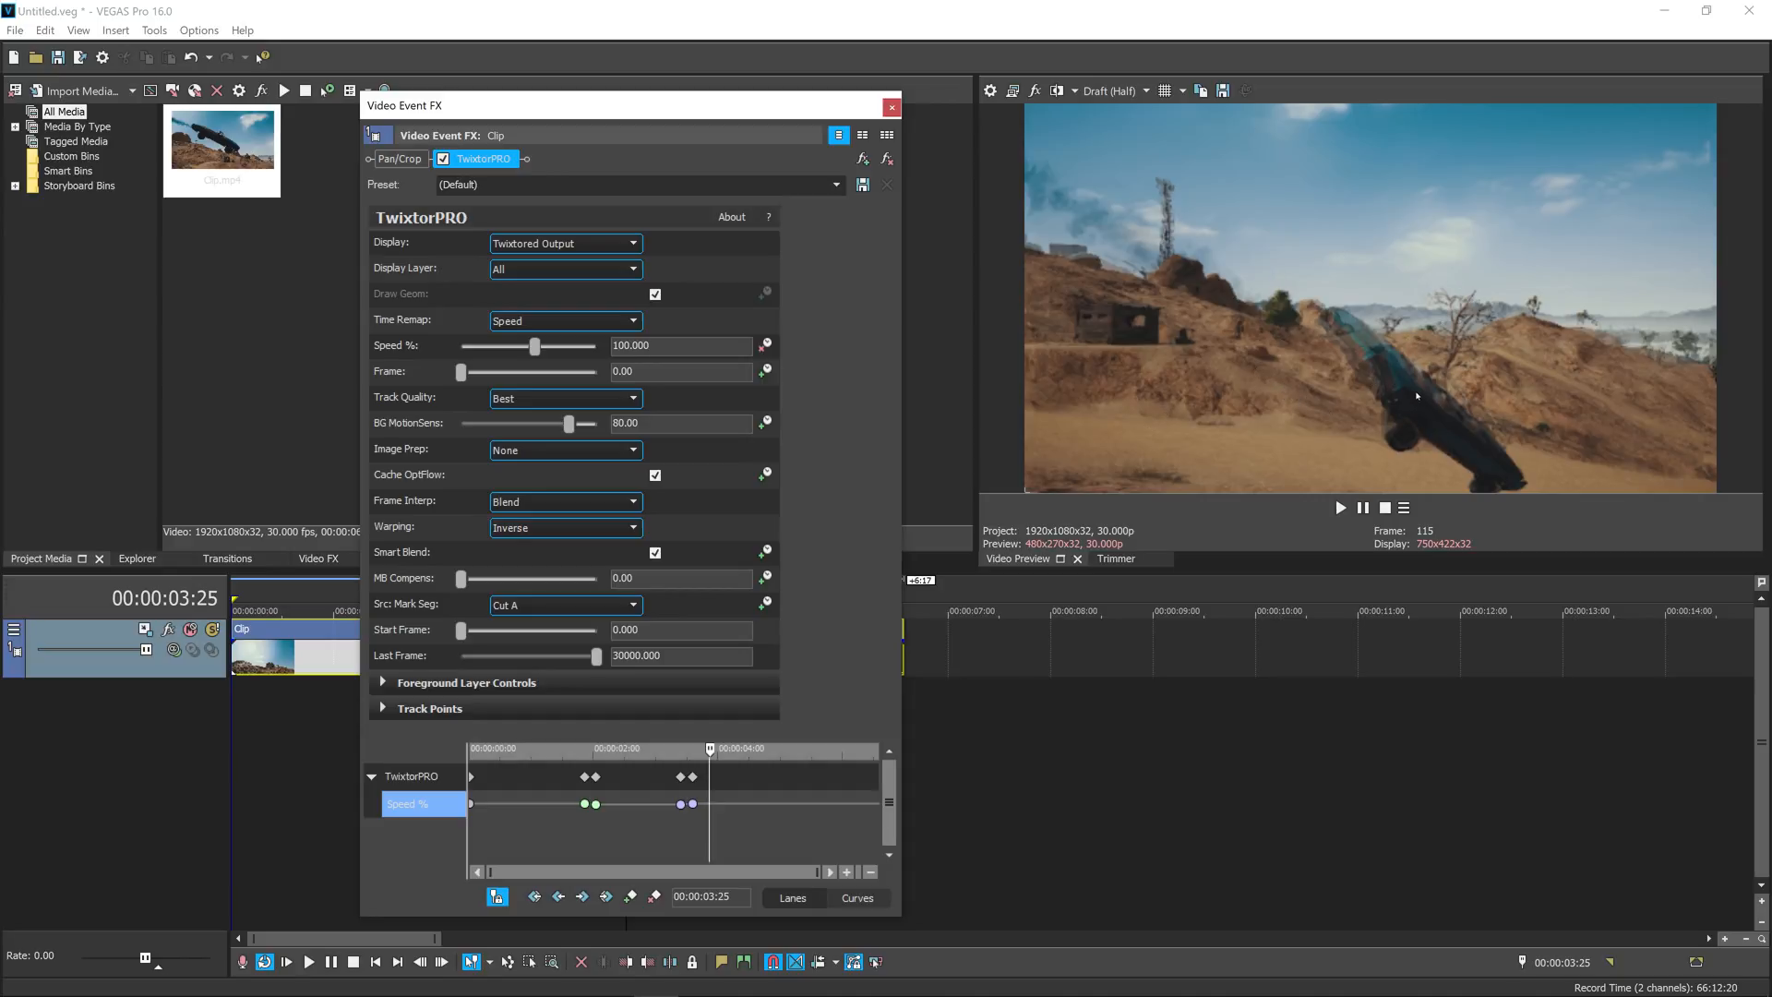
click(891, 105)
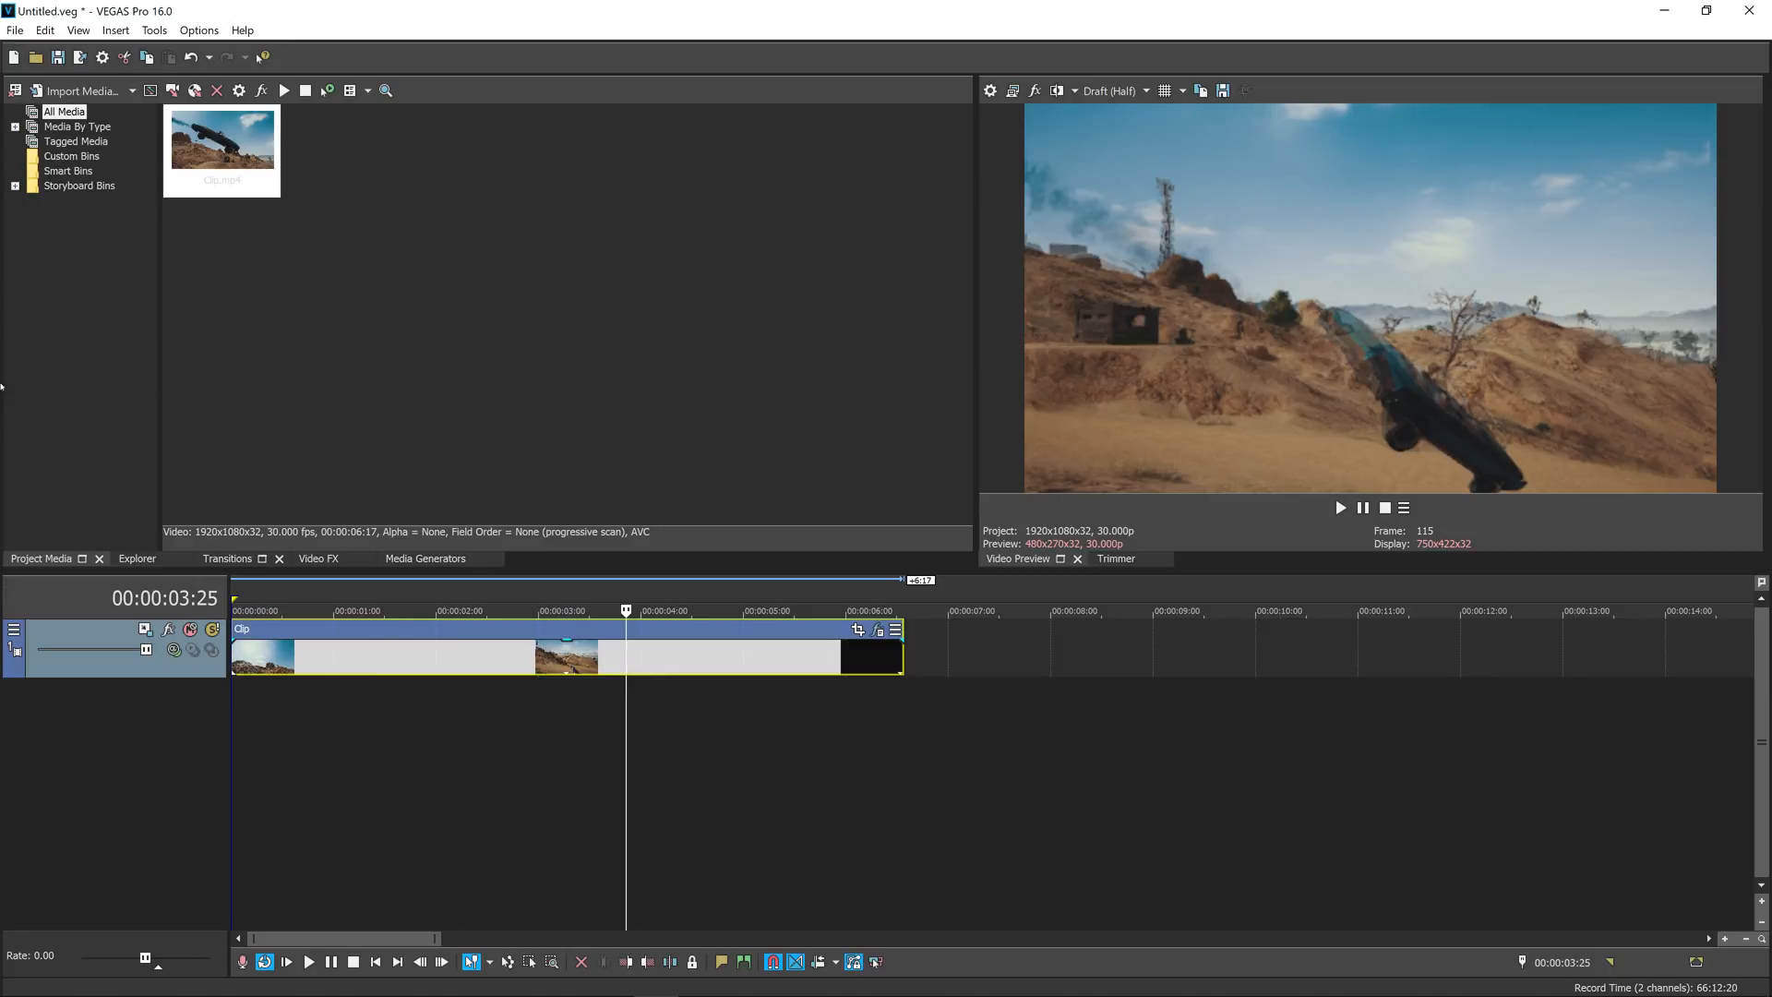
click(15, 29)
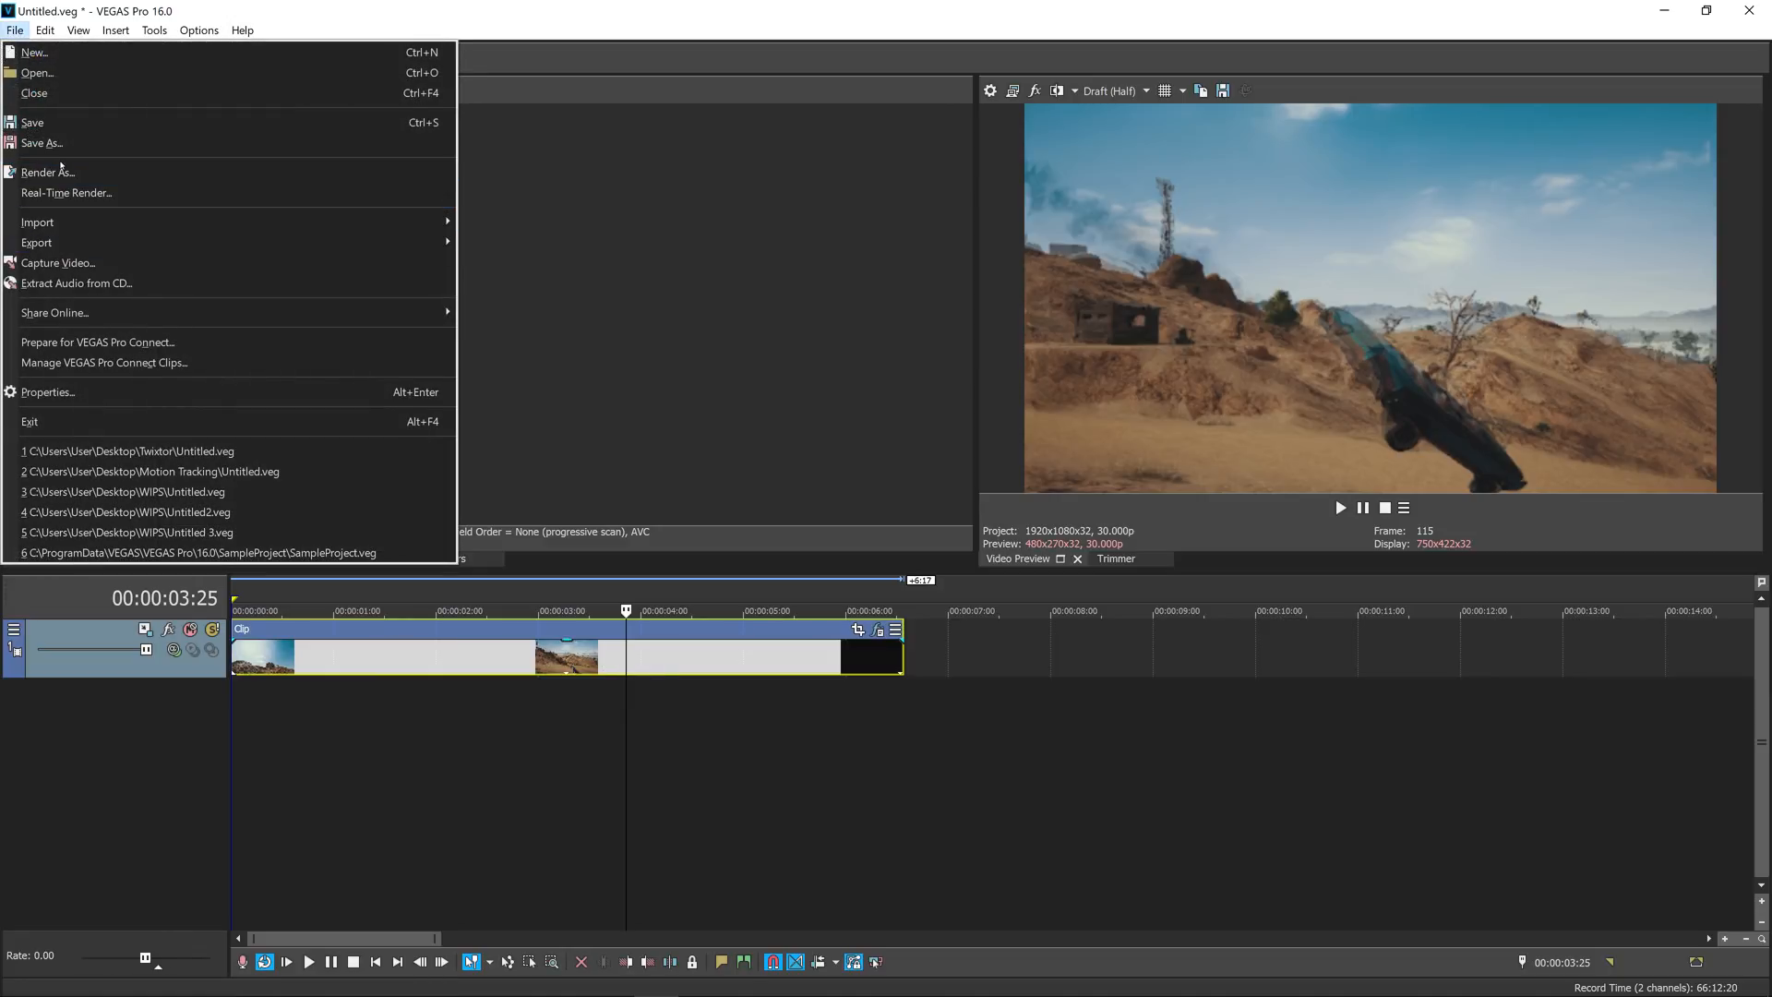
Step: Render As MAGIX HEVC/AAC MP4 with the 1080p60 NVENC template, then show the output folder
click(48, 172)
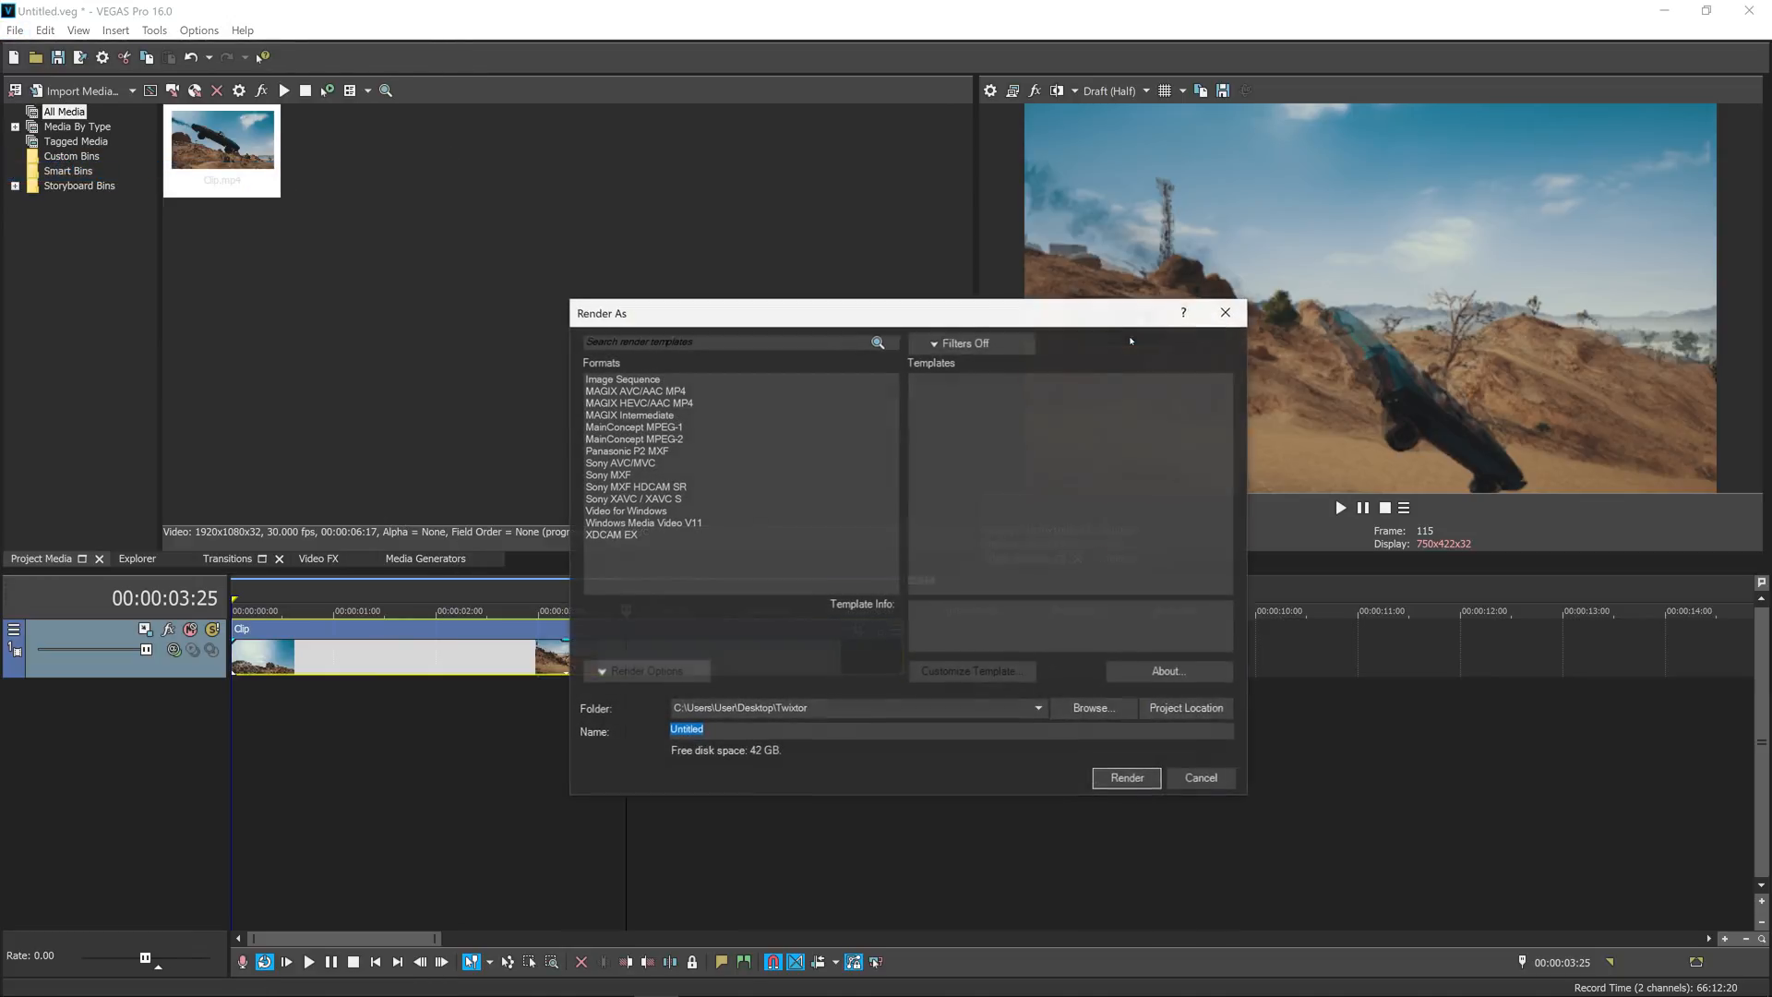
click(639, 402)
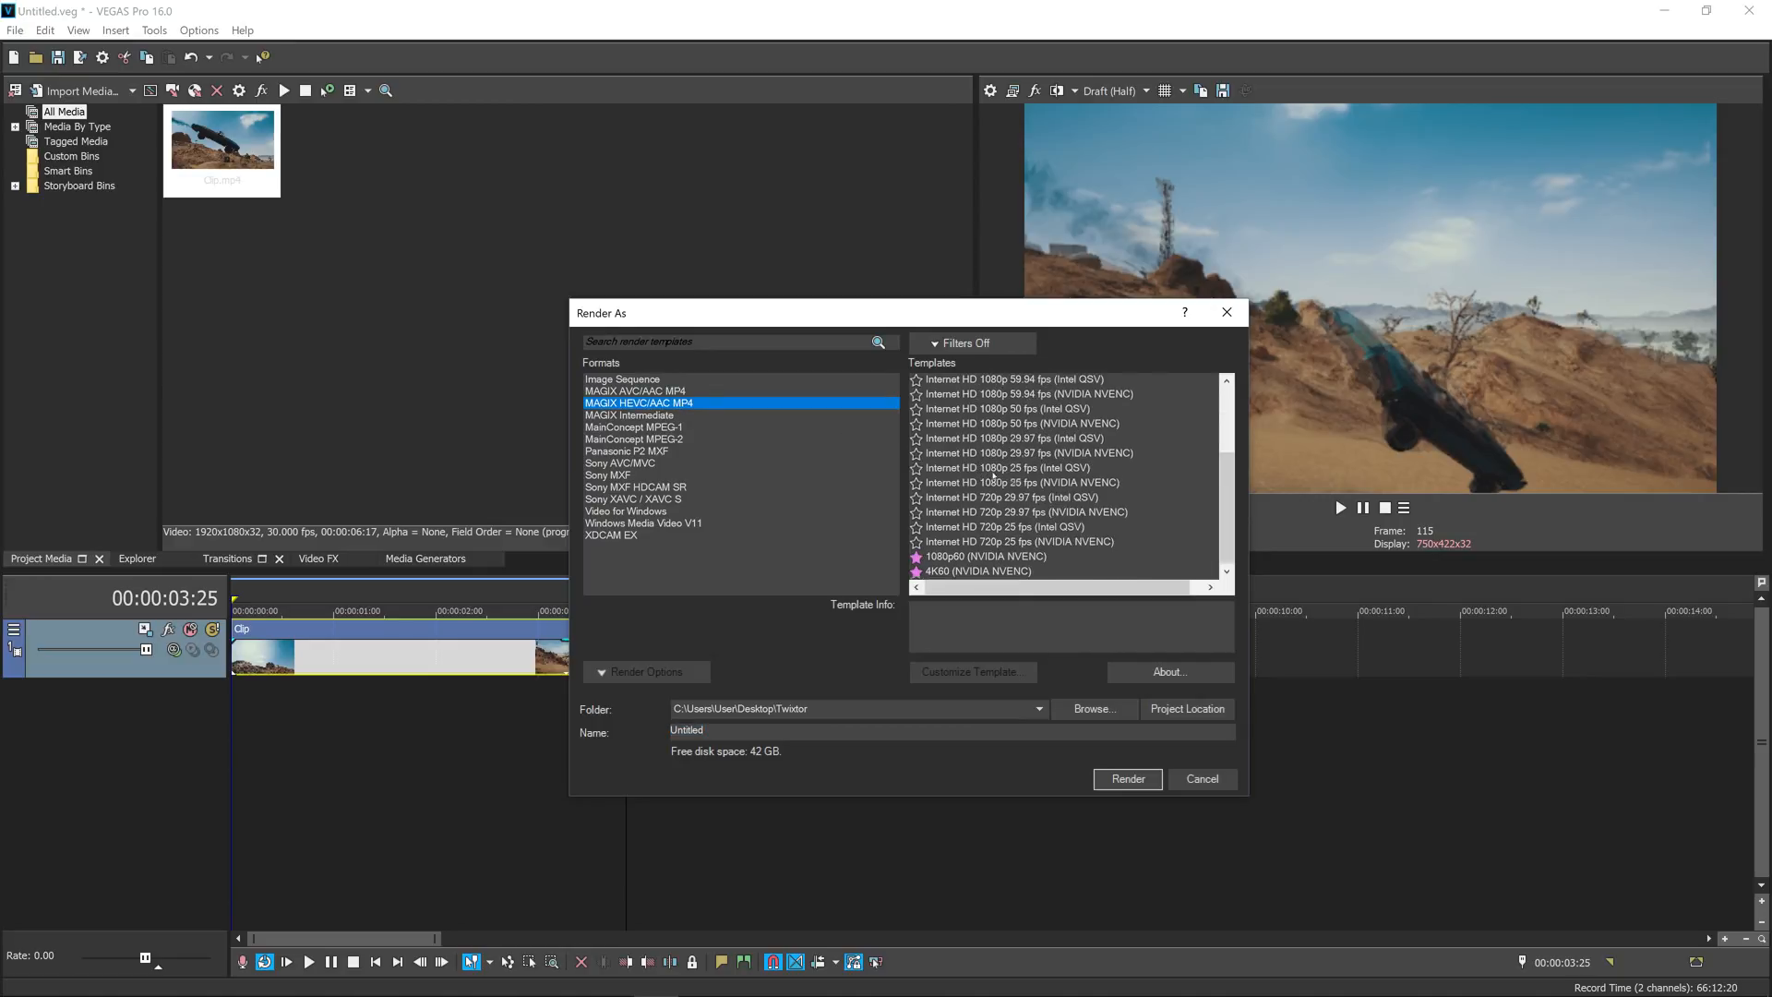
click(984, 556)
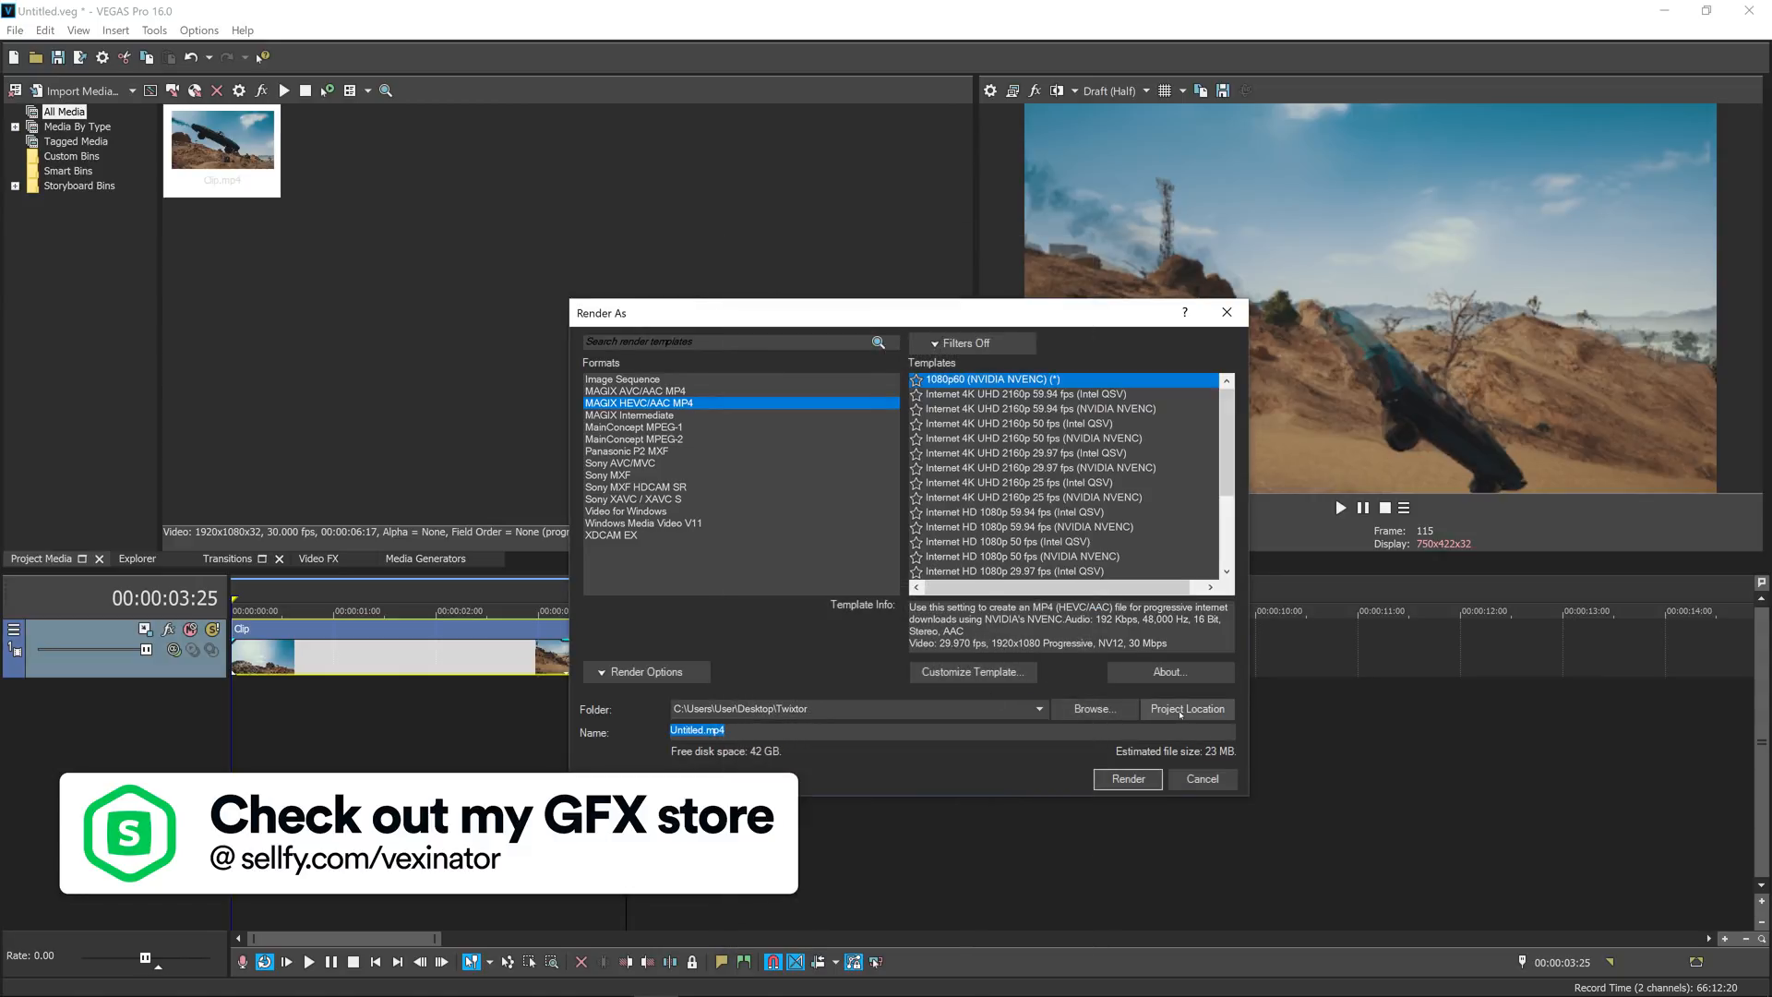
click(1126, 779)
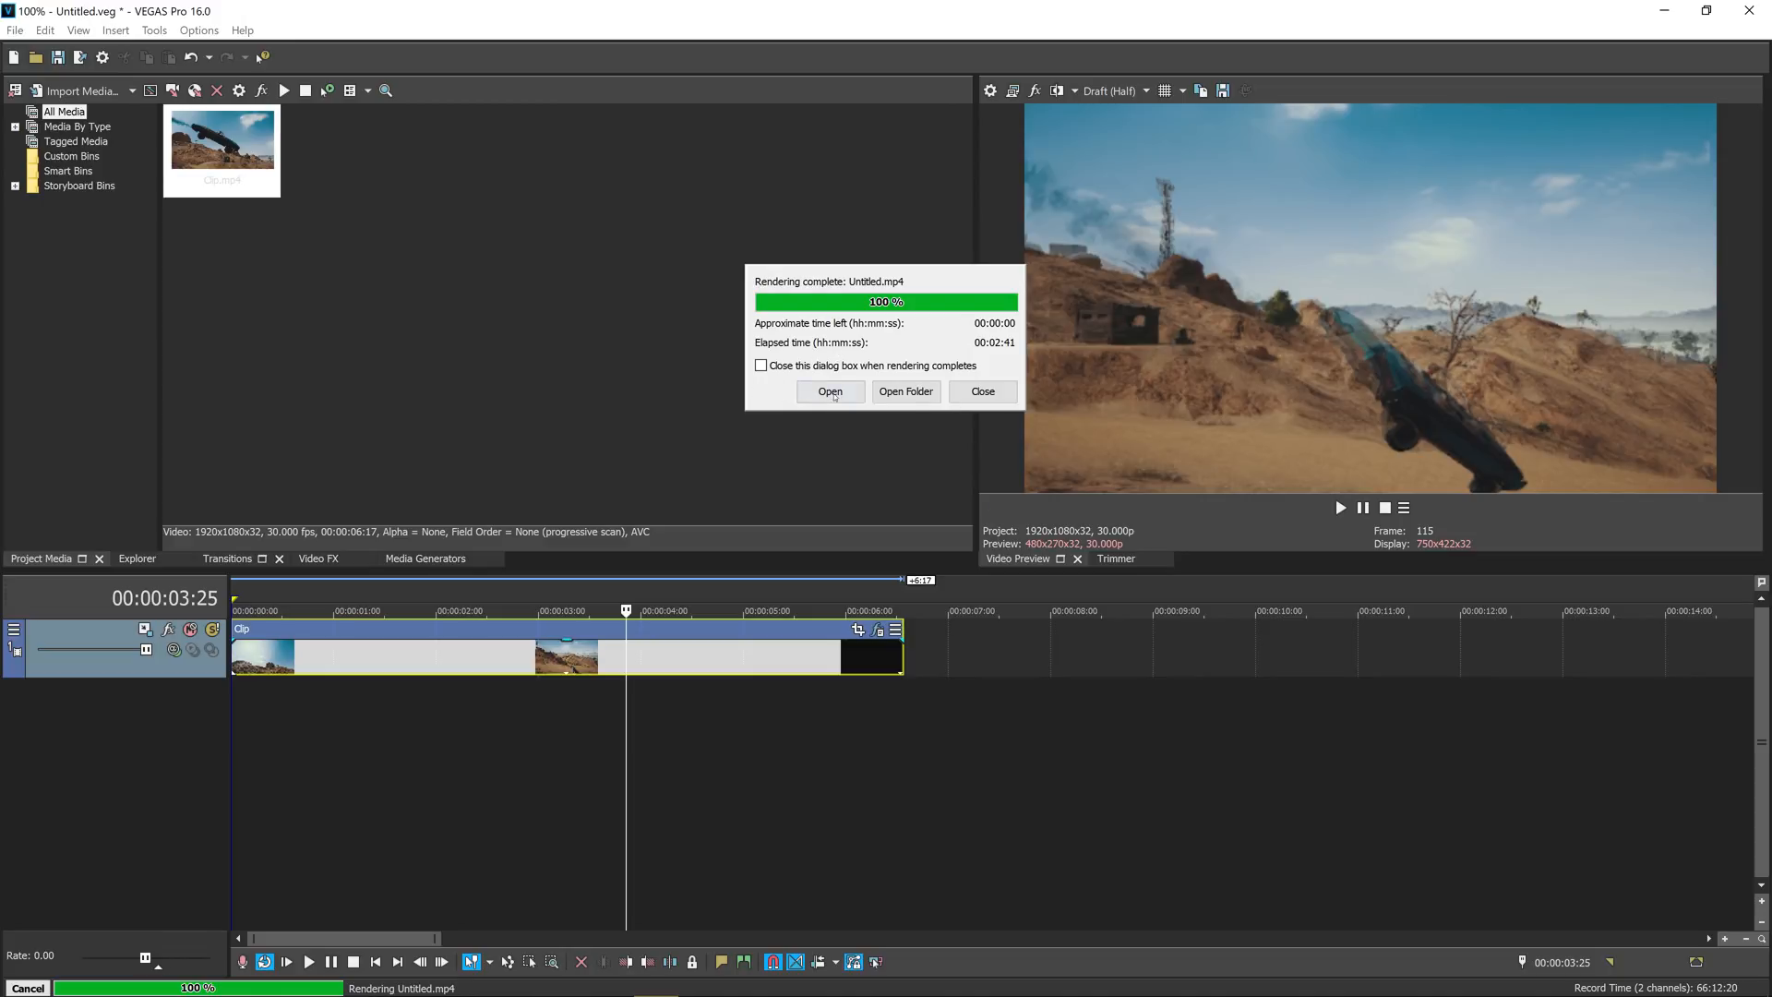
click(980, 391)
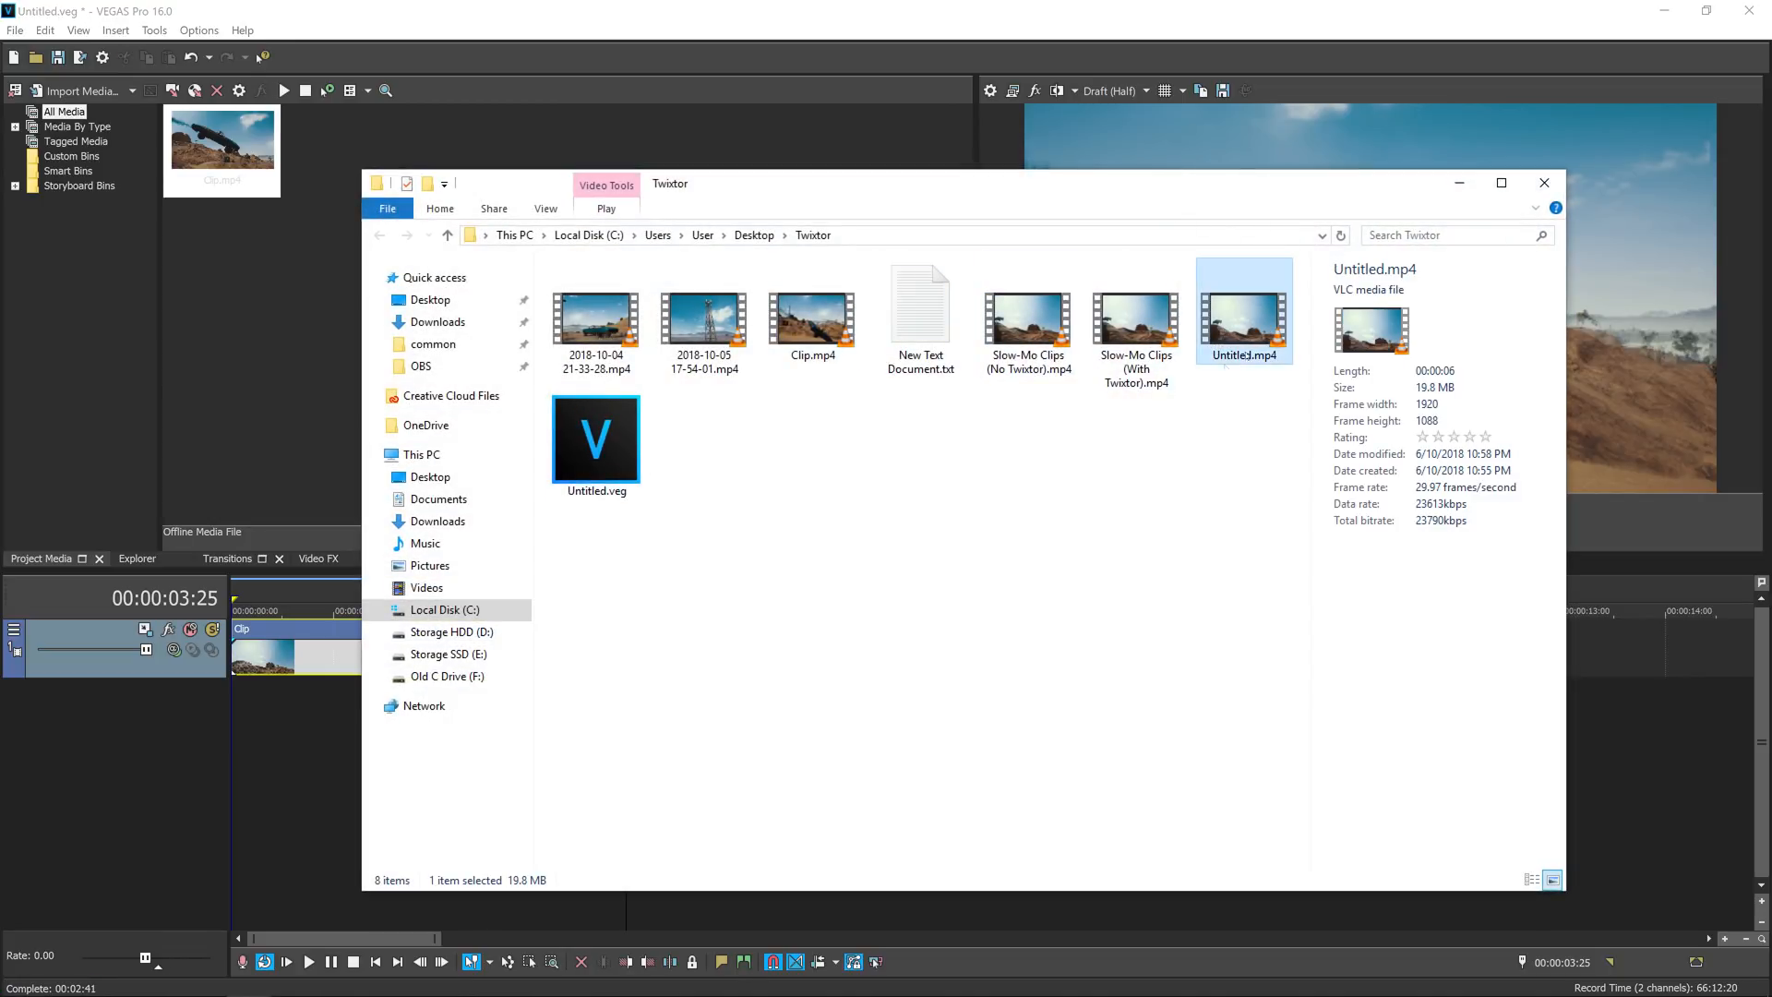
Step: Select the rendered Untitled.mp4 in the Twixtor folder for import onto a track above Clip
click(1542, 183)
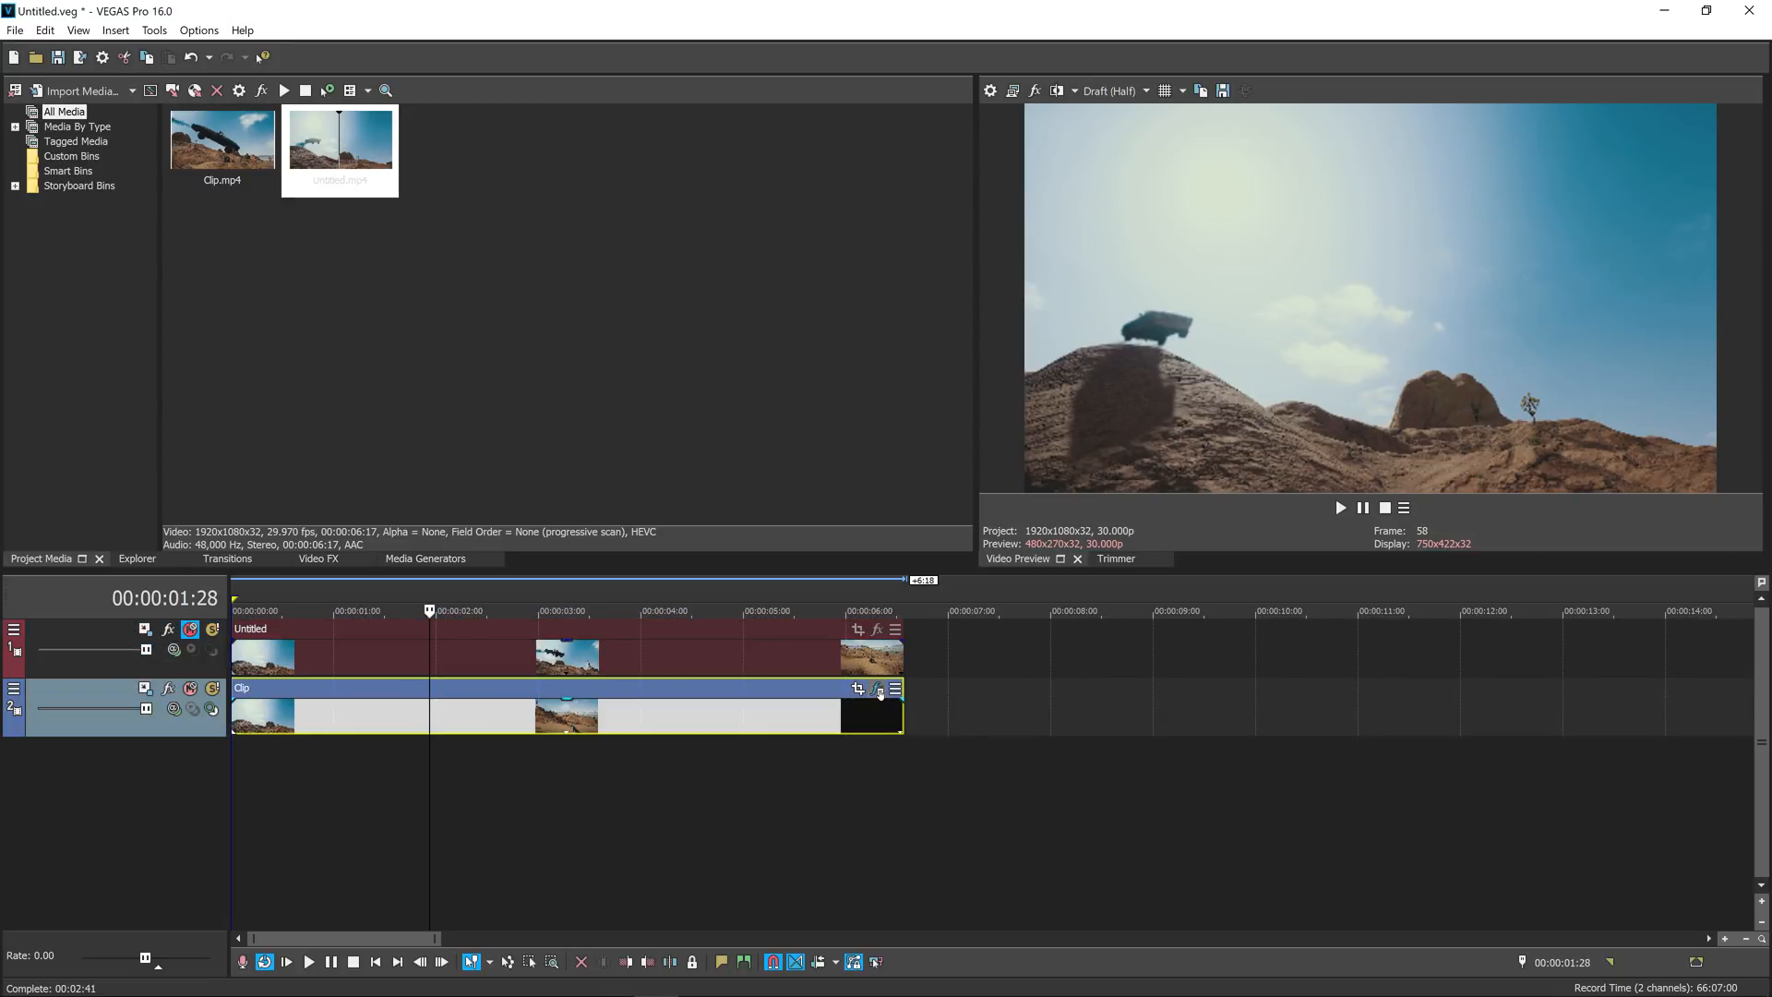
Step: Open Twixtor on Clip, jump to where the slowdown begins, and close the settings
click(877, 688)
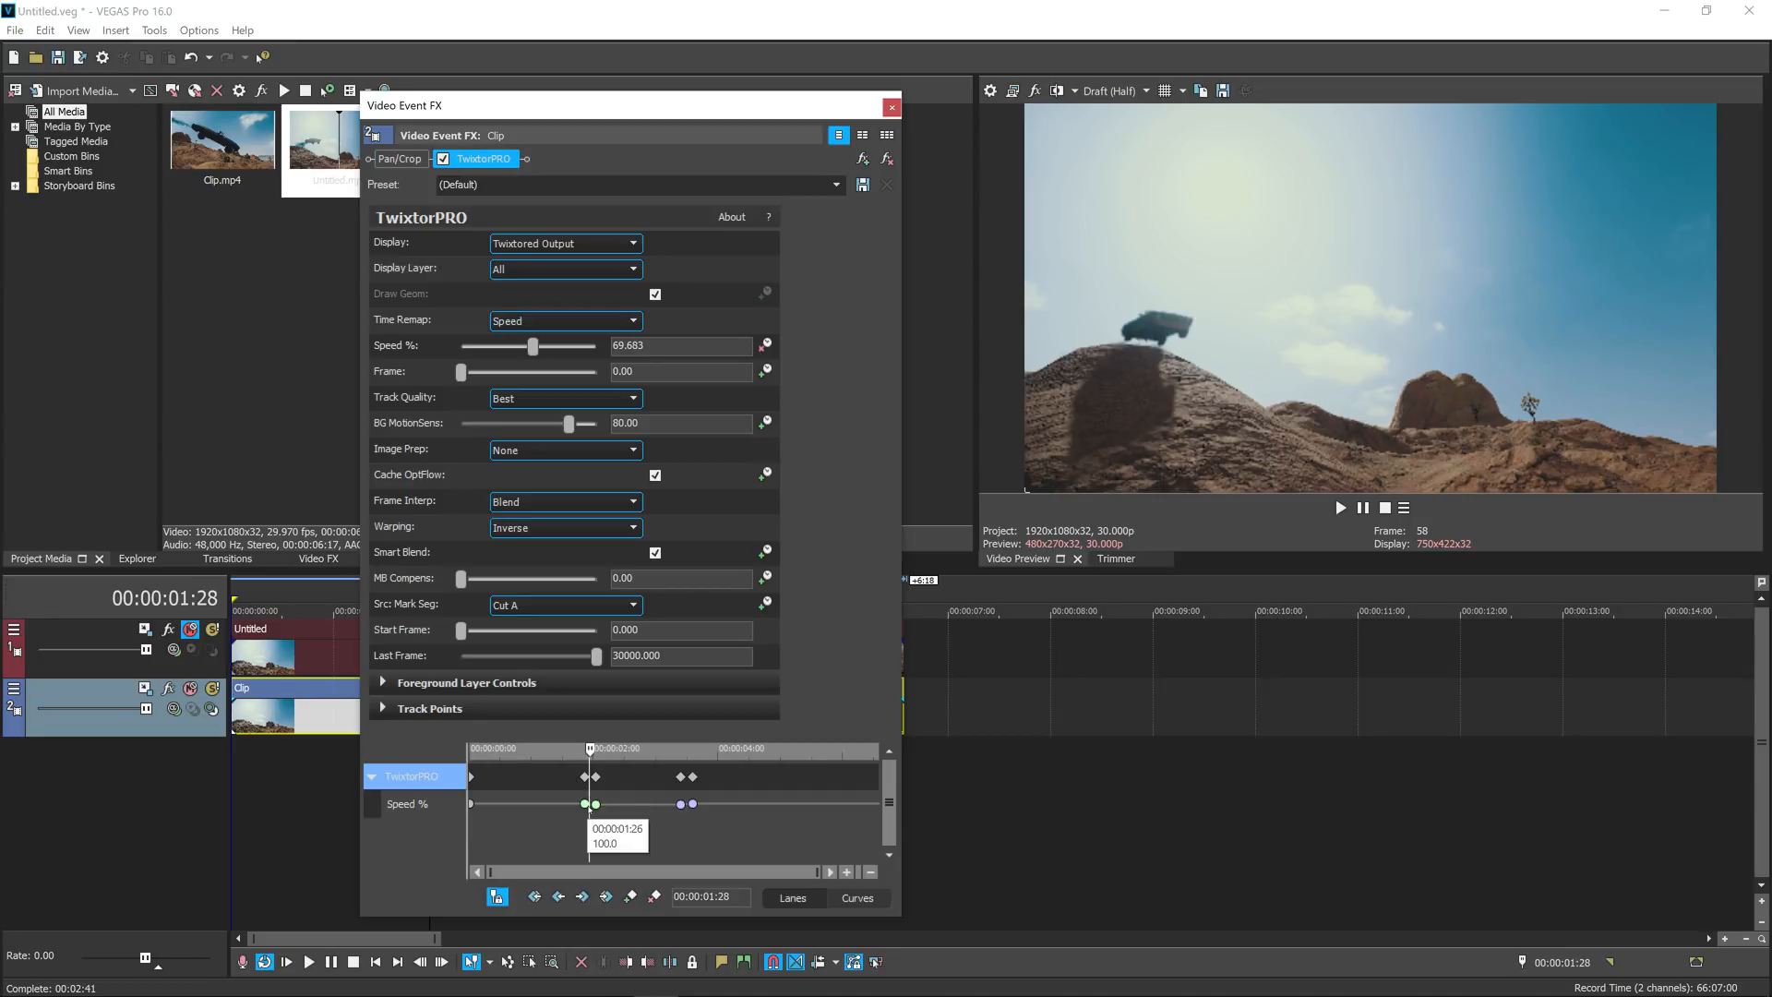
click(406, 803)
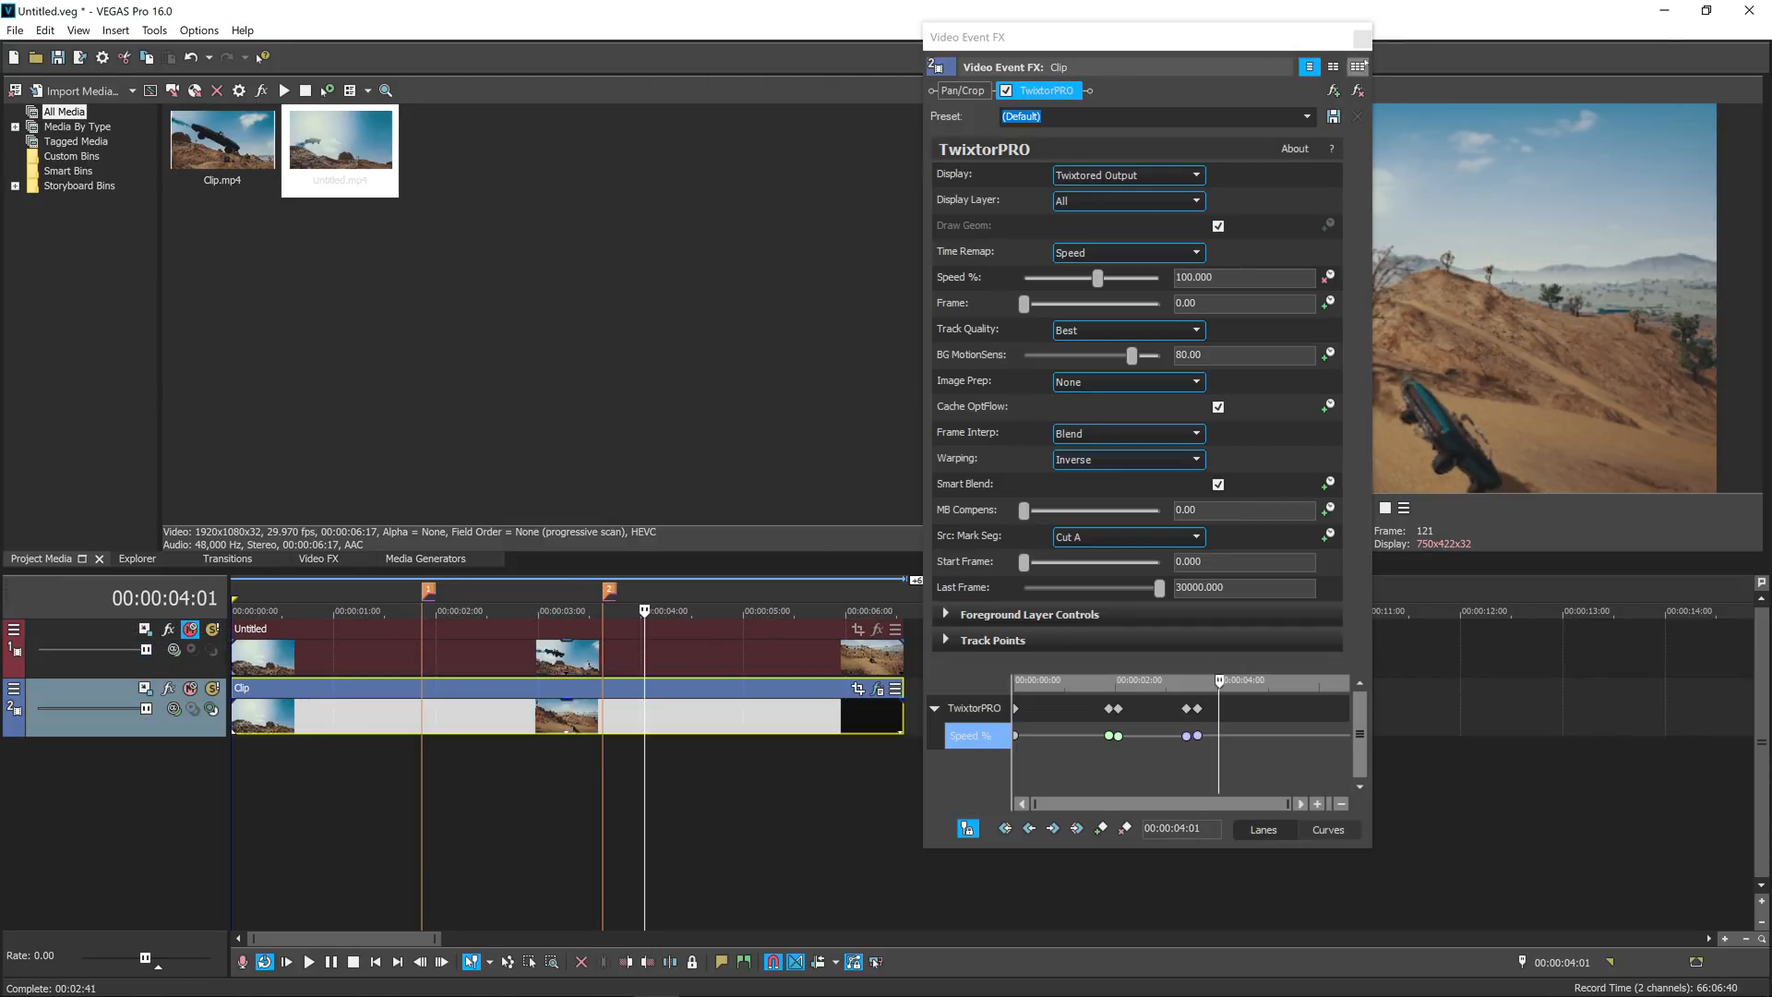
click(1356, 116)
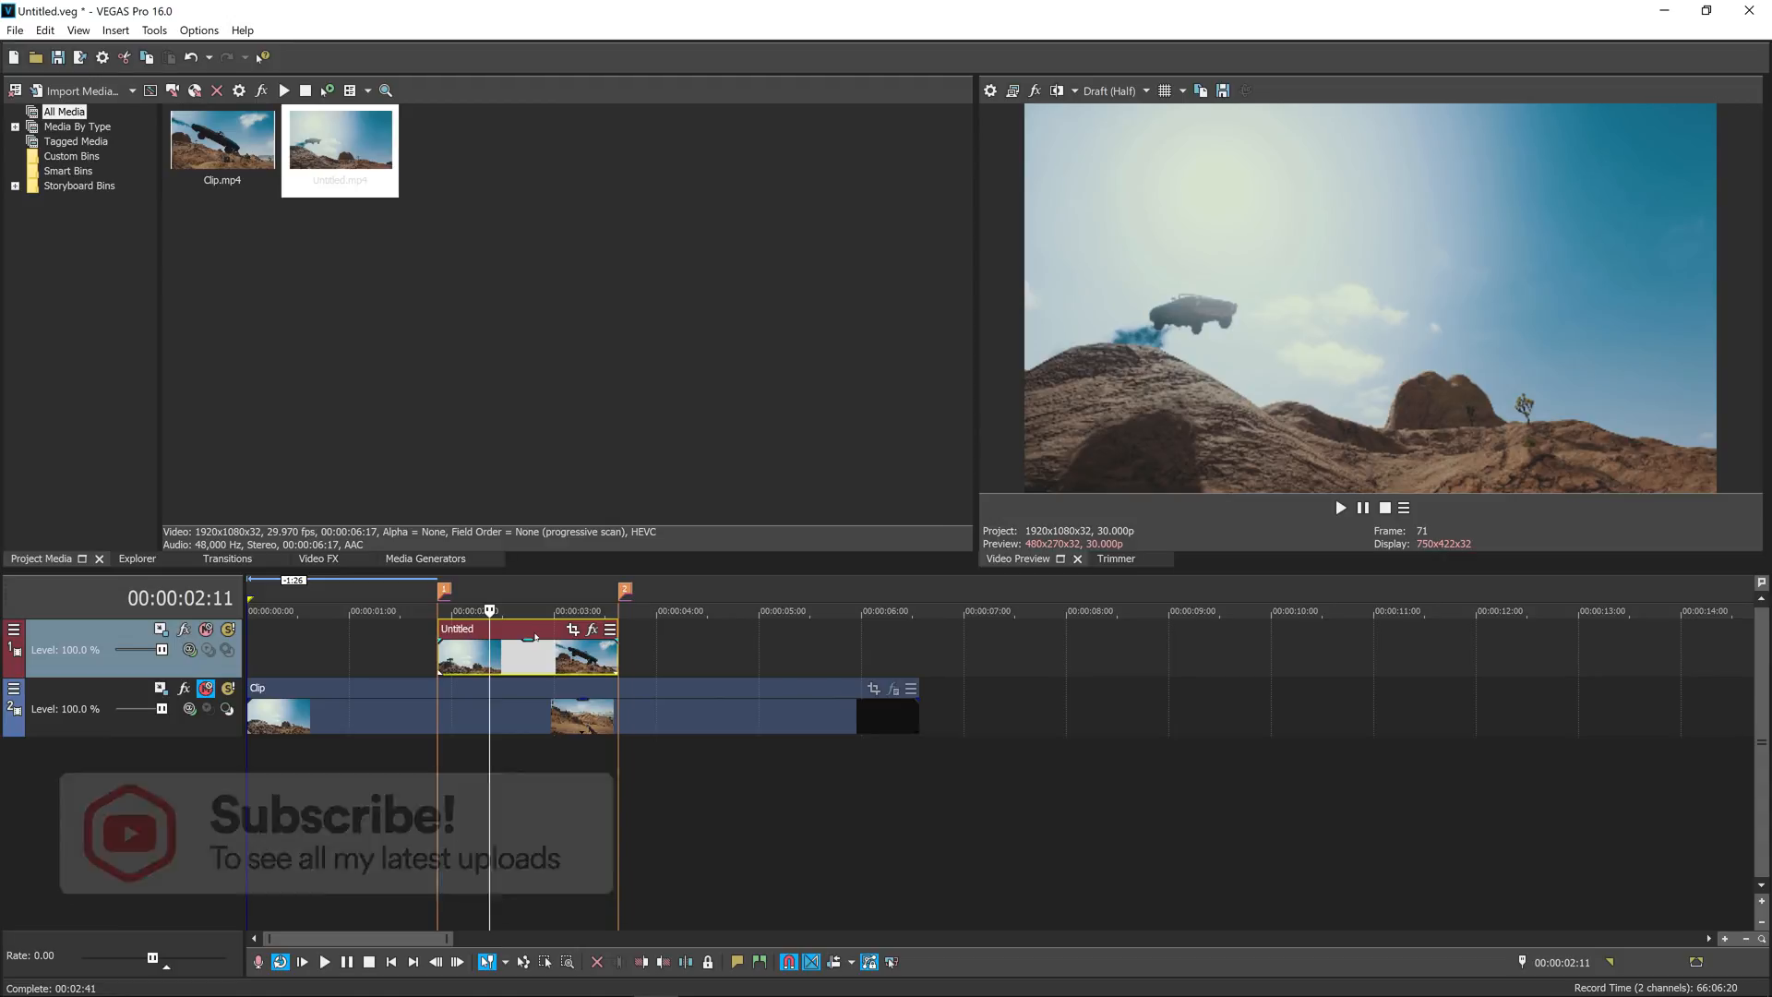
Step: Insert an empty video track between the tracks and select Clip.mp4 in Project Media
click(221, 138)
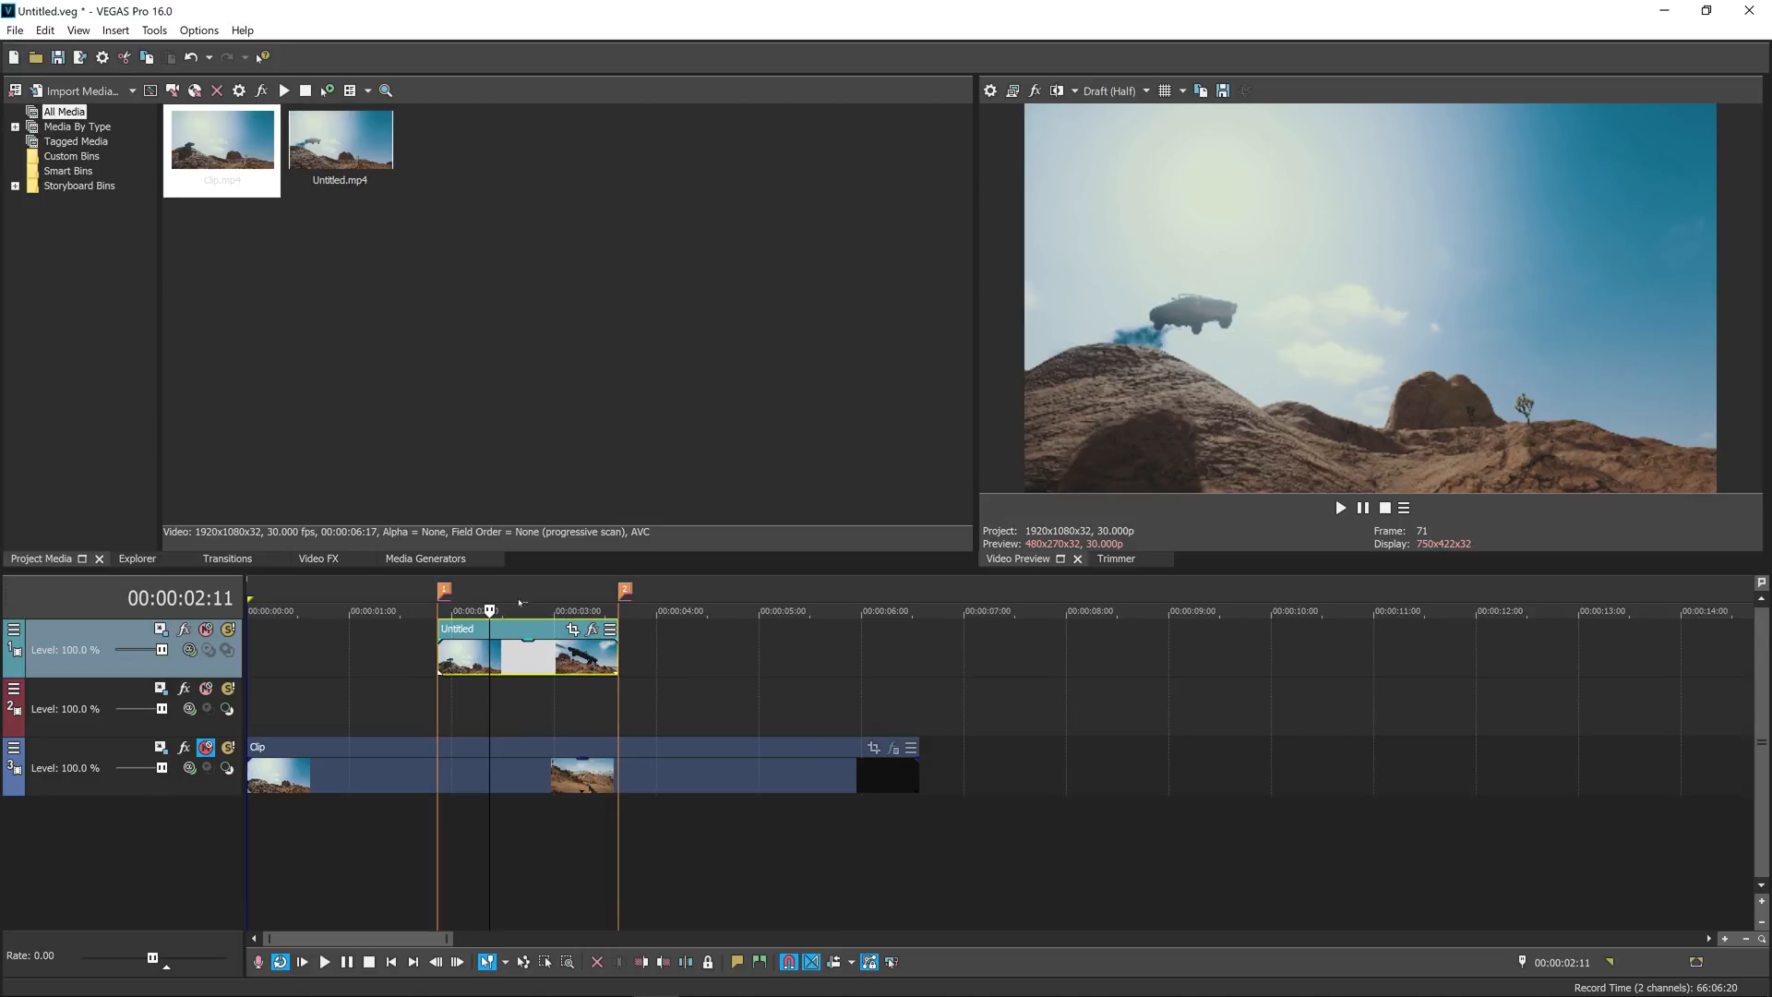
click(221, 139)
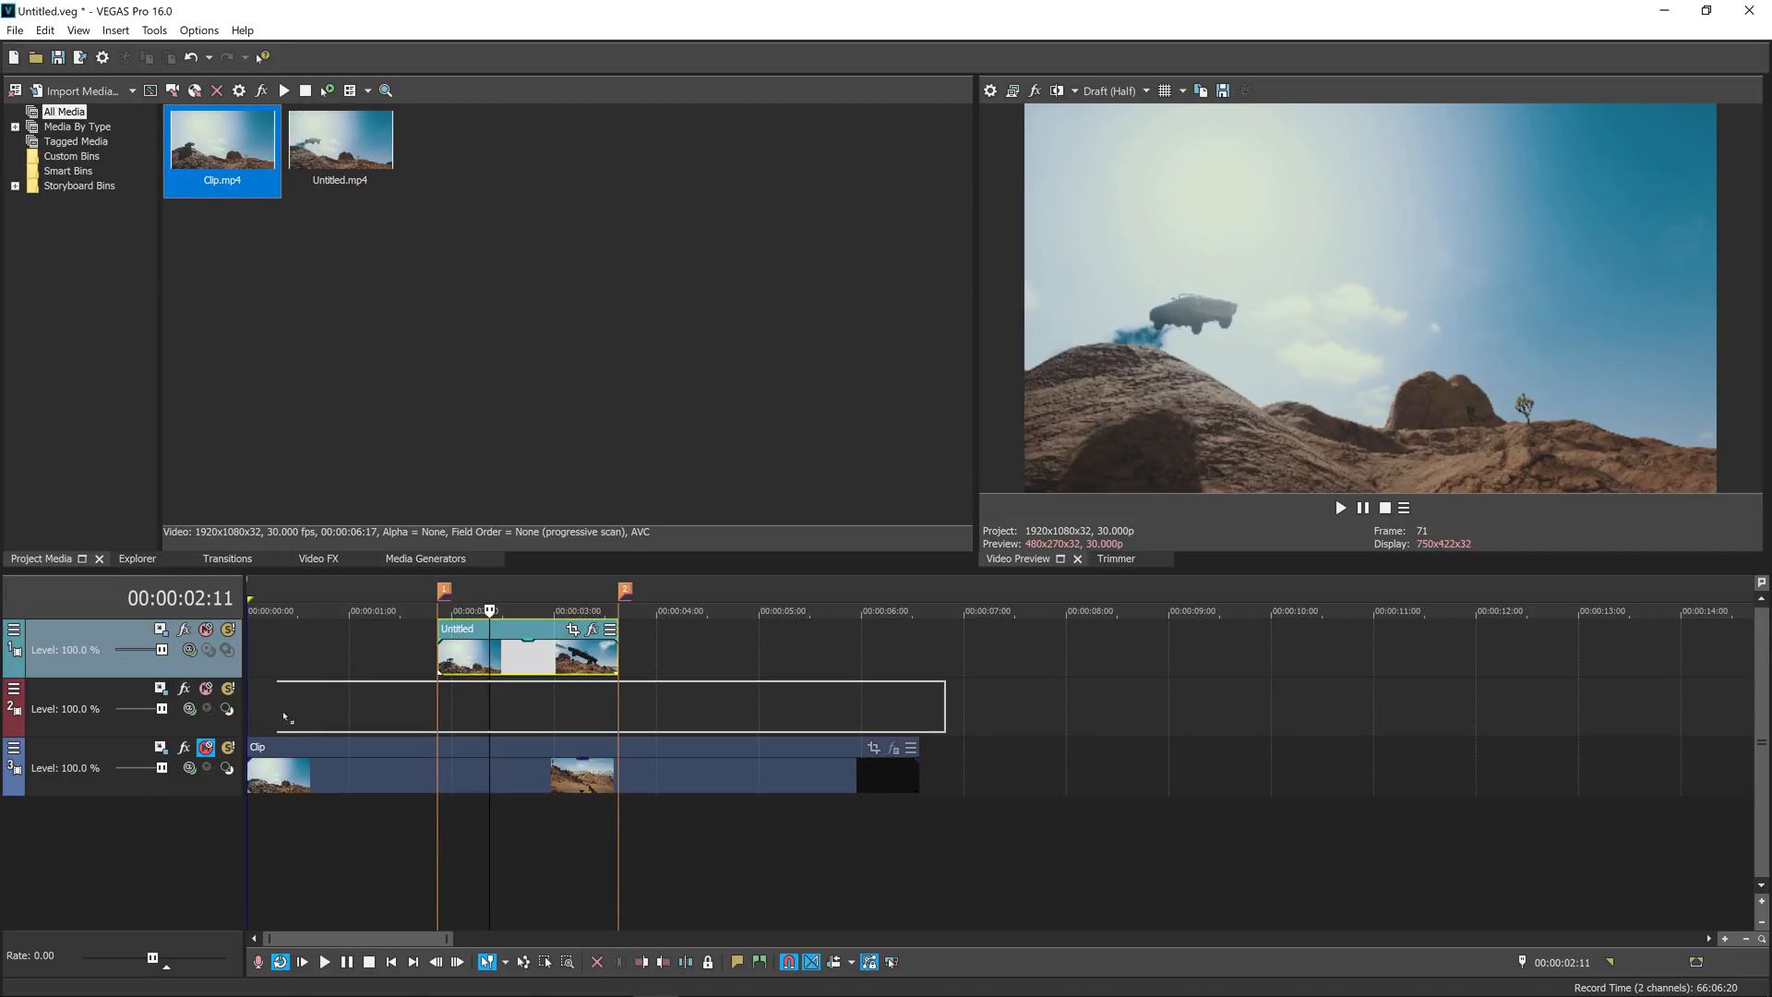